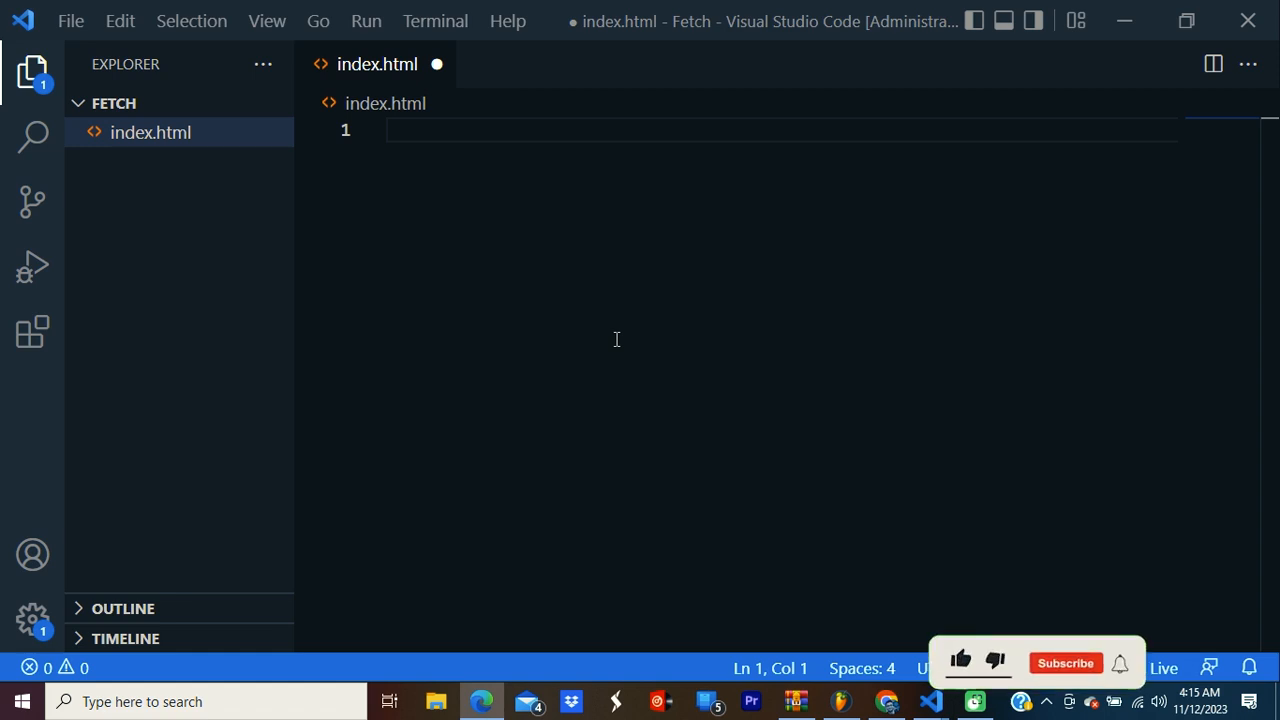
# Expand the ! Emmet boilerplate in index.html and begin a fetch('') call in the script
pyautogui.write('!')
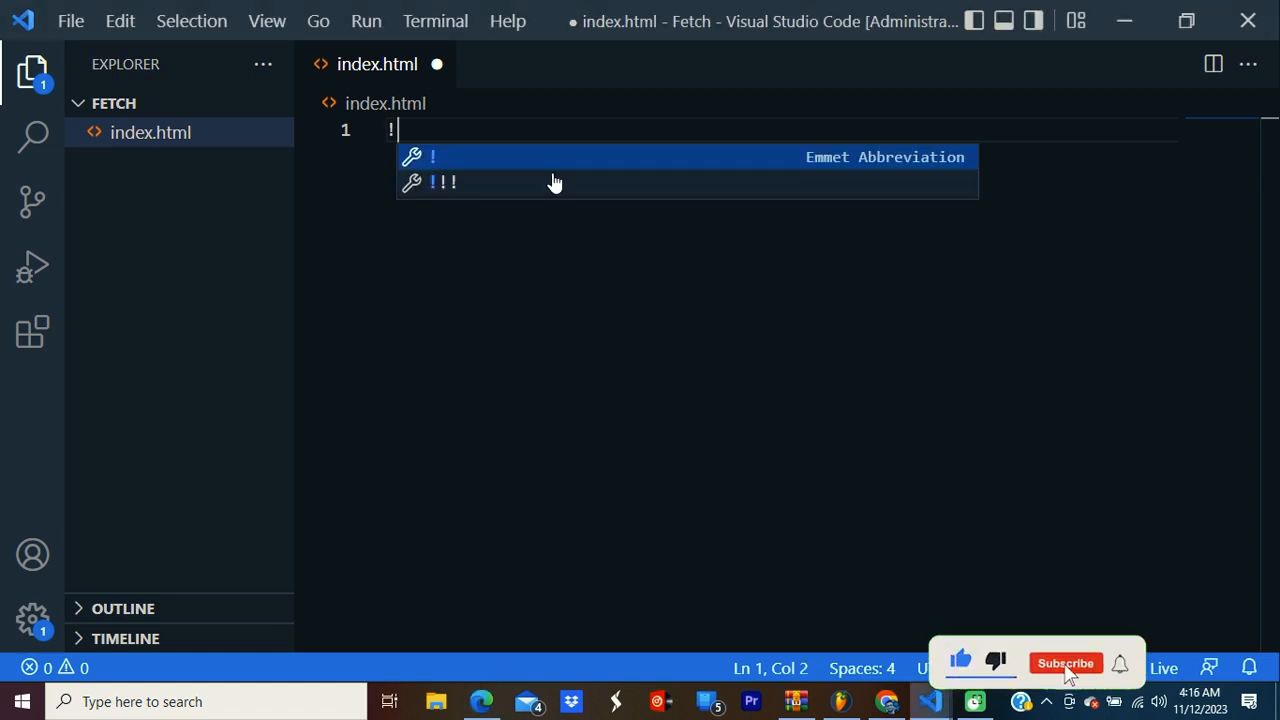
pyautogui.press('Tab')
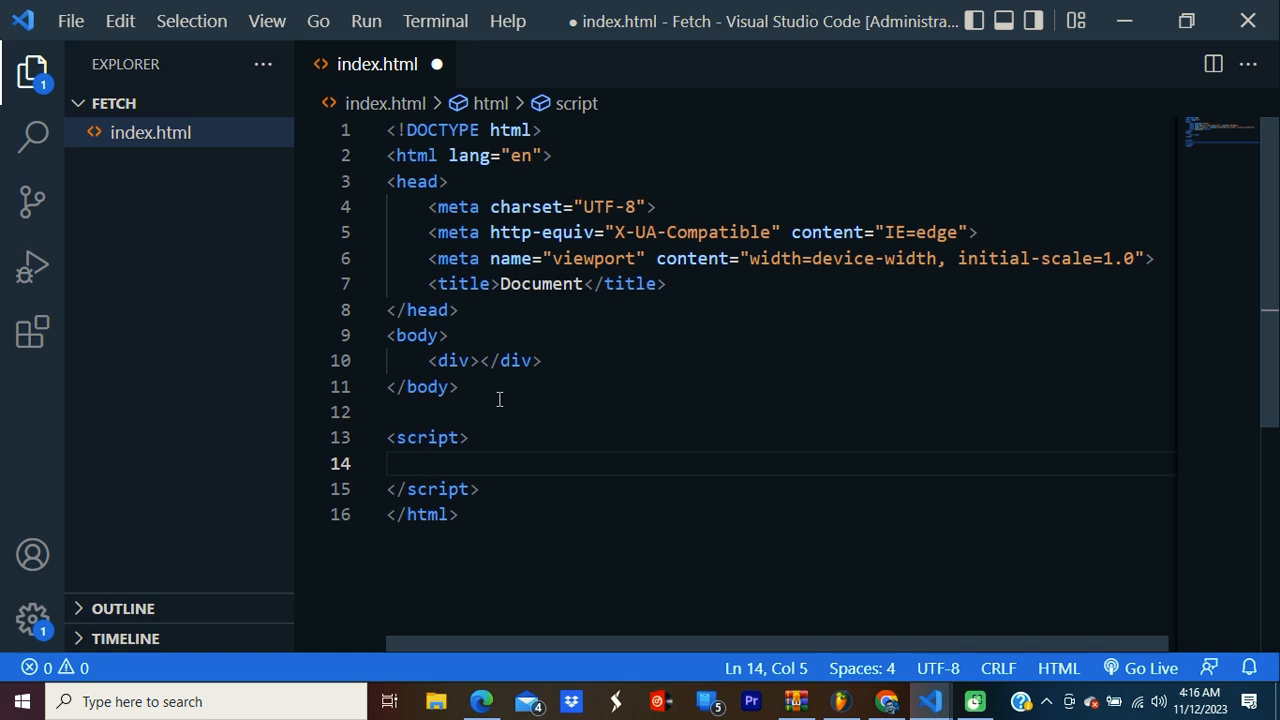
pyautogui.write('fetch()')
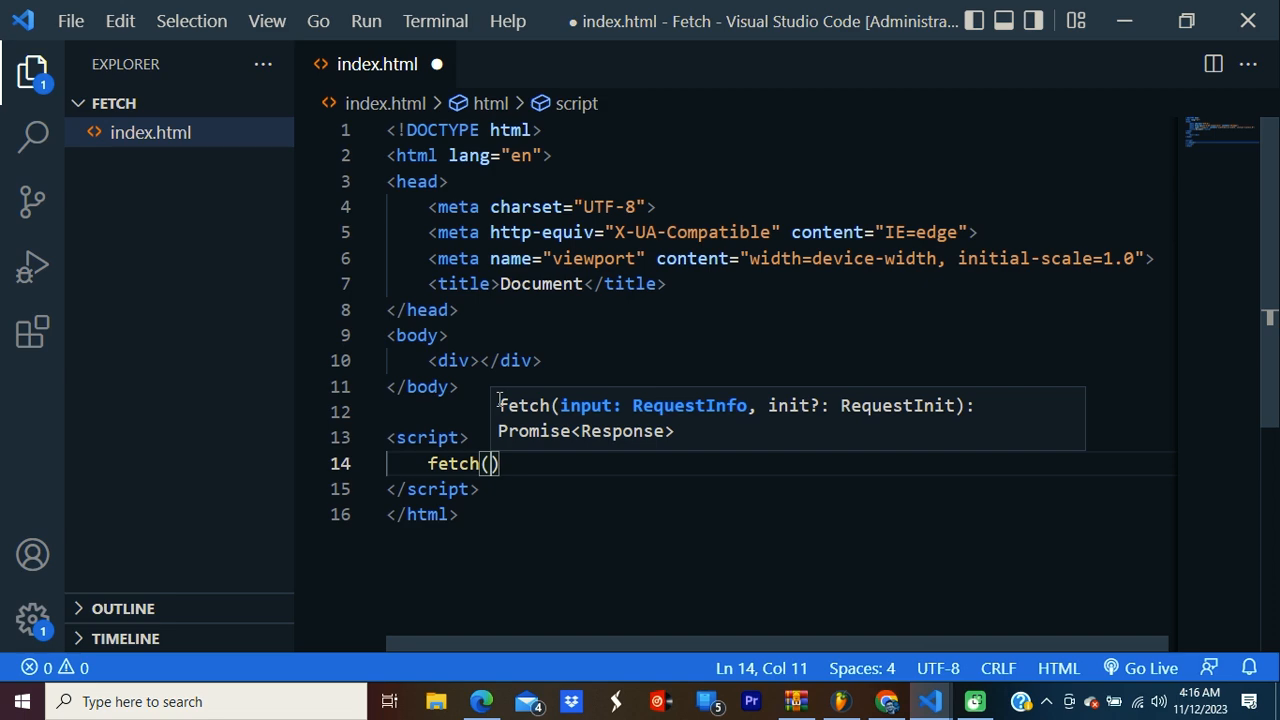
pyautogui.write("'")
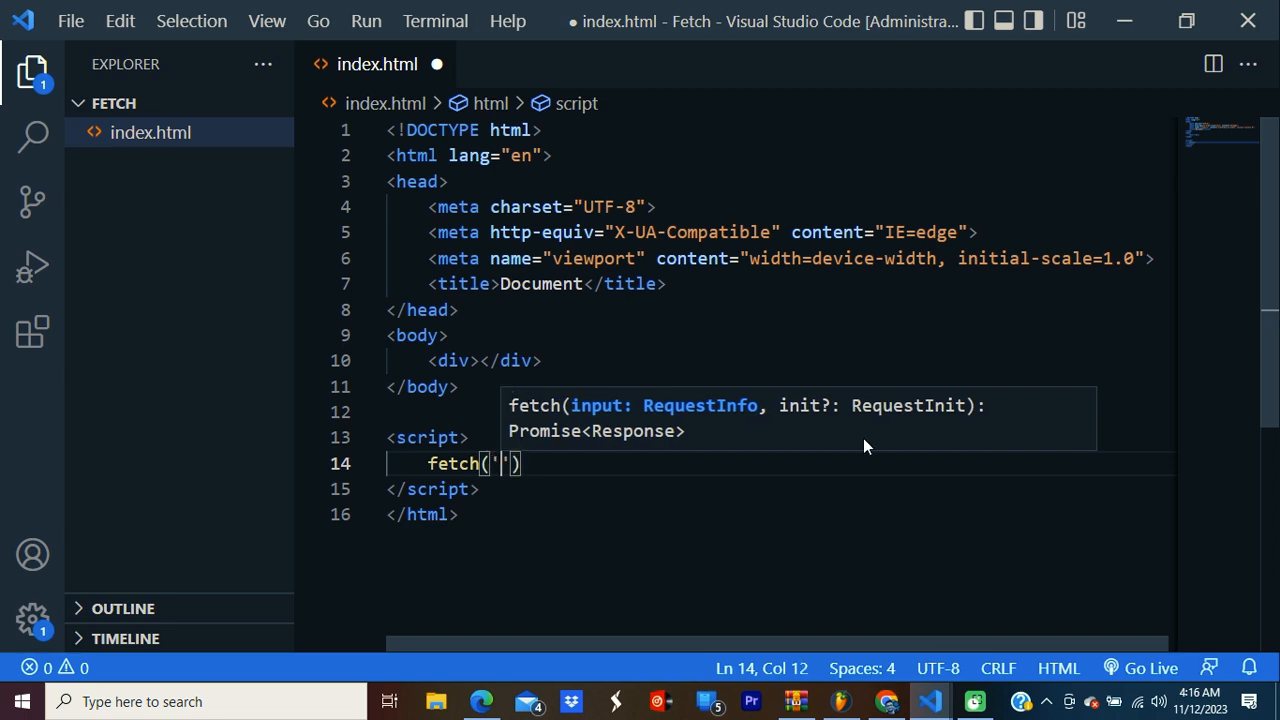
# Open JSONPlaceholder in the browser, open the /posts endpoint and copy its URL
pyautogui.click(884, 701)
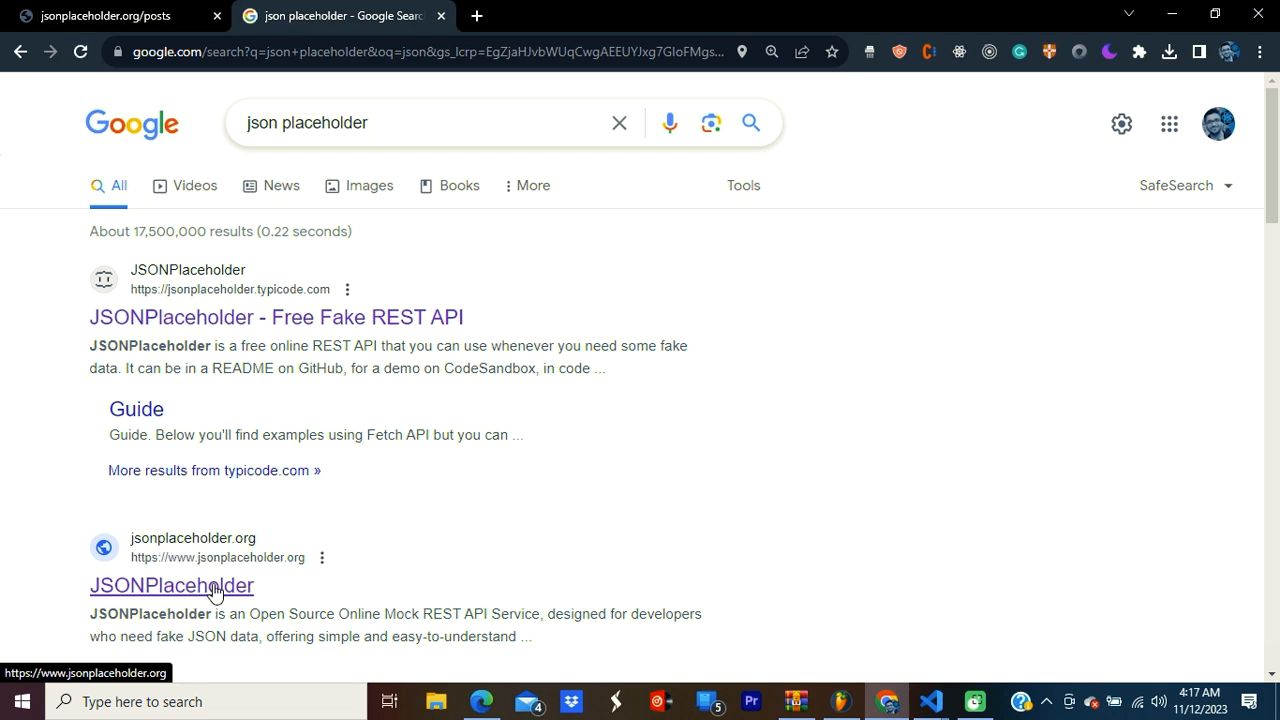
pyautogui.click(171, 585)
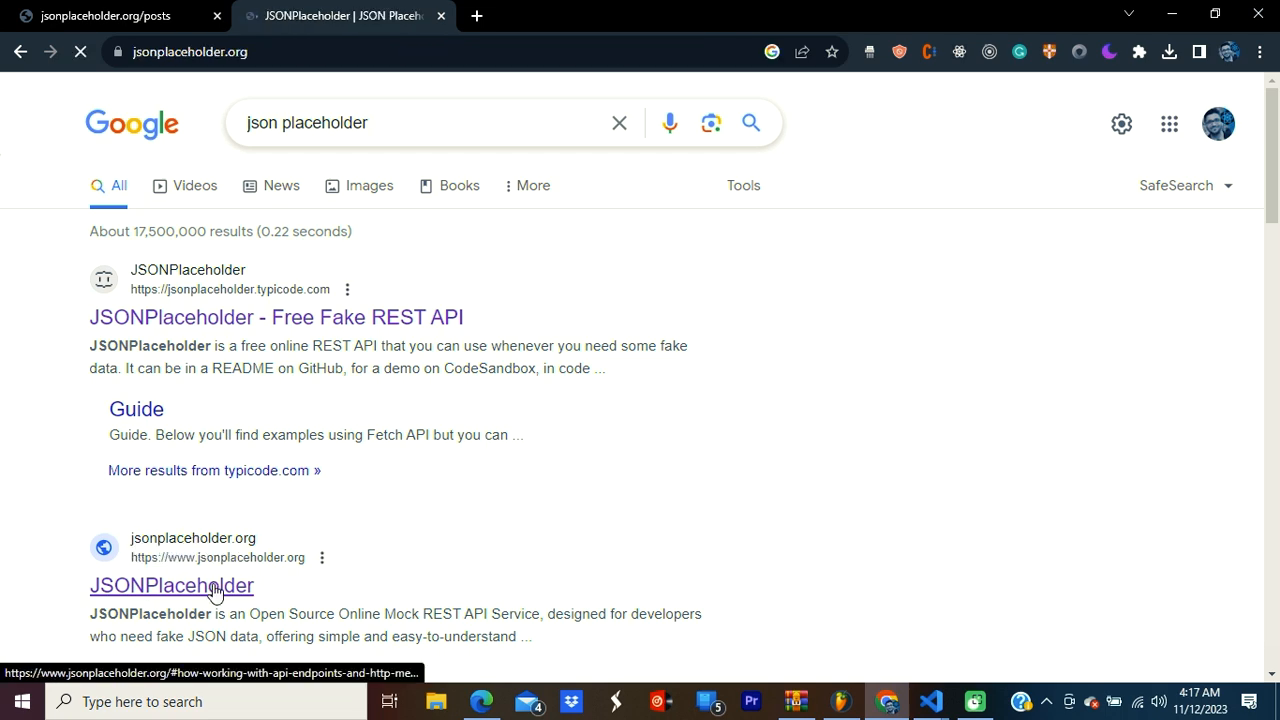
pyautogui.click(171, 585)
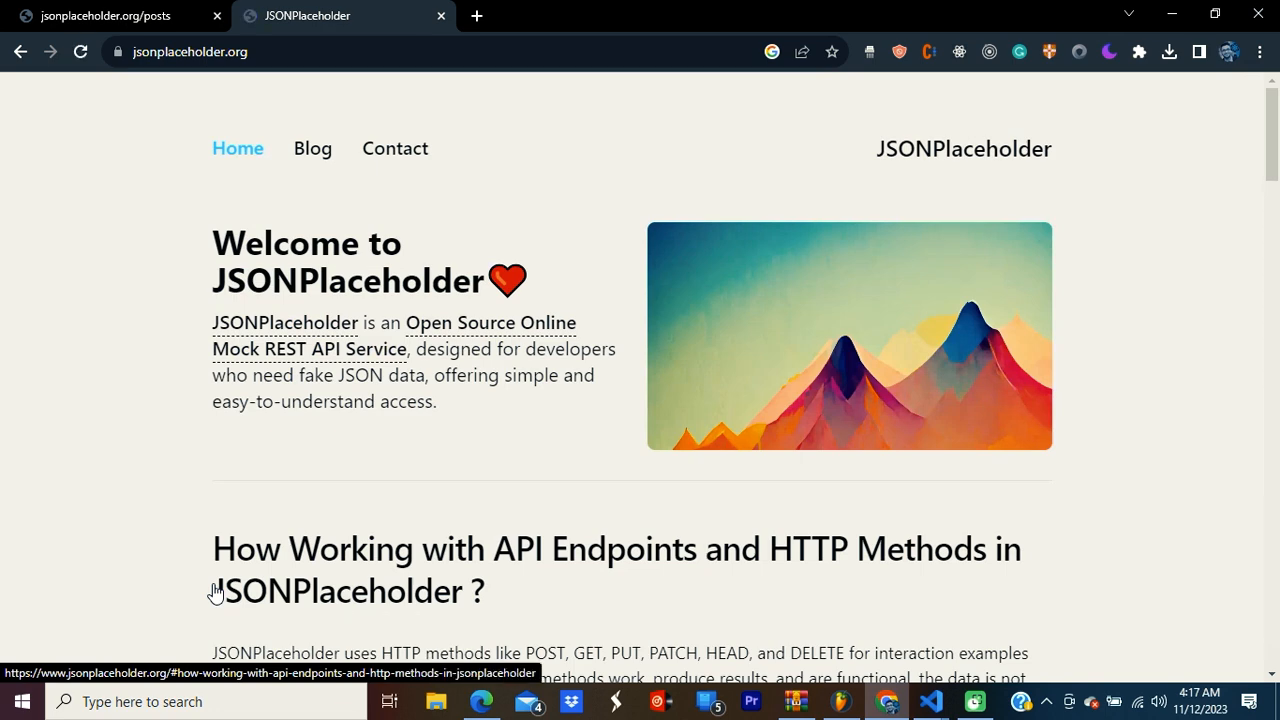
pyautogui.scroll(-3)
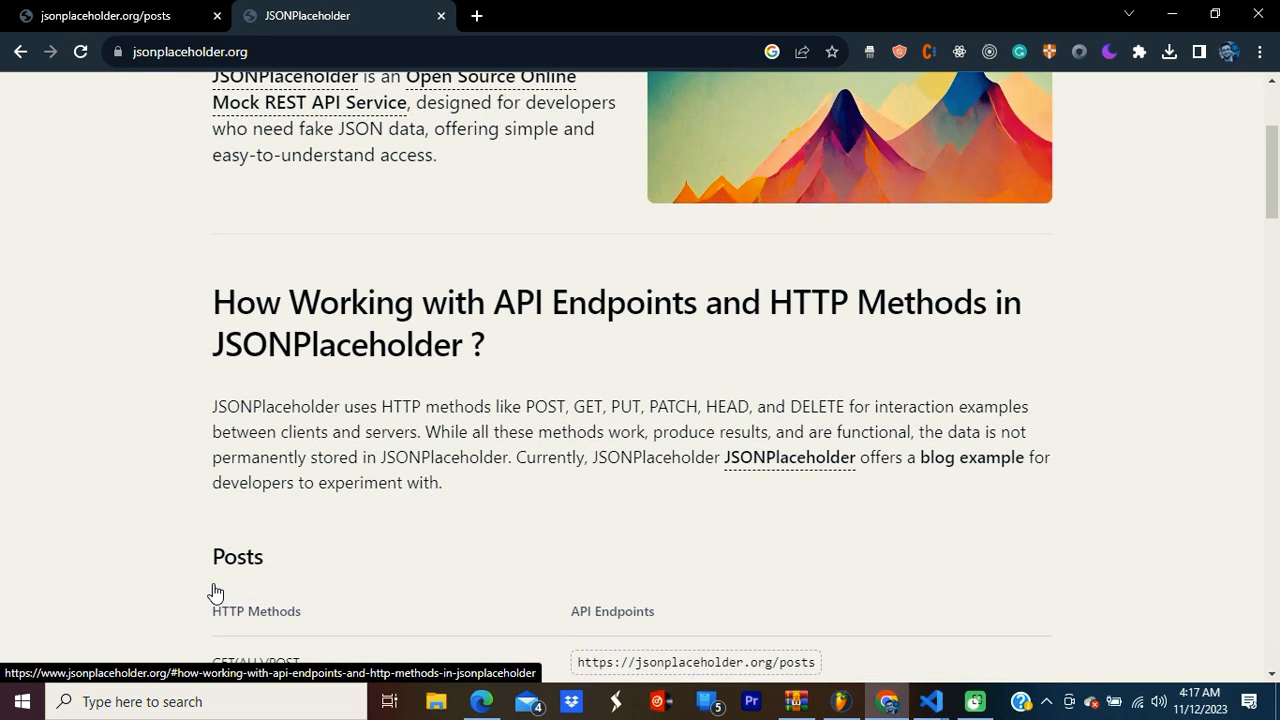
pyautogui.scroll(-3)
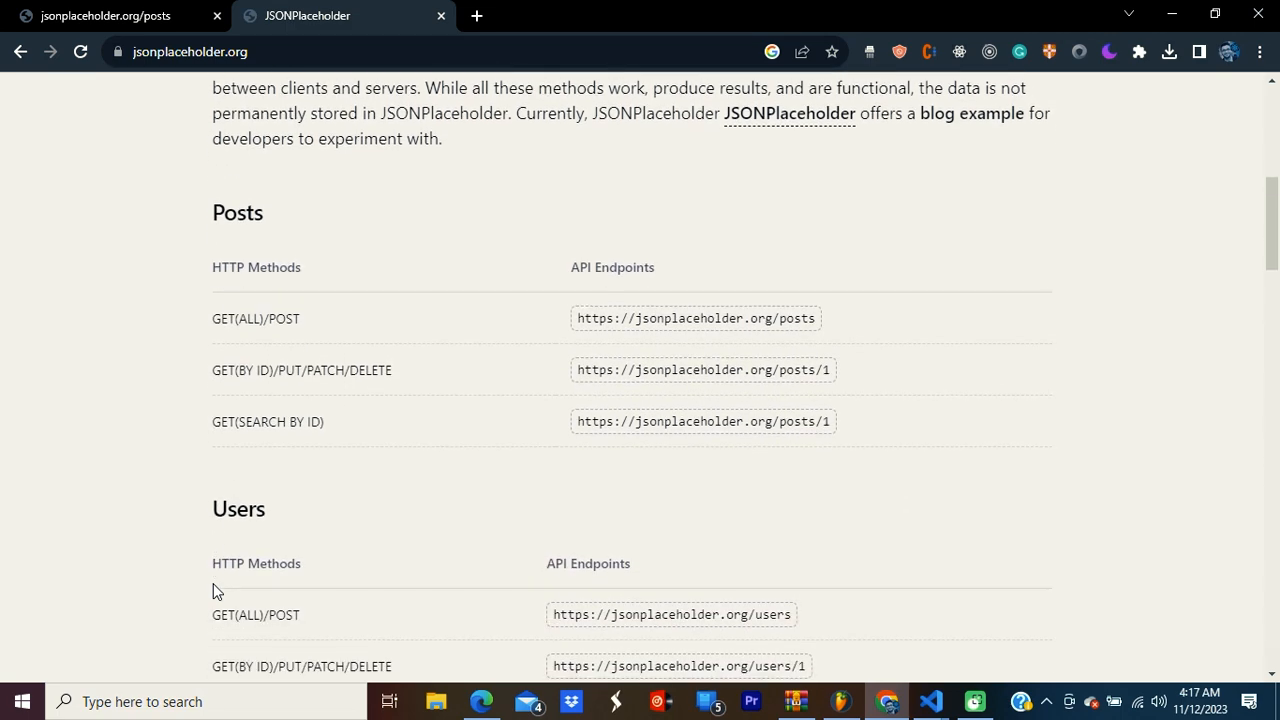
pyautogui.scroll(-3)
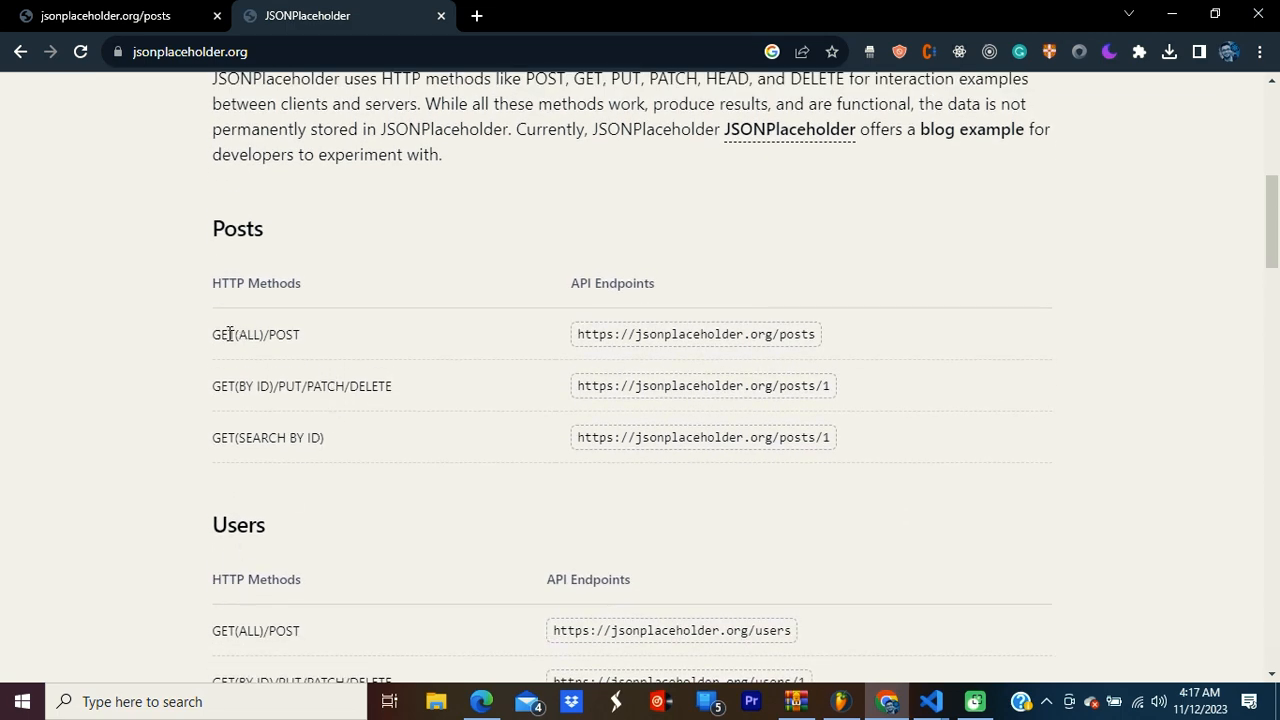
pyautogui.moveTo(308, 348)
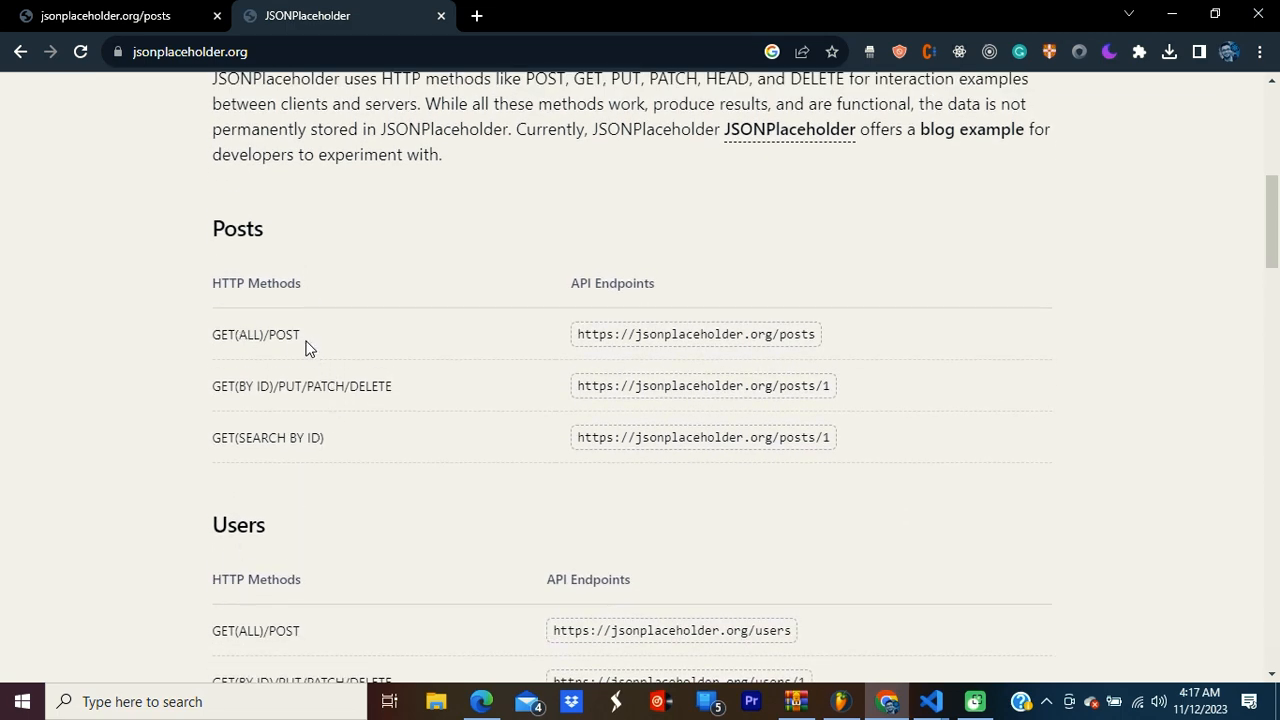
pyautogui.moveTo(490, 308)
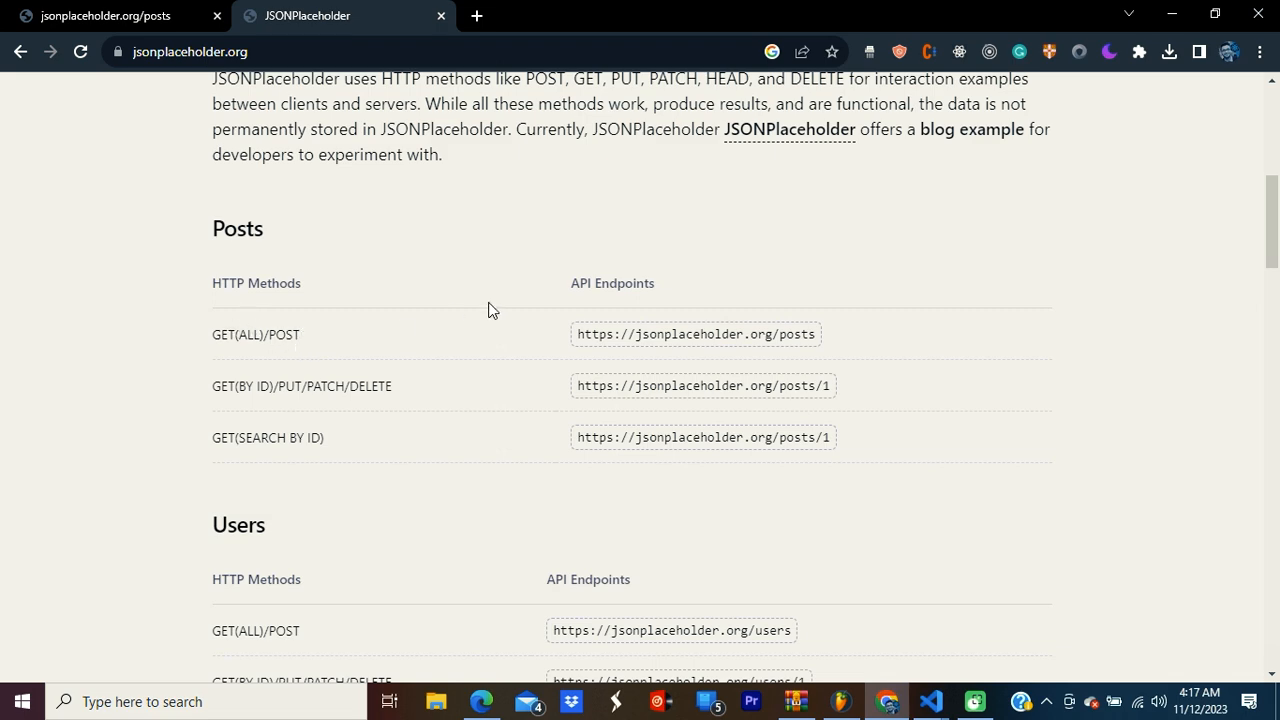
pyautogui.moveTo(695, 334)
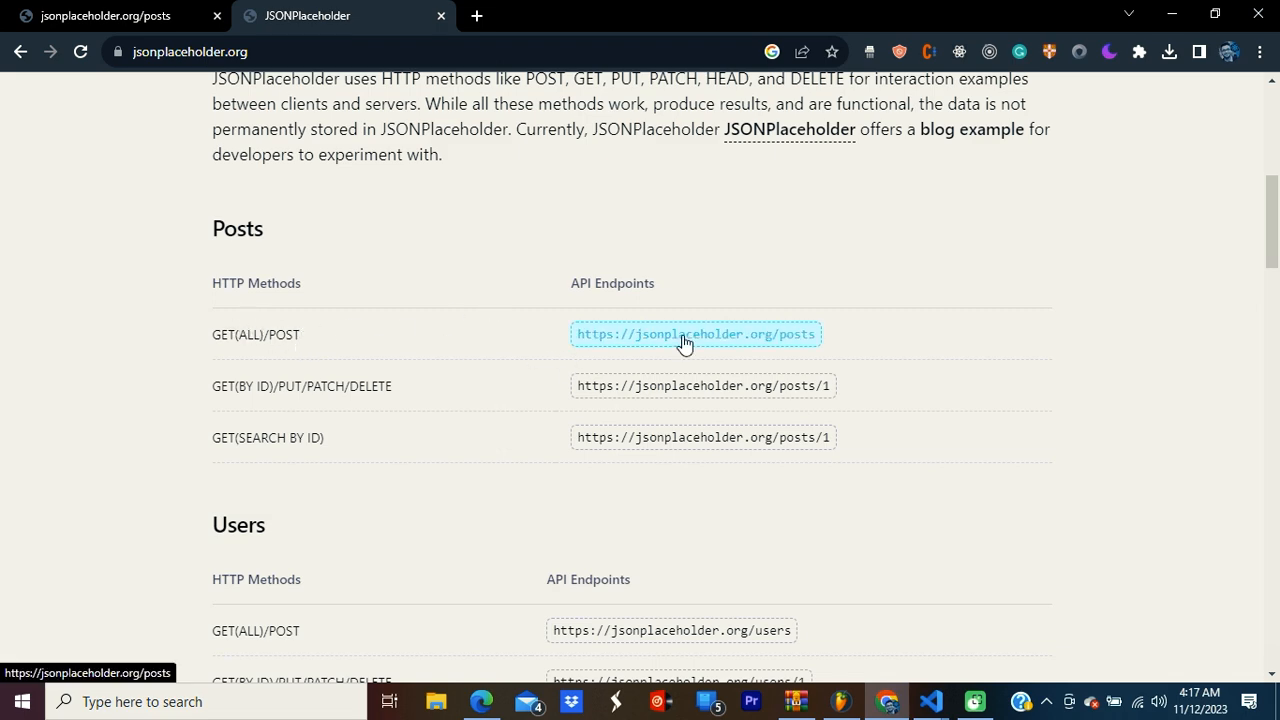
pyautogui.click(696, 334)
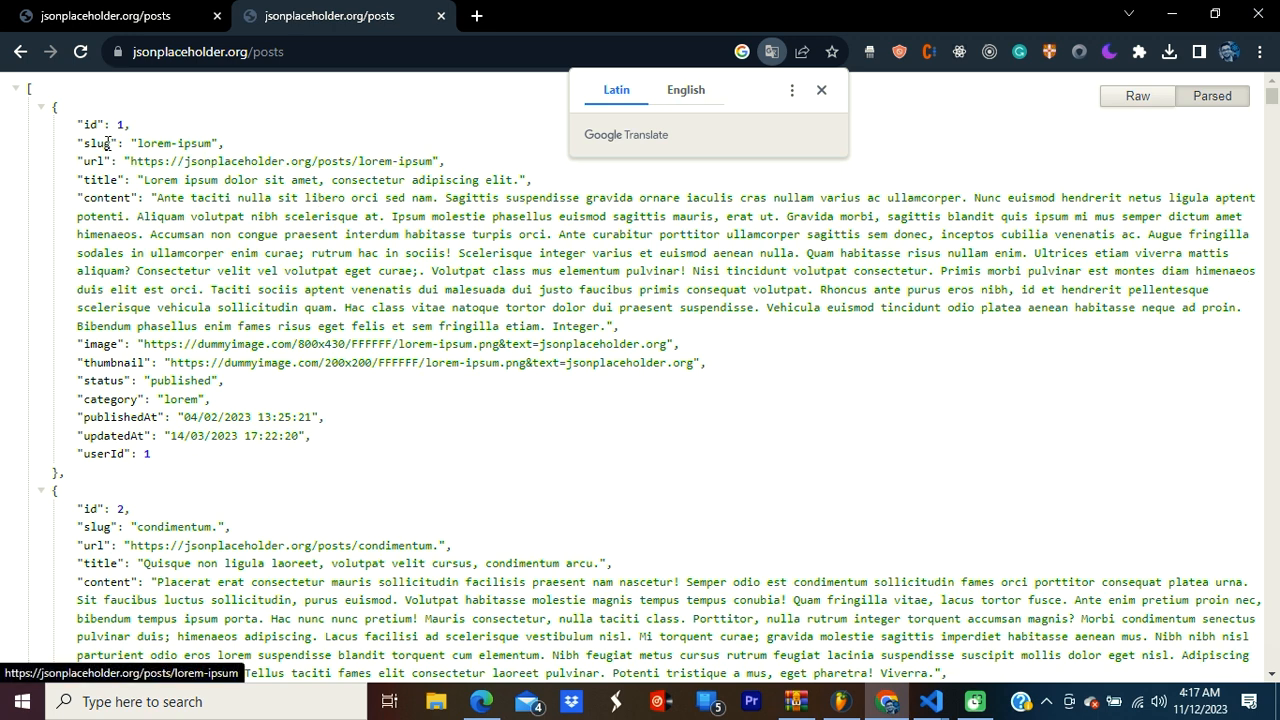
pyautogui.moveTo(75, 108)
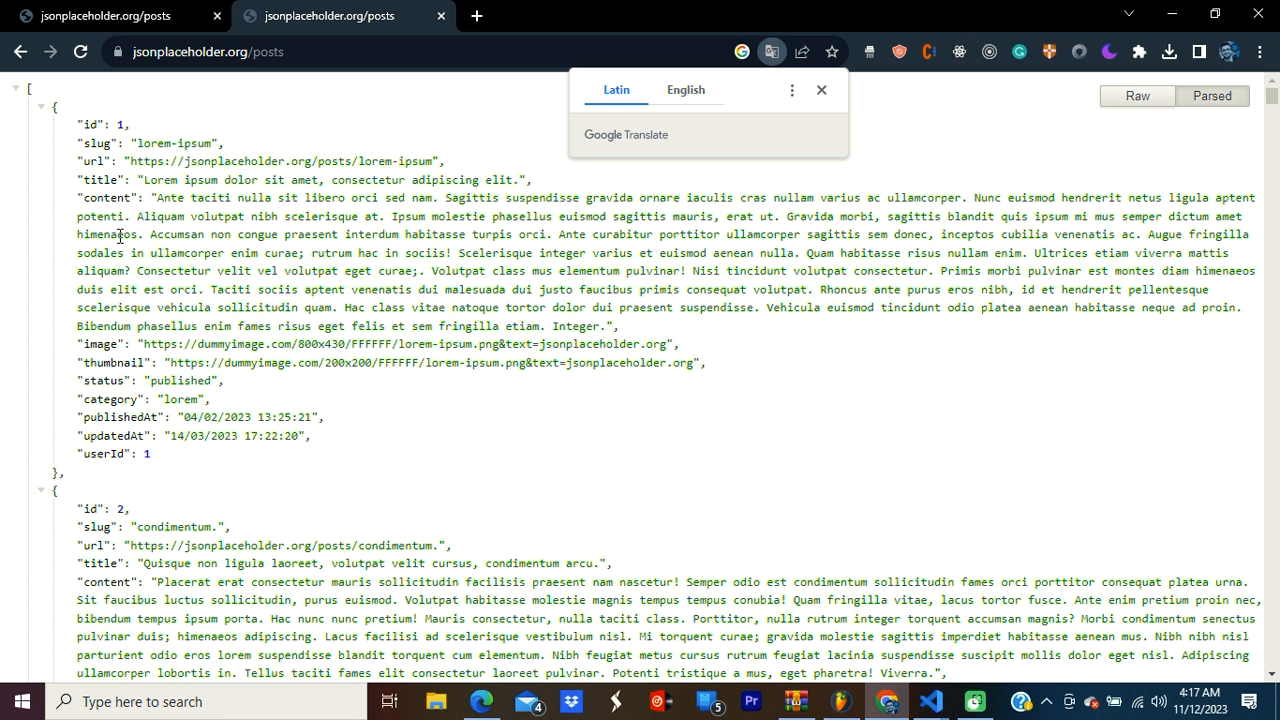
pyautogui.moveTo(110, 393)
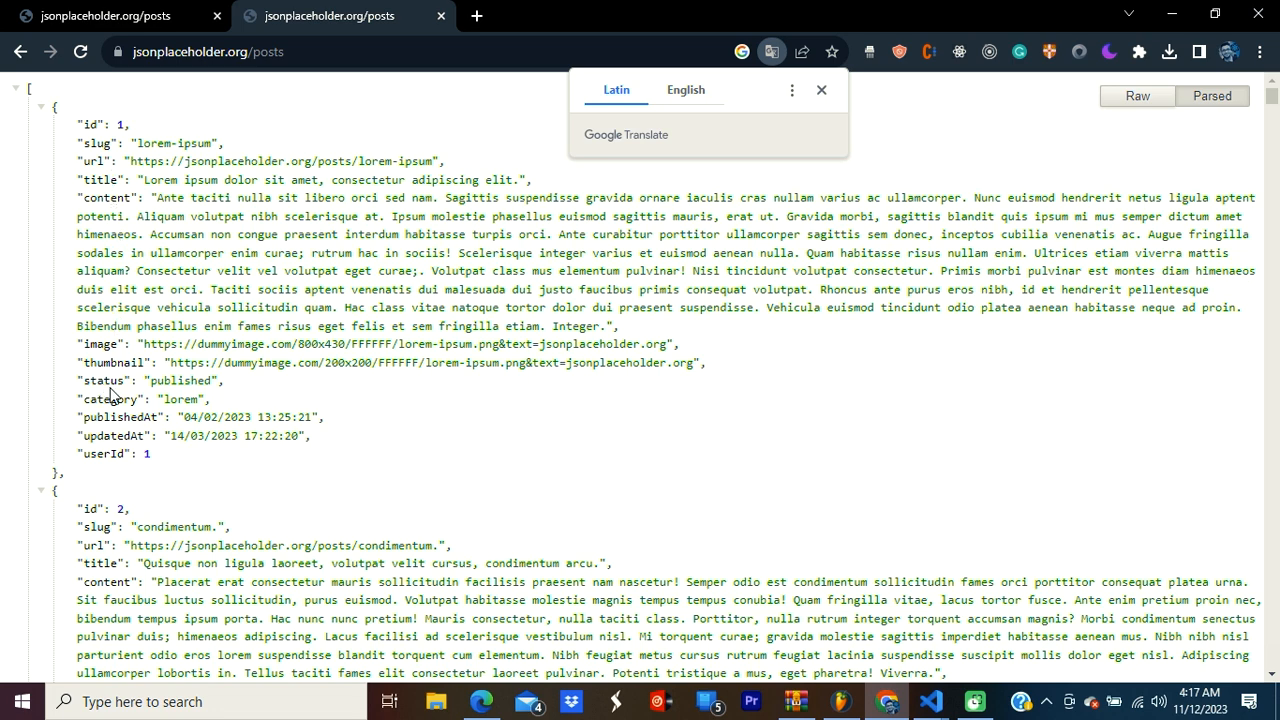
pyautogui.moveTo(197, 417)
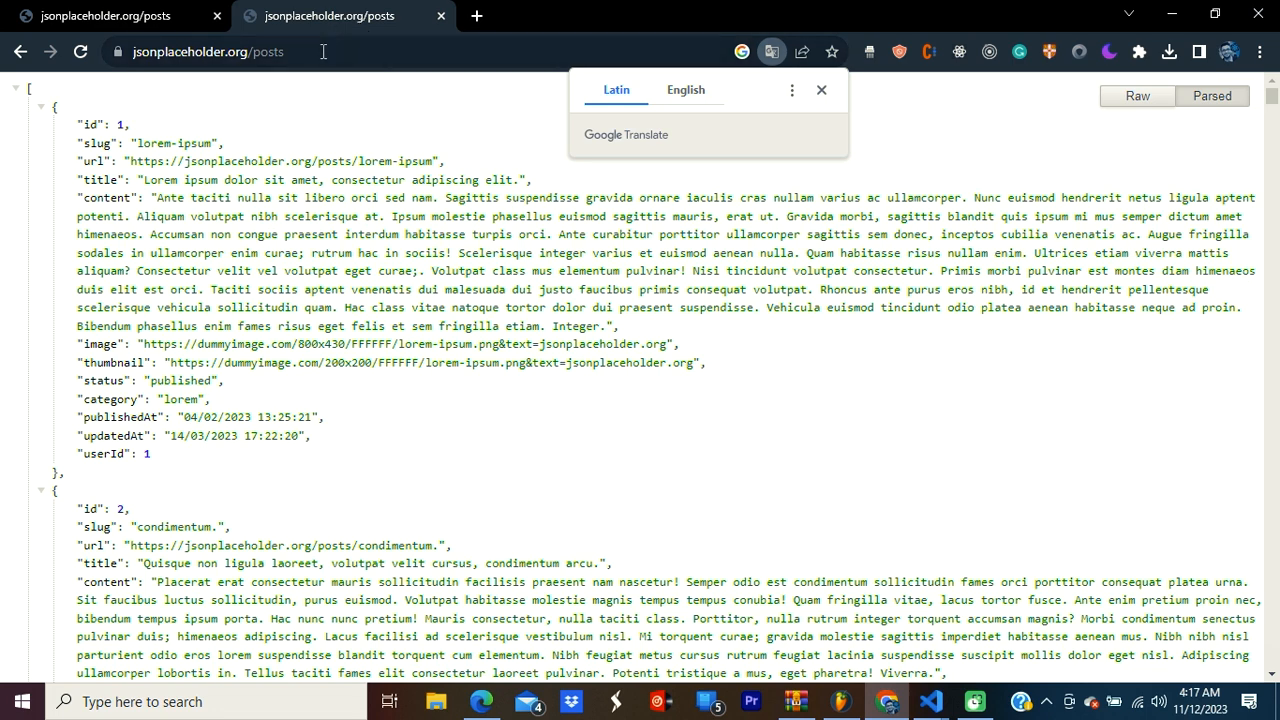
pyautogui.click(210, 51)
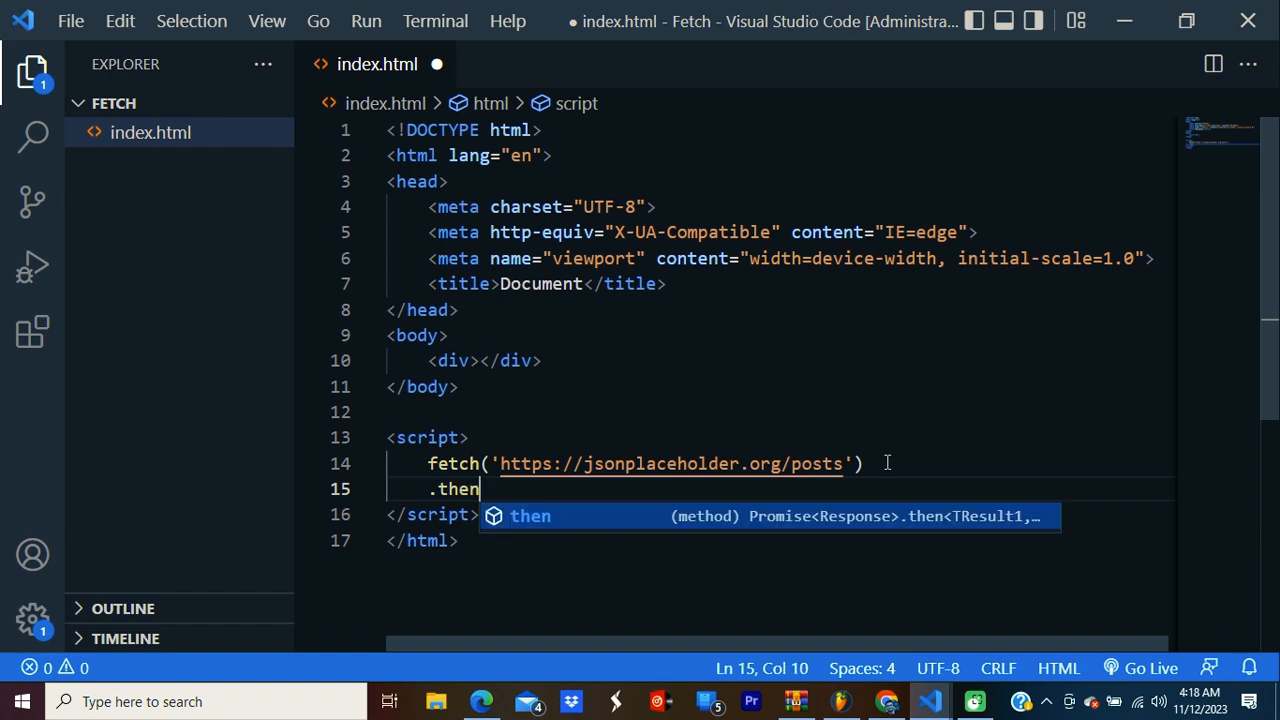
# Paste the posts URL into fetch() and add .then(res => console.log(res))
pyautogui.write('(res =>')
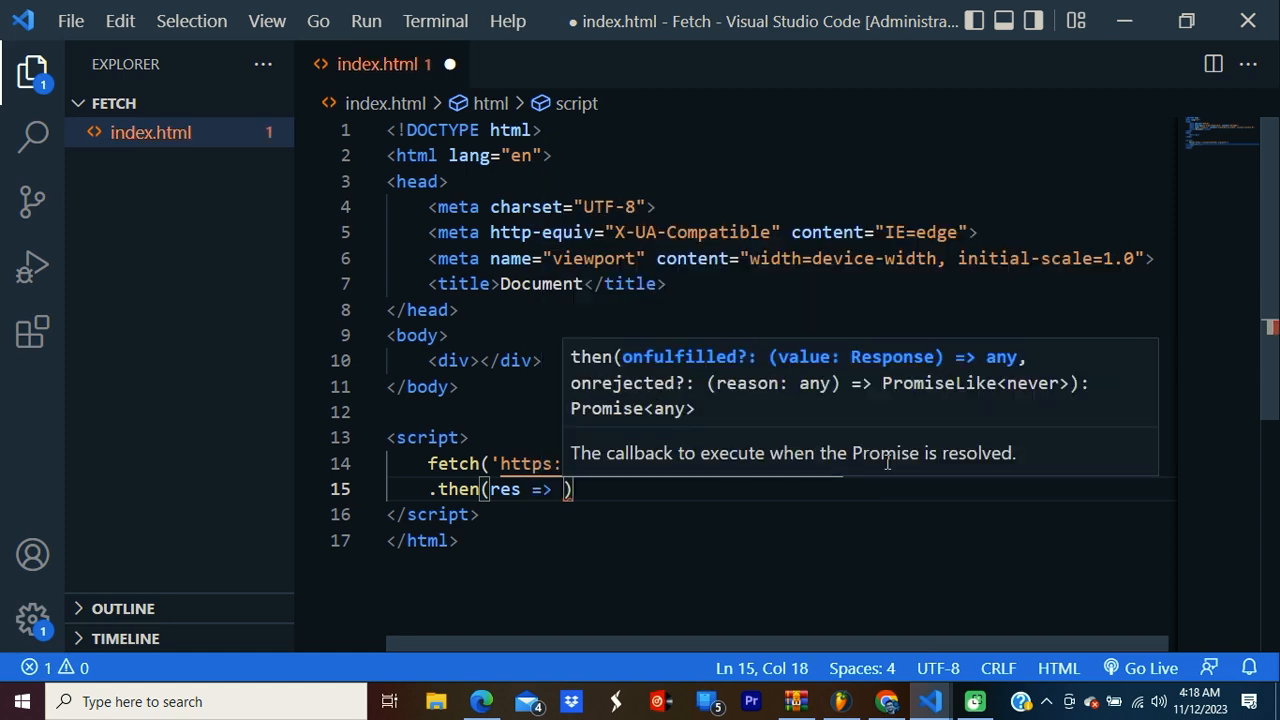
pyautogui.write('console.log(')
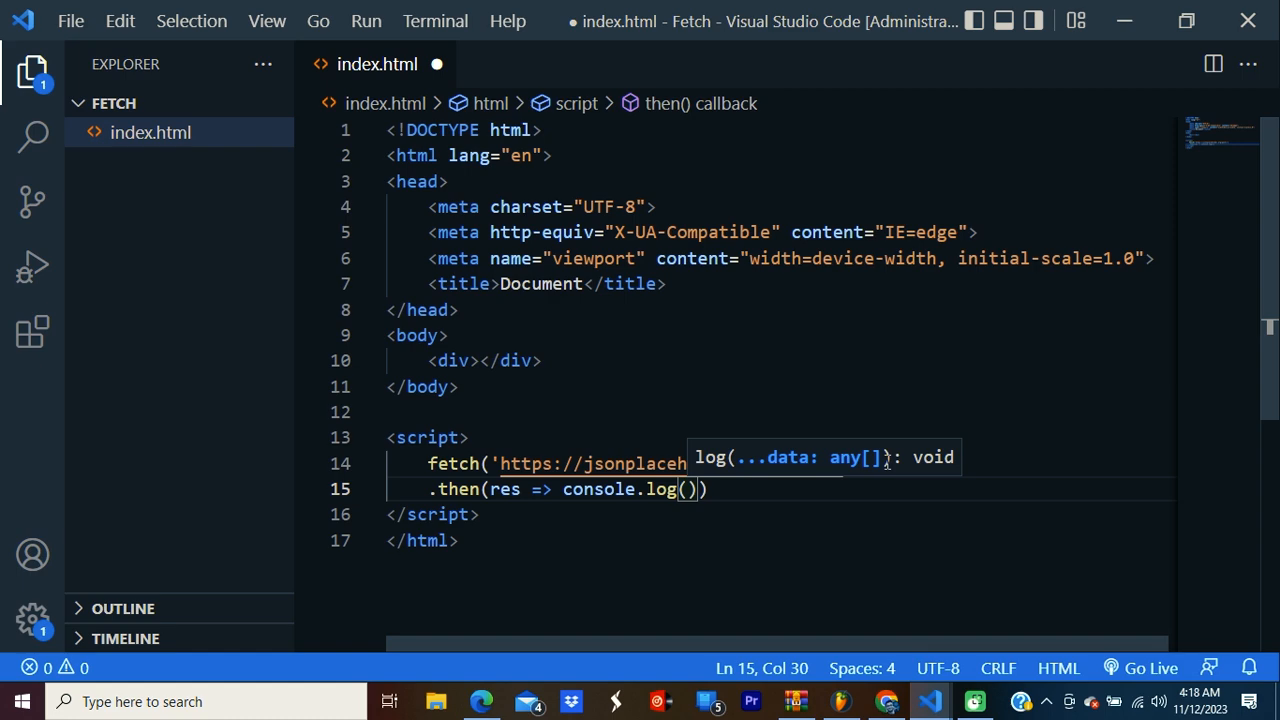
pyautogui.write('re')
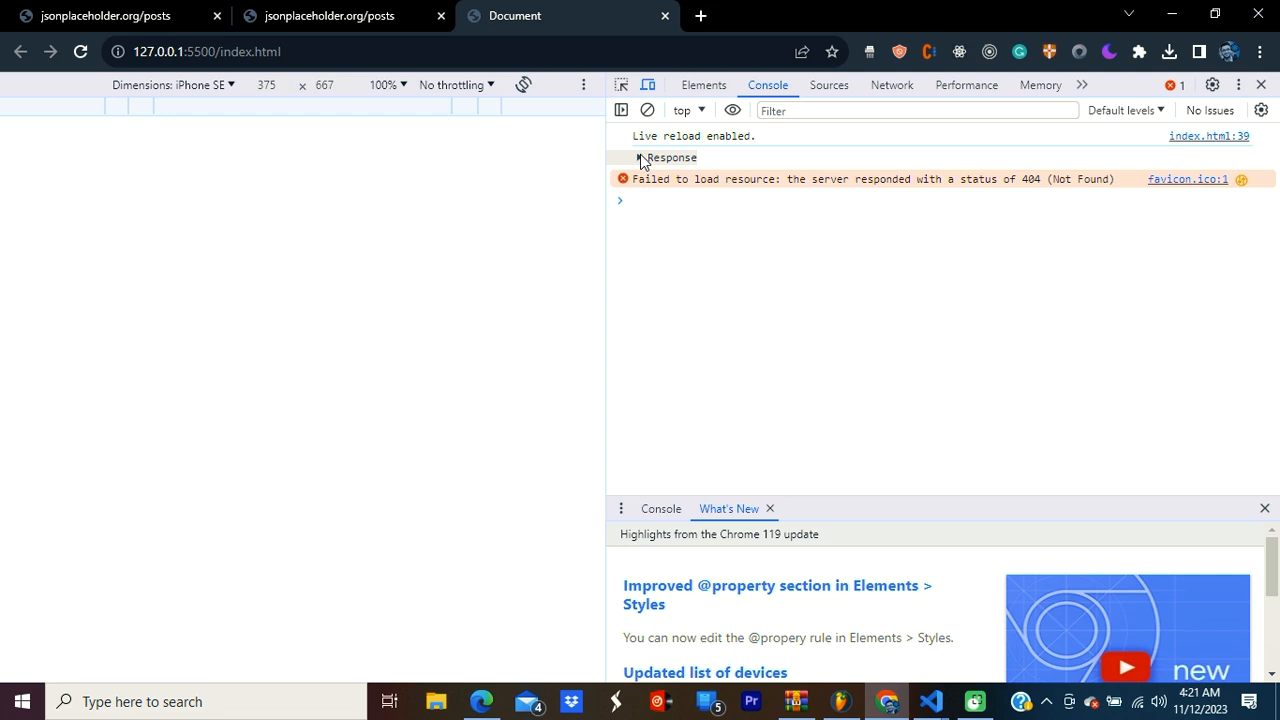
# Expand the logged Response object in Chrome's DevTools console
pyautogui.click(638, 157)
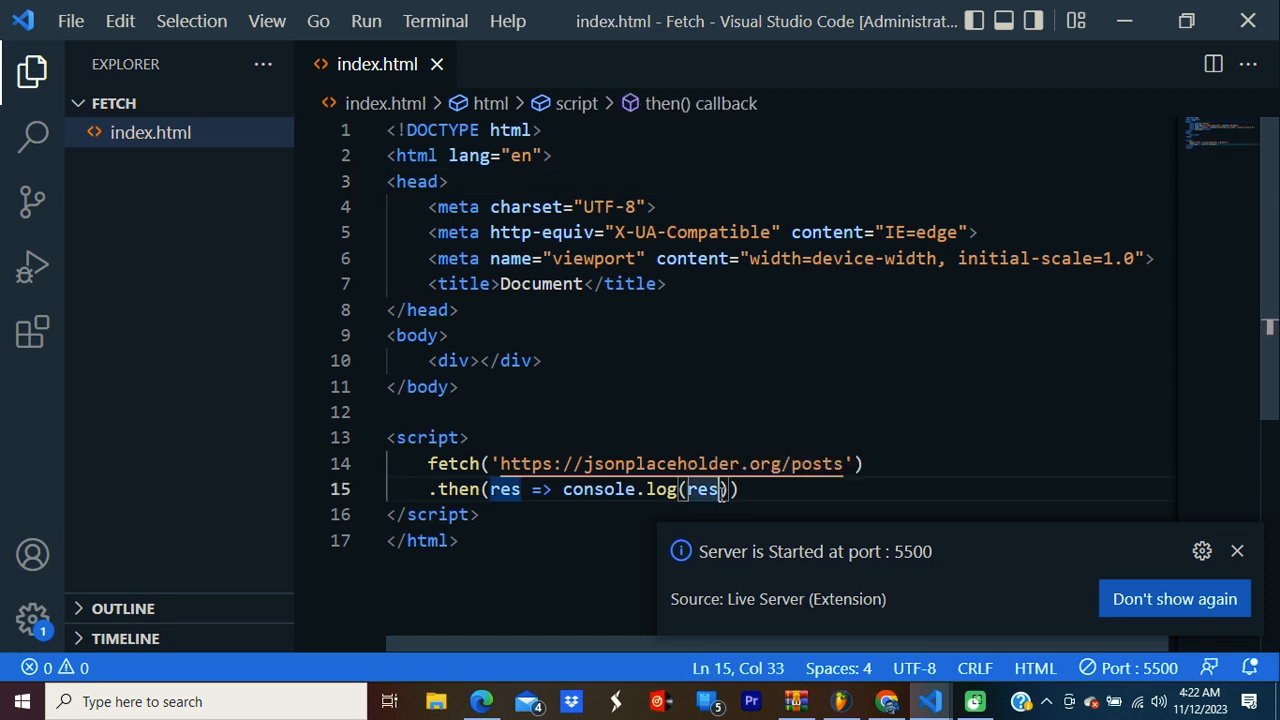
# Change console.log(res) to console.log(res.json()) and save index.html
pyautogui.write('.j')
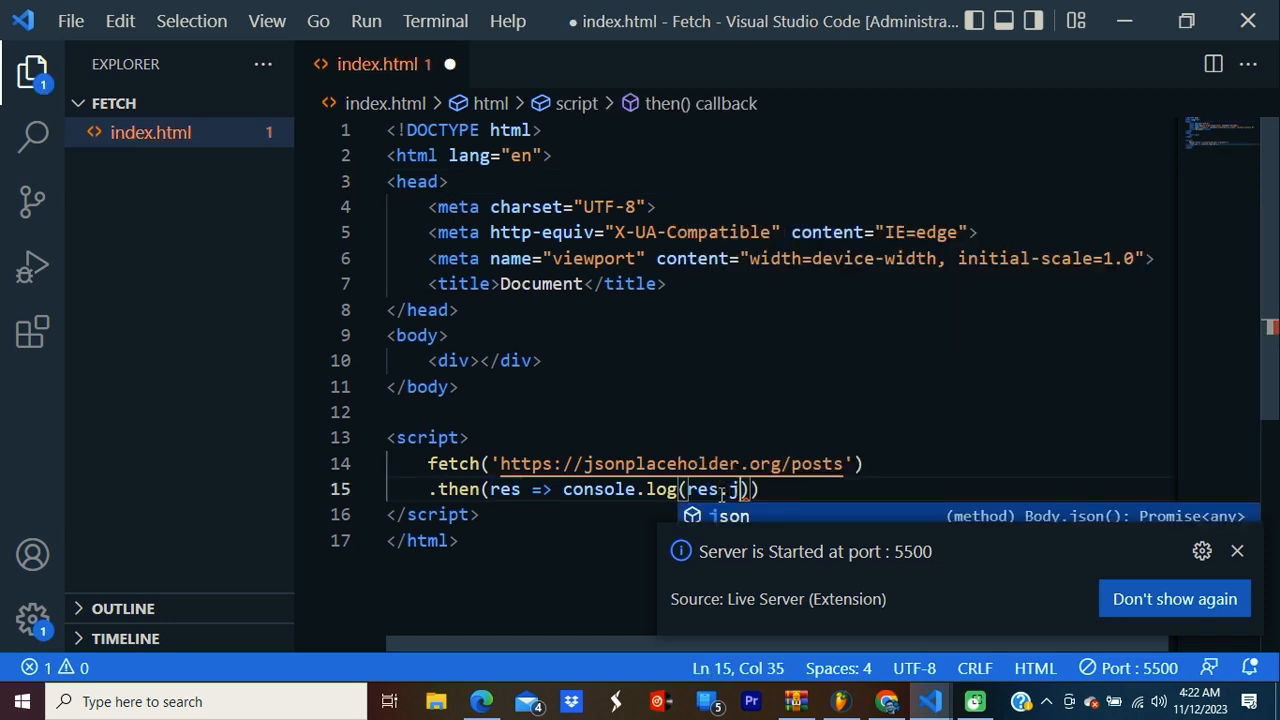
pyautogui.write('son(')
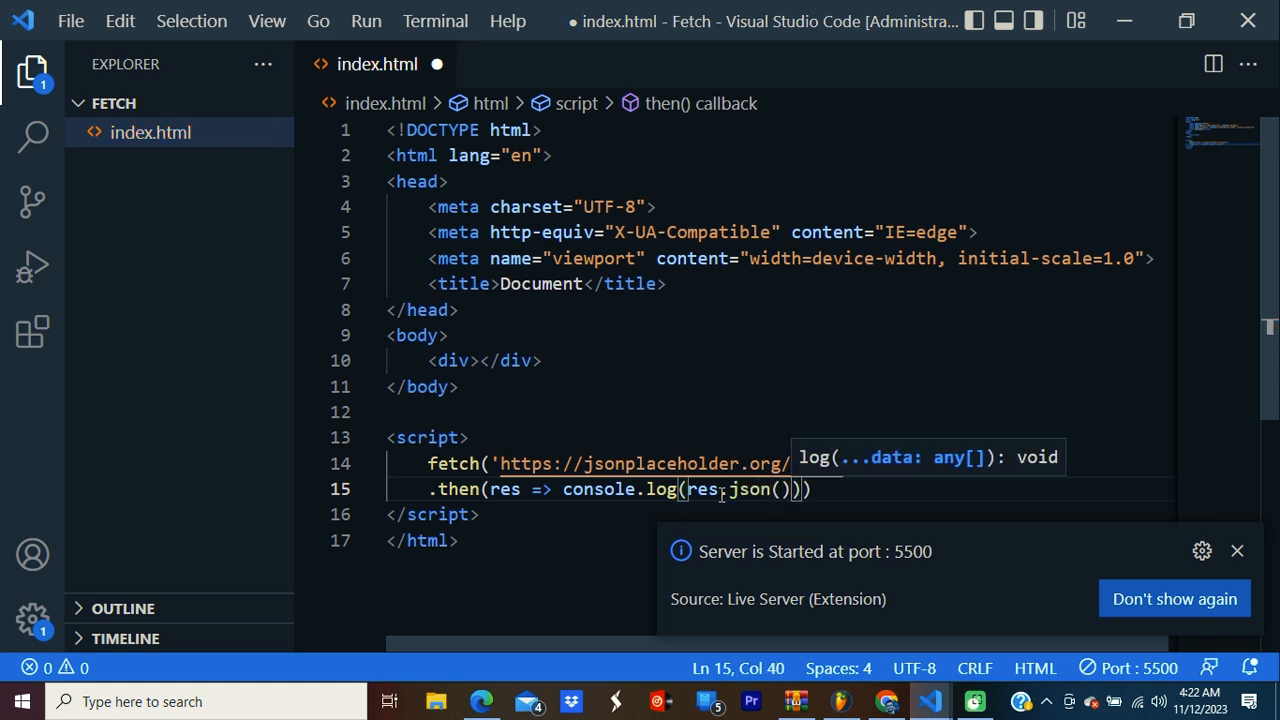
pyautogui.press('ctrl+s')
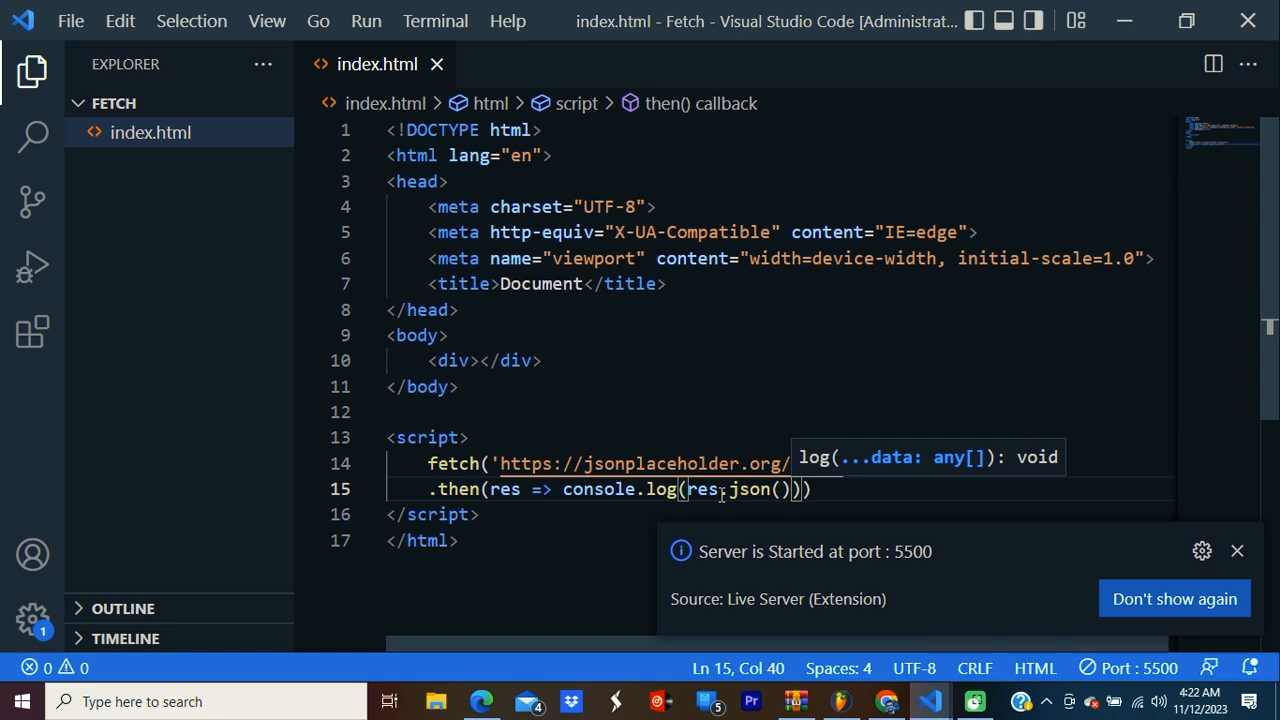
pyautogui.click(1237, 551)
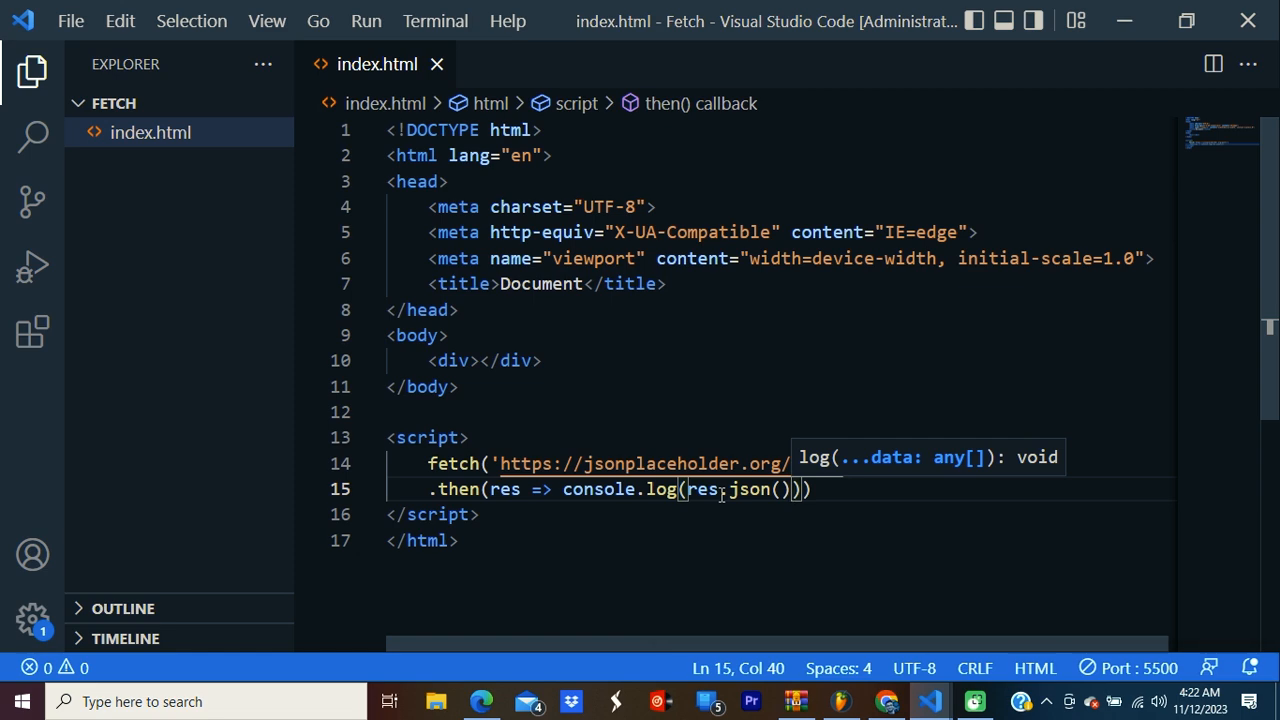
pyautogui.write('posts')
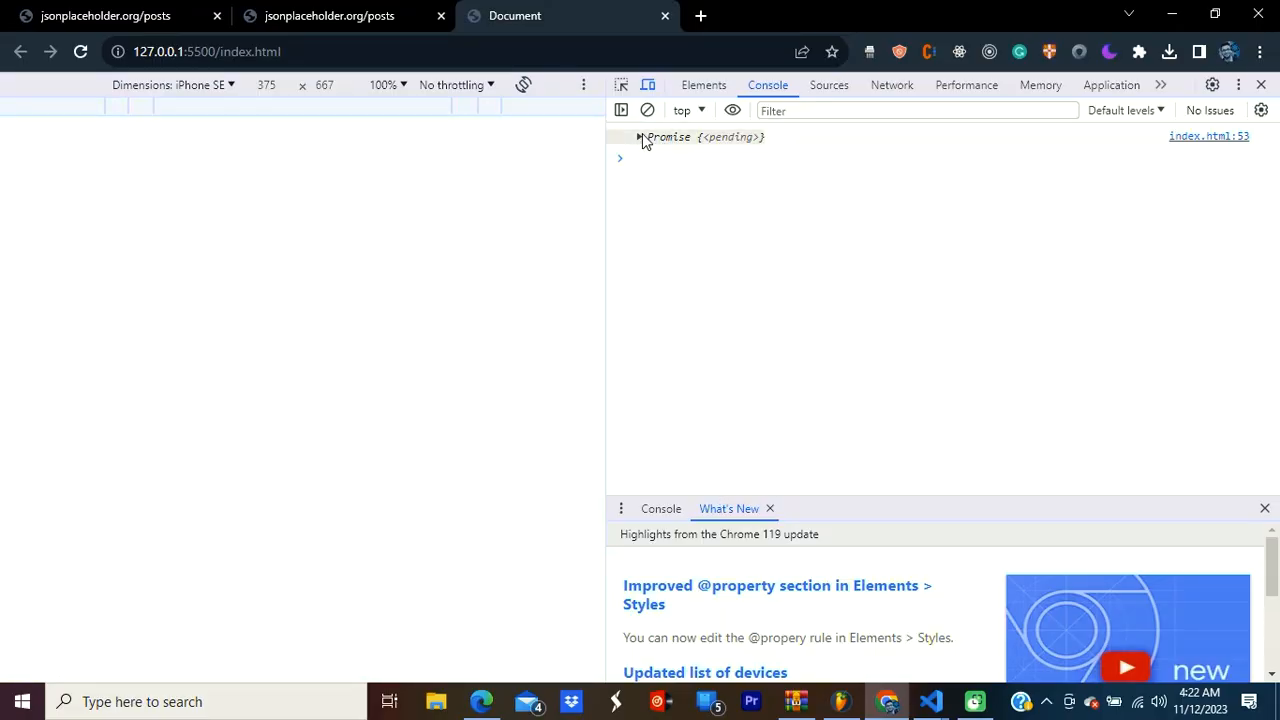
# Expand the logged Promise to reveal PromiseState fulfilled with an Array(100) of posts
pyautogui.click(638, 137)
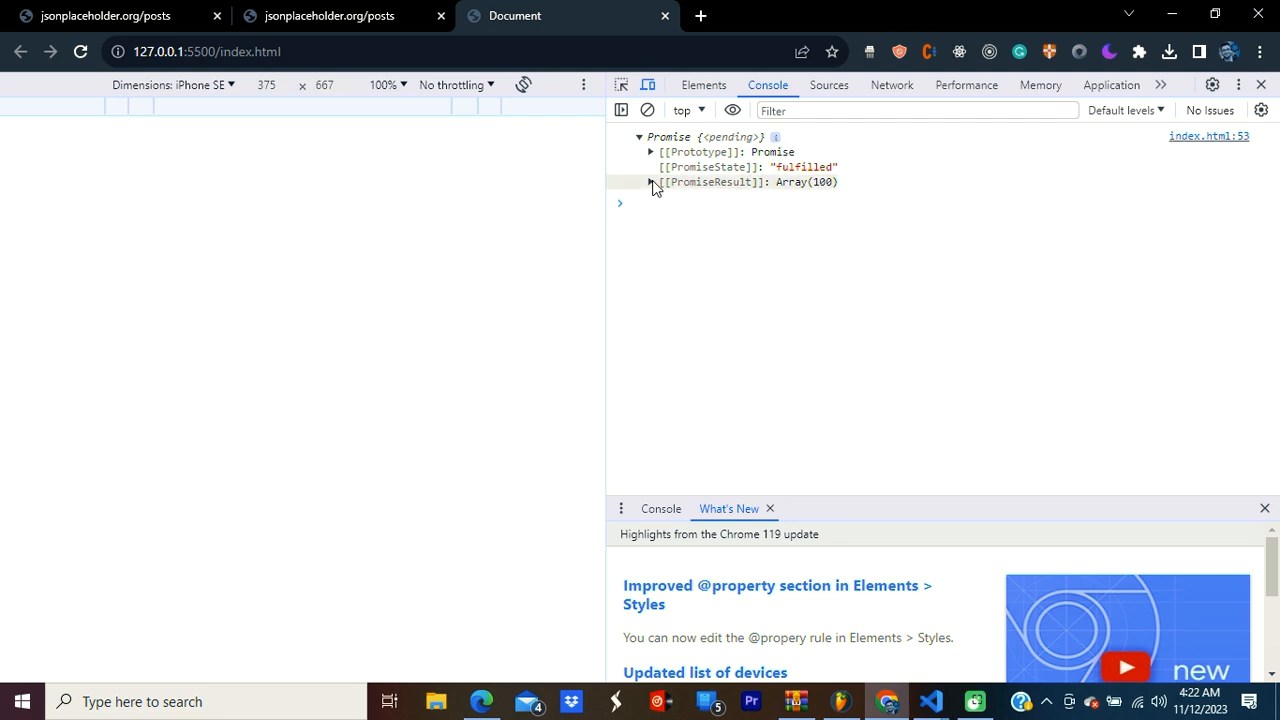
pyautogui.click(649, 182)
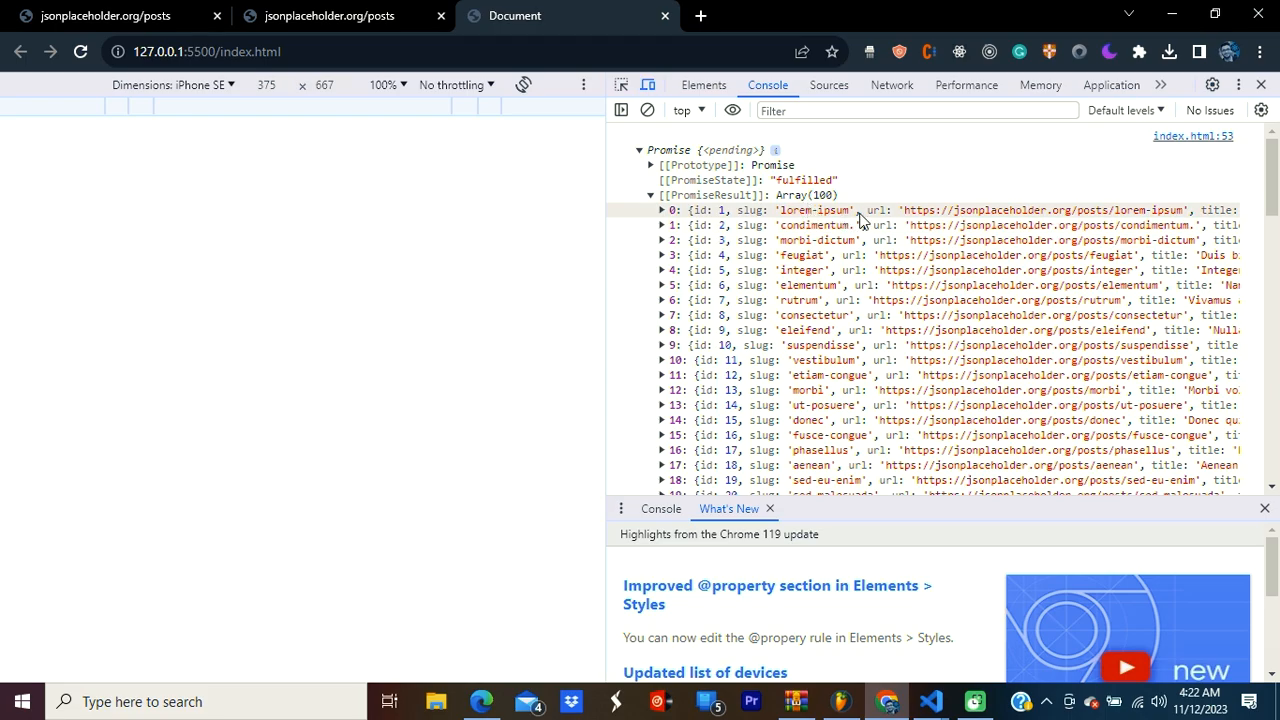
pyautogui.scroll(-3)
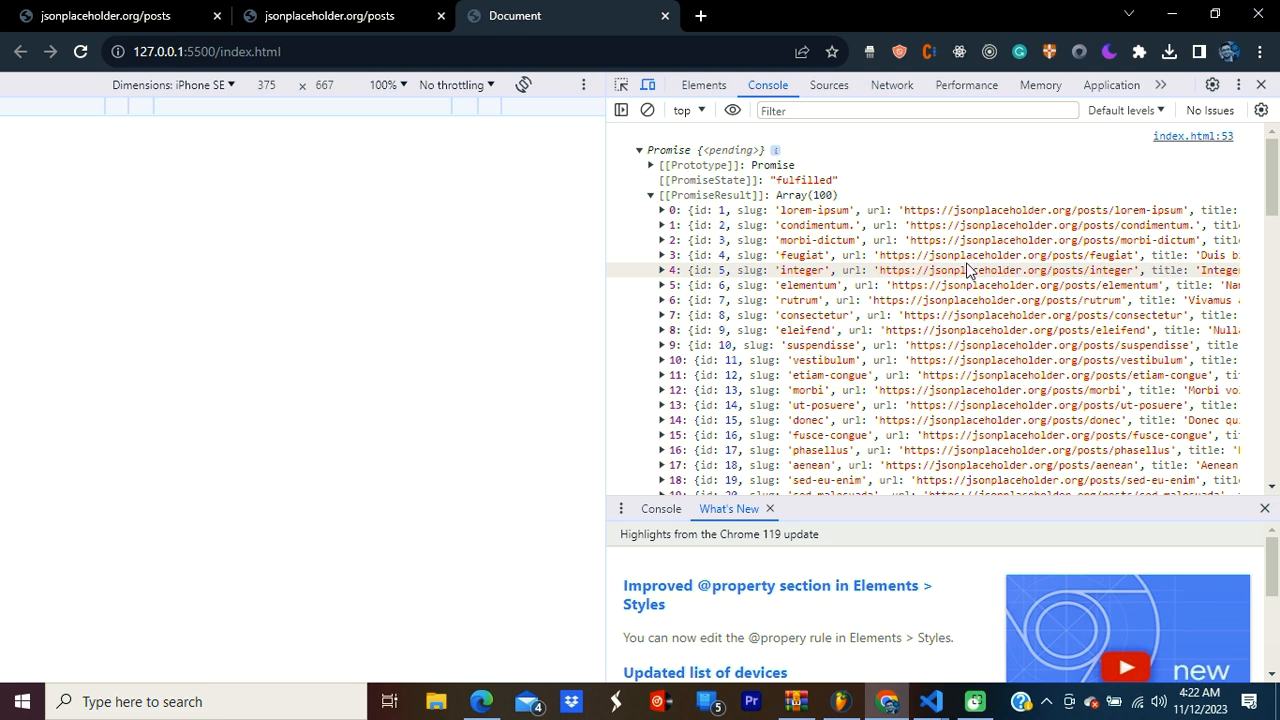
pyautogui.click(930, 701)
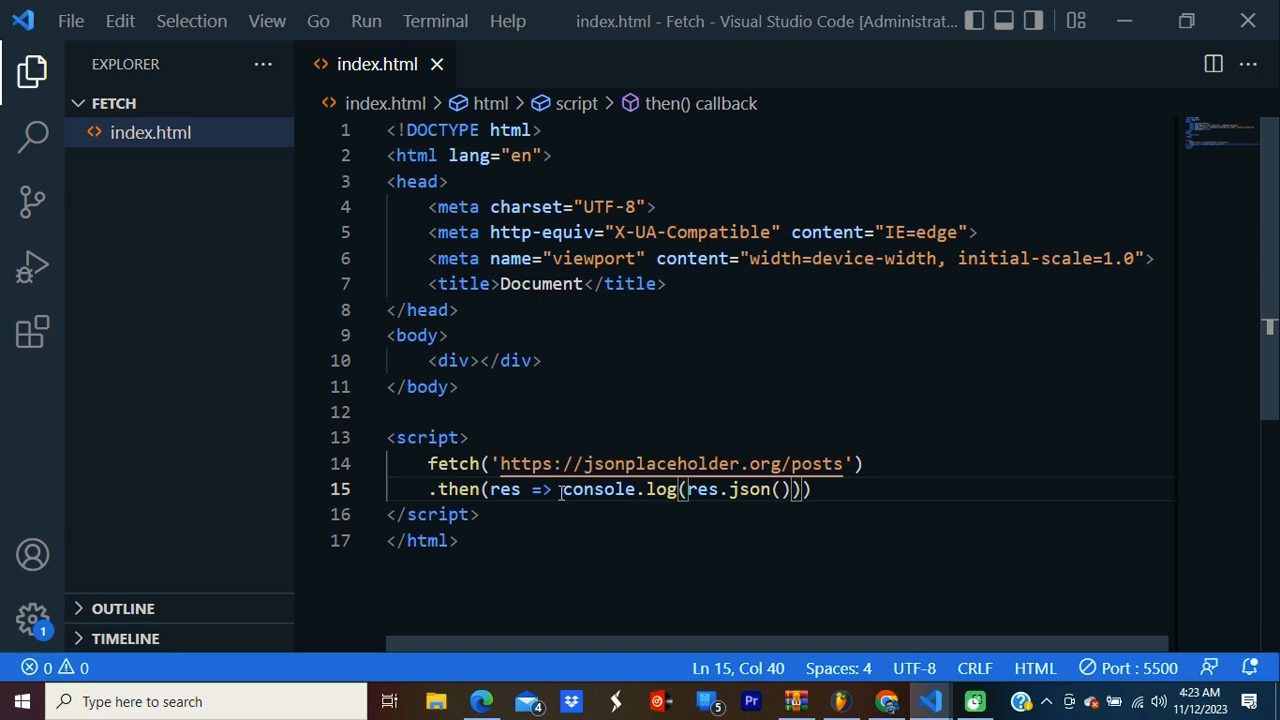
# Replace the console.log call with return res.json() and save
pyautogui.moveTo(563, 489); pyautogui.dragTo(793, 489)
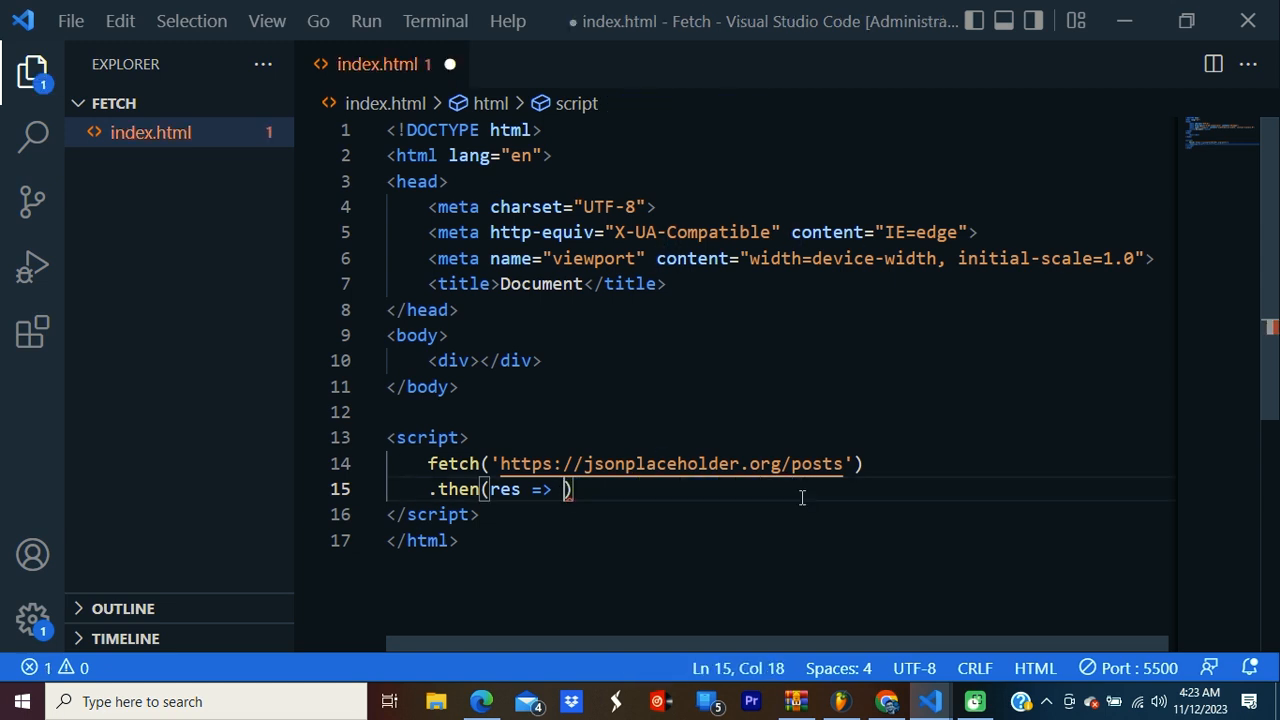
pyautogui.write('return res.json(')
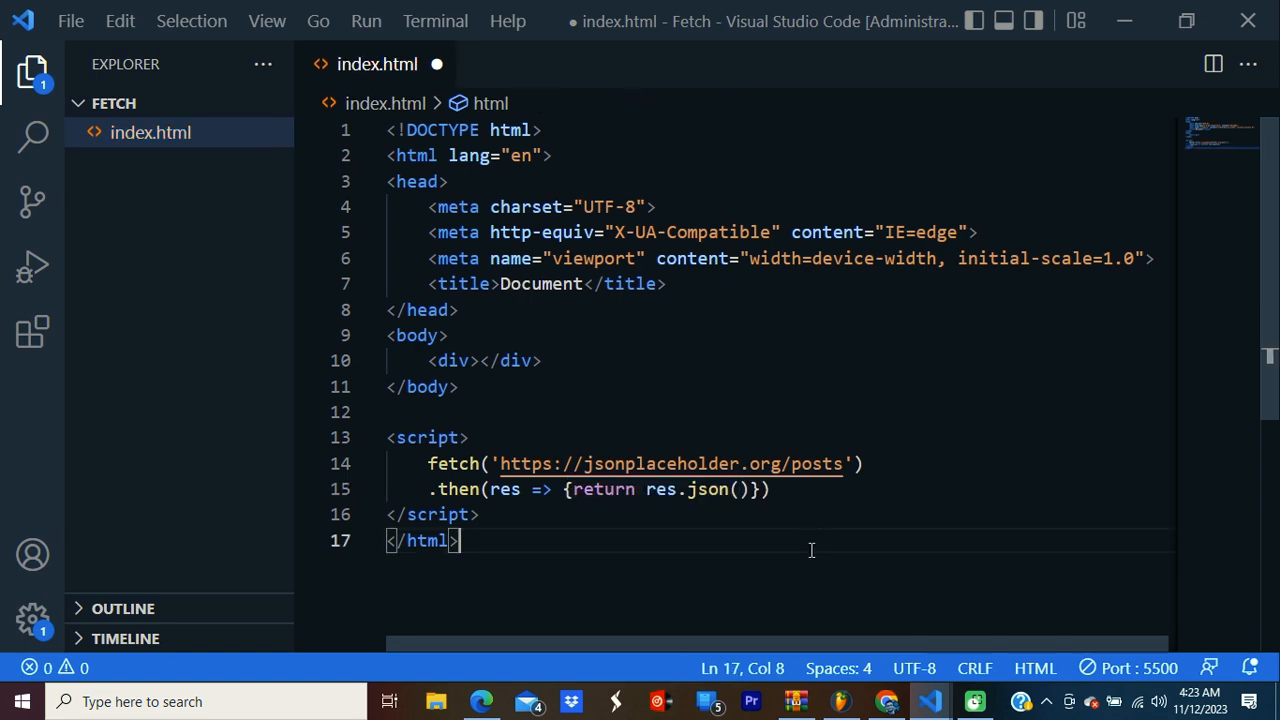
pyautogui.press('ctrl+s')
pyautogui.write(',then(data ')
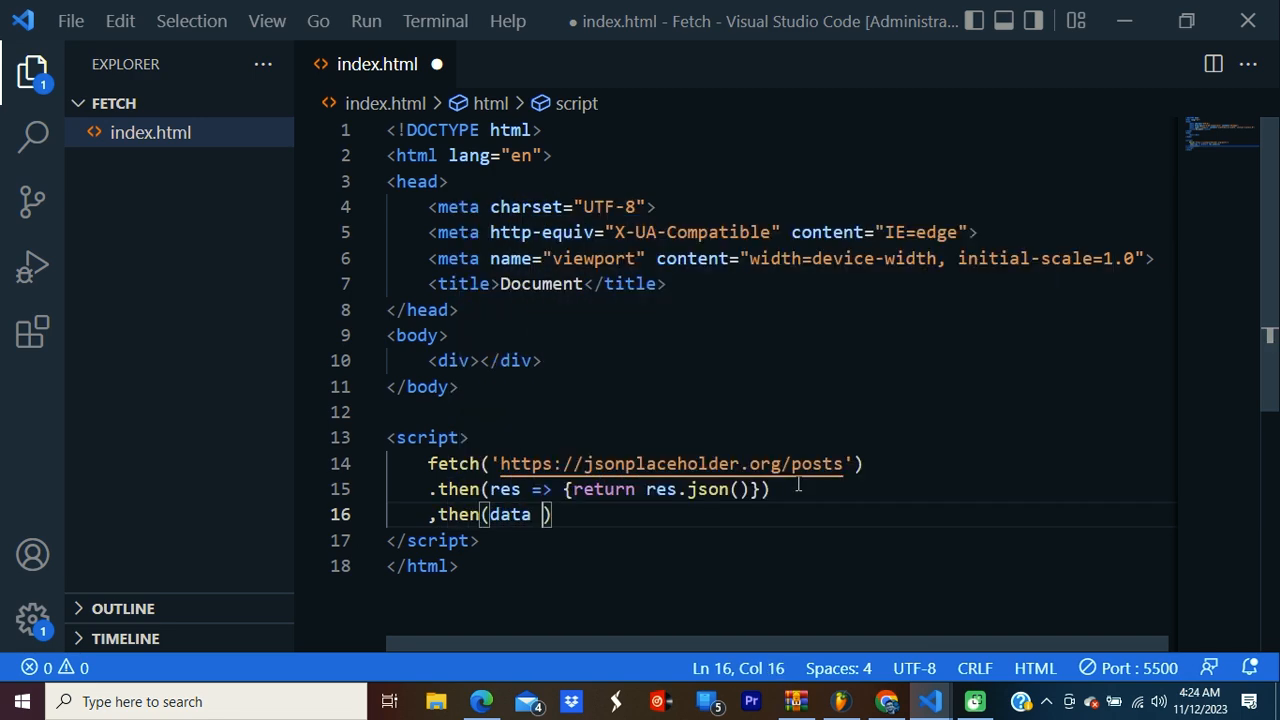
# Add a then(data => data.forEach(...)) loop over the returned posts
pyautogui.write('=>data')
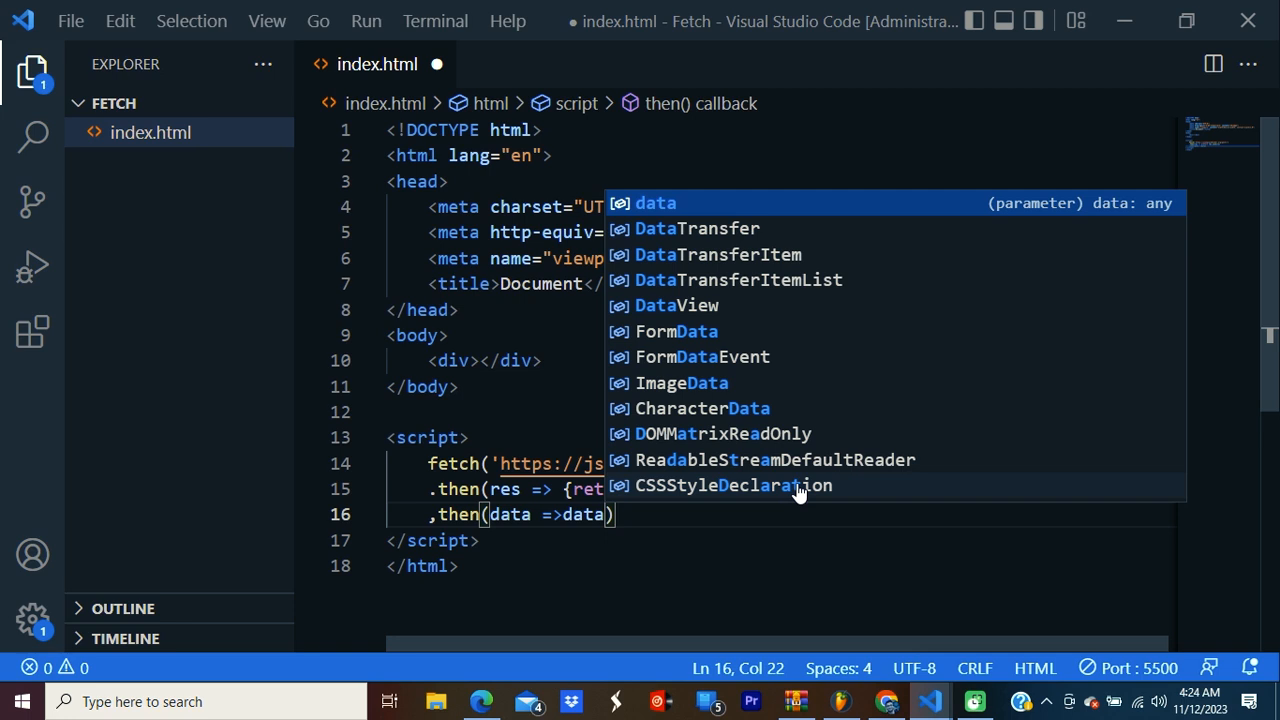
pyautogui.write('.foreach(data=>{')
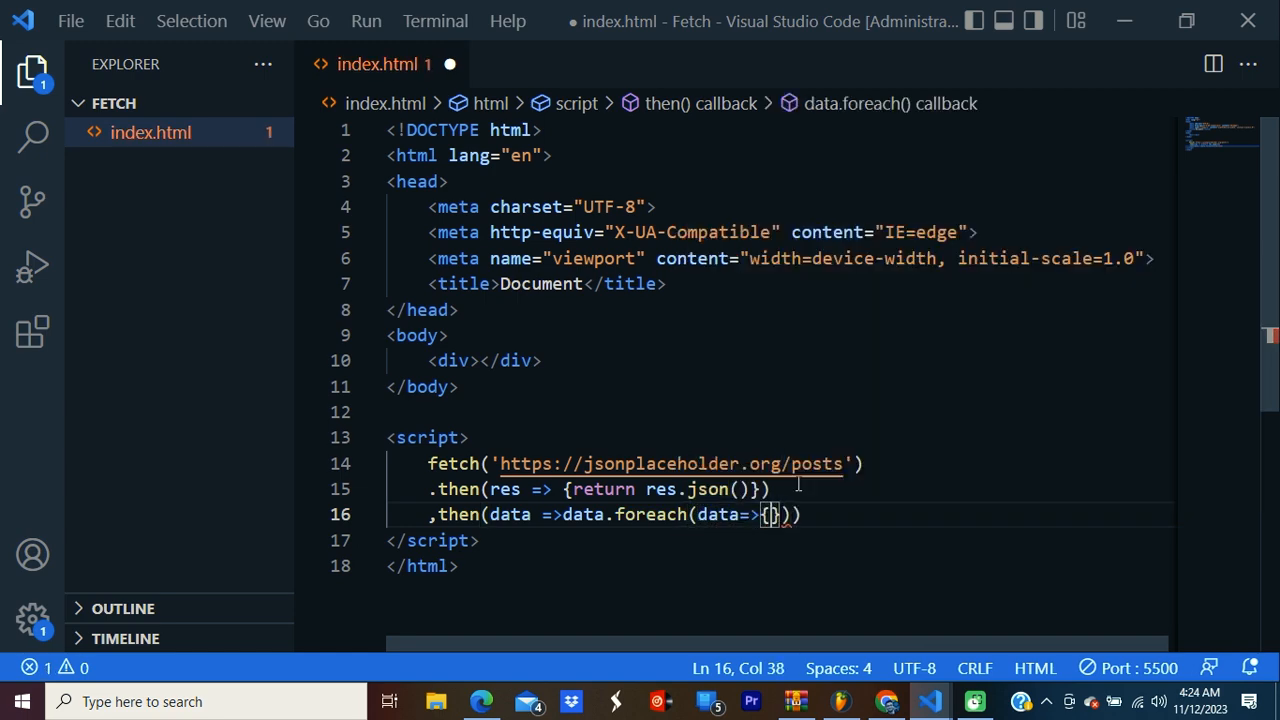
pyautogui.press('enter')
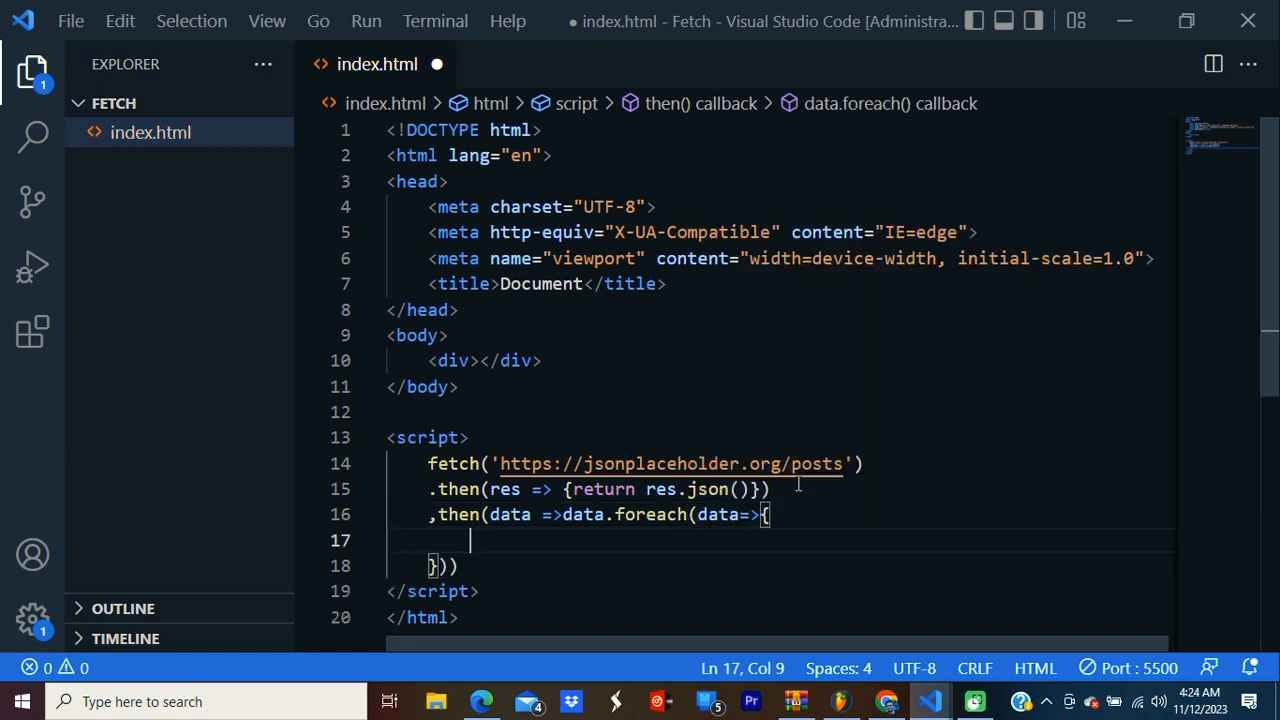
# Inside the loop, define const element as an `<h4>${data.title}<h4>` template
pyautogui.write('con')
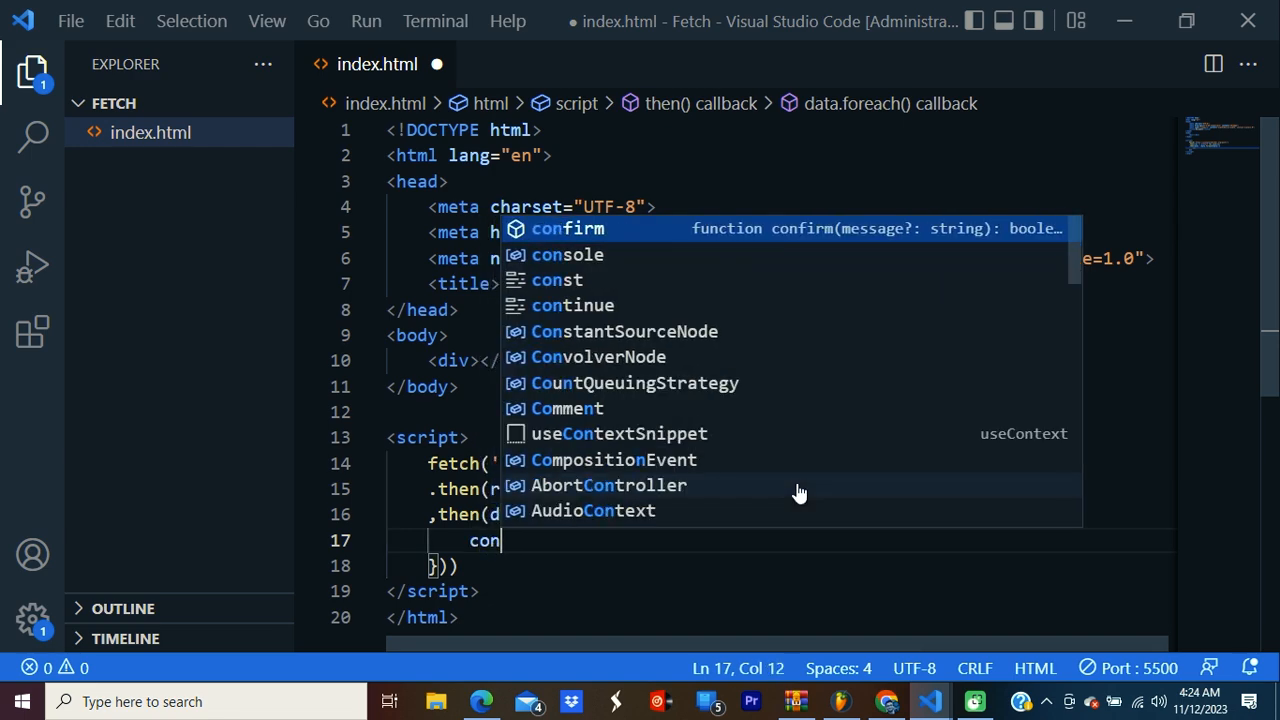
pyautogui.write('element =')
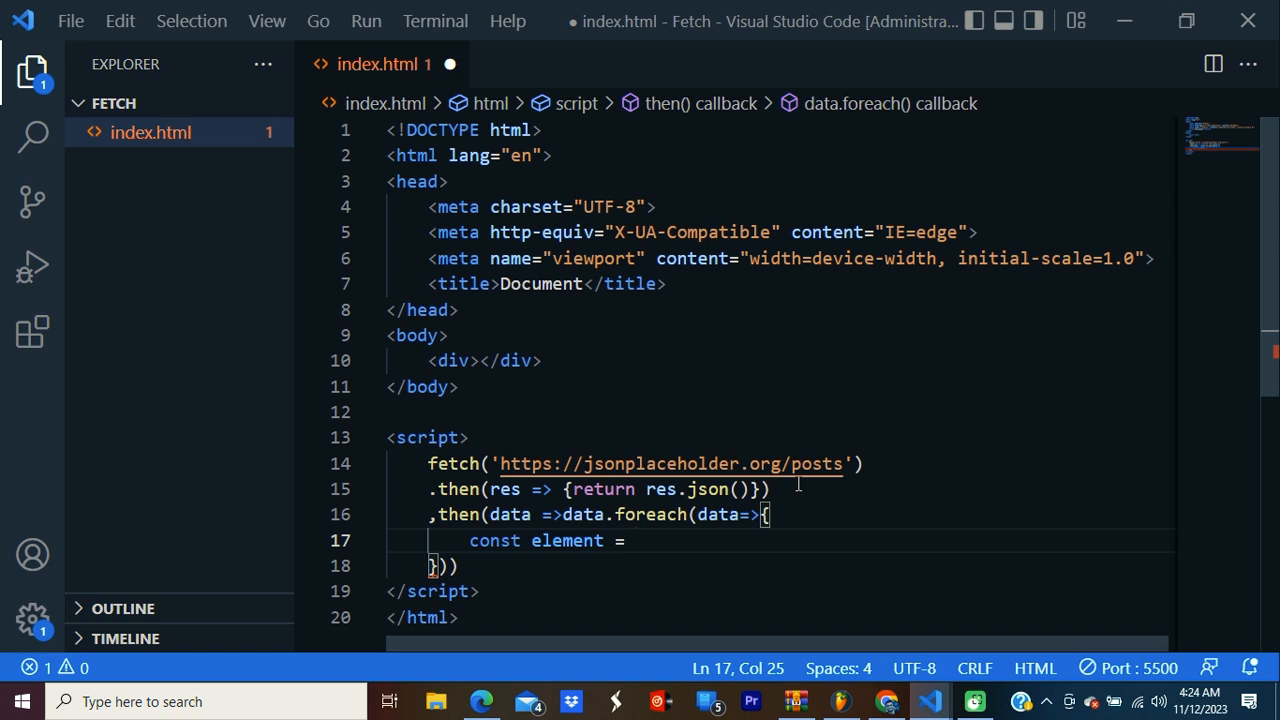
pyautogui.write('`')
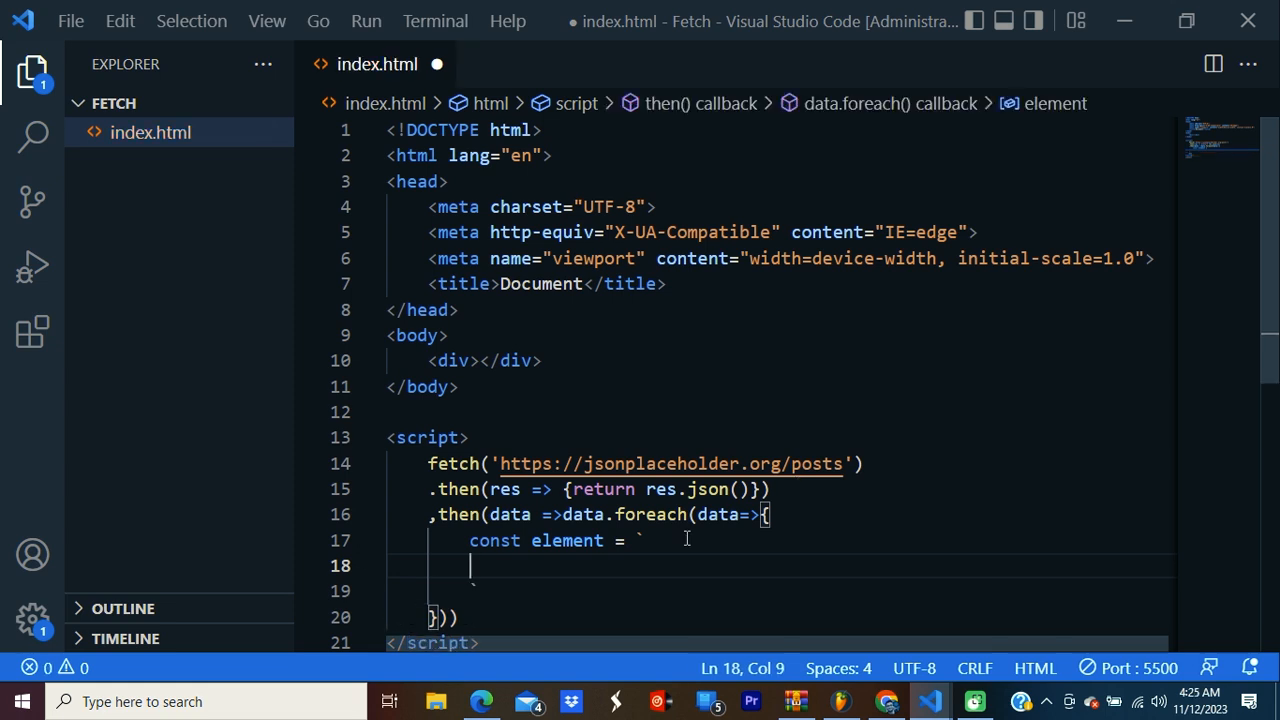
pyautogui.write('<h4')
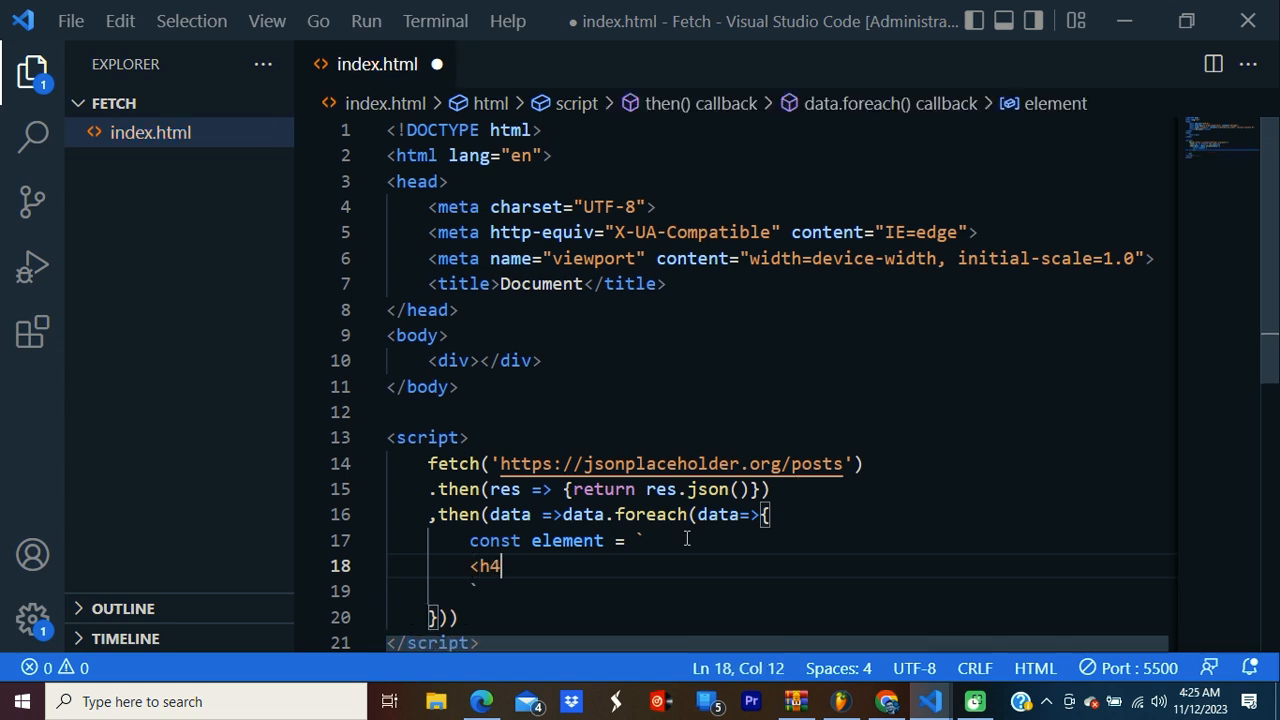
pyautogui.write('><h4>')
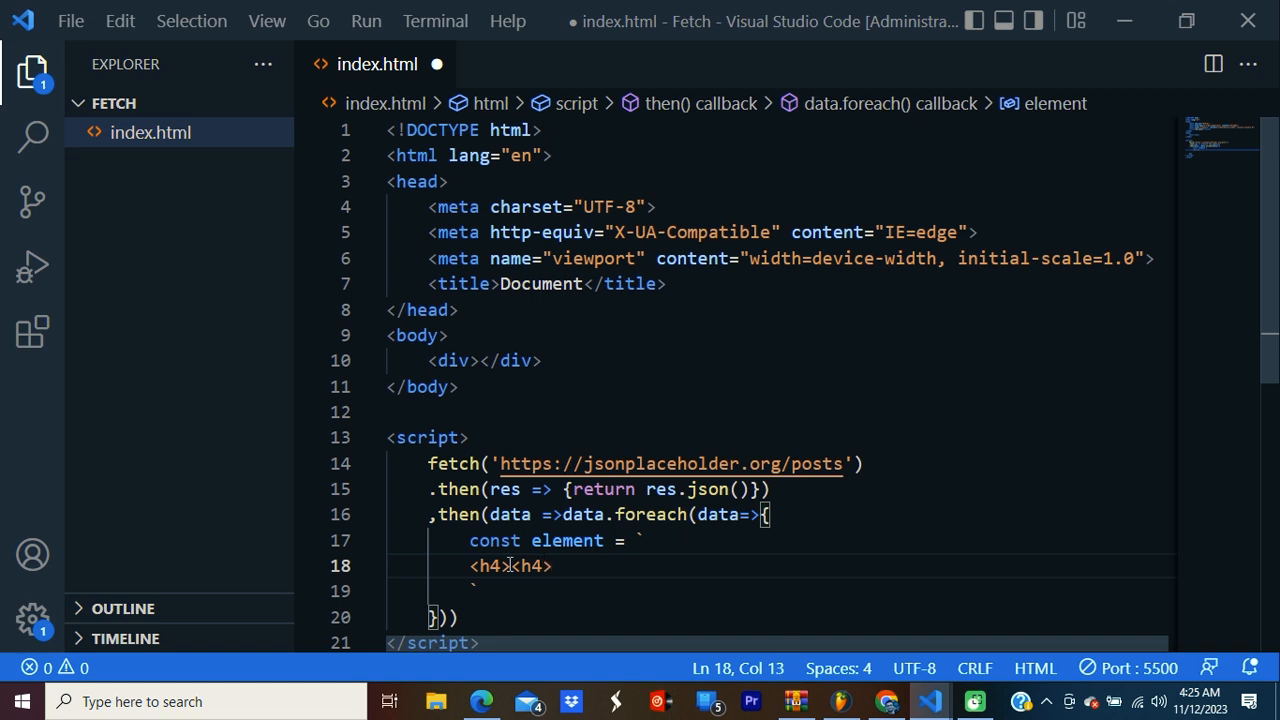
pyautogui.write('$')
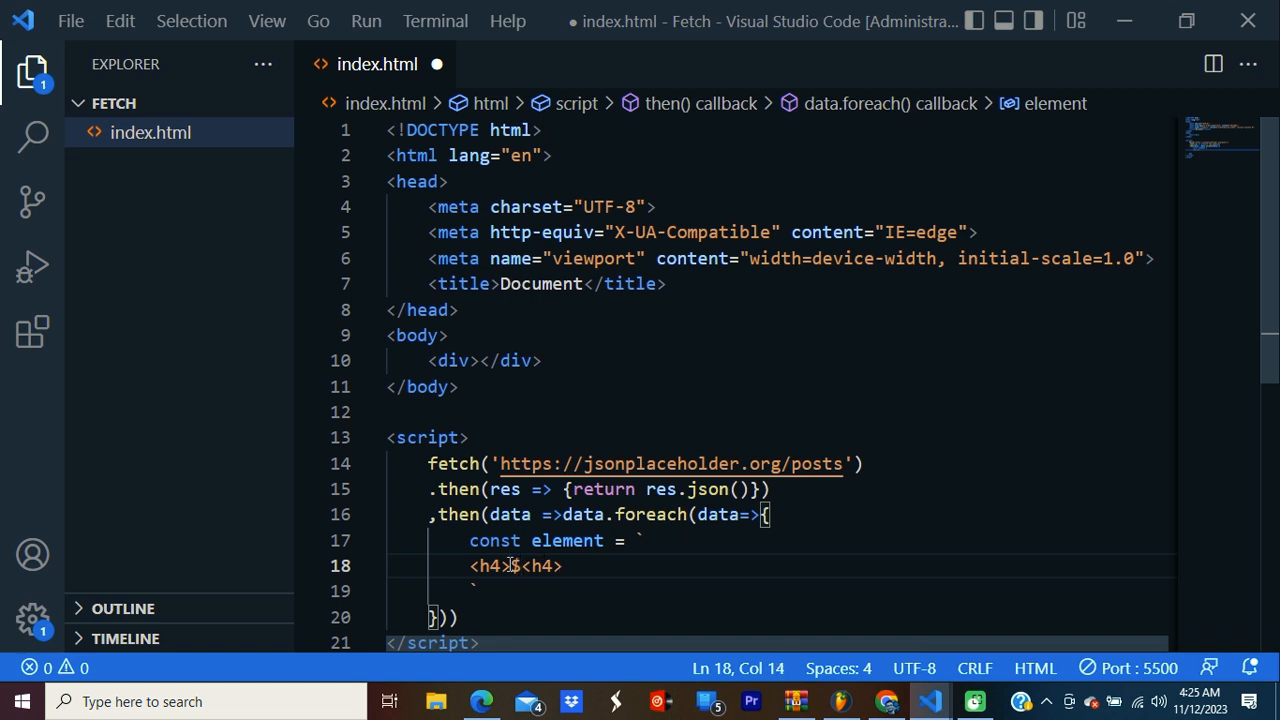
pyautogui.write('d}')
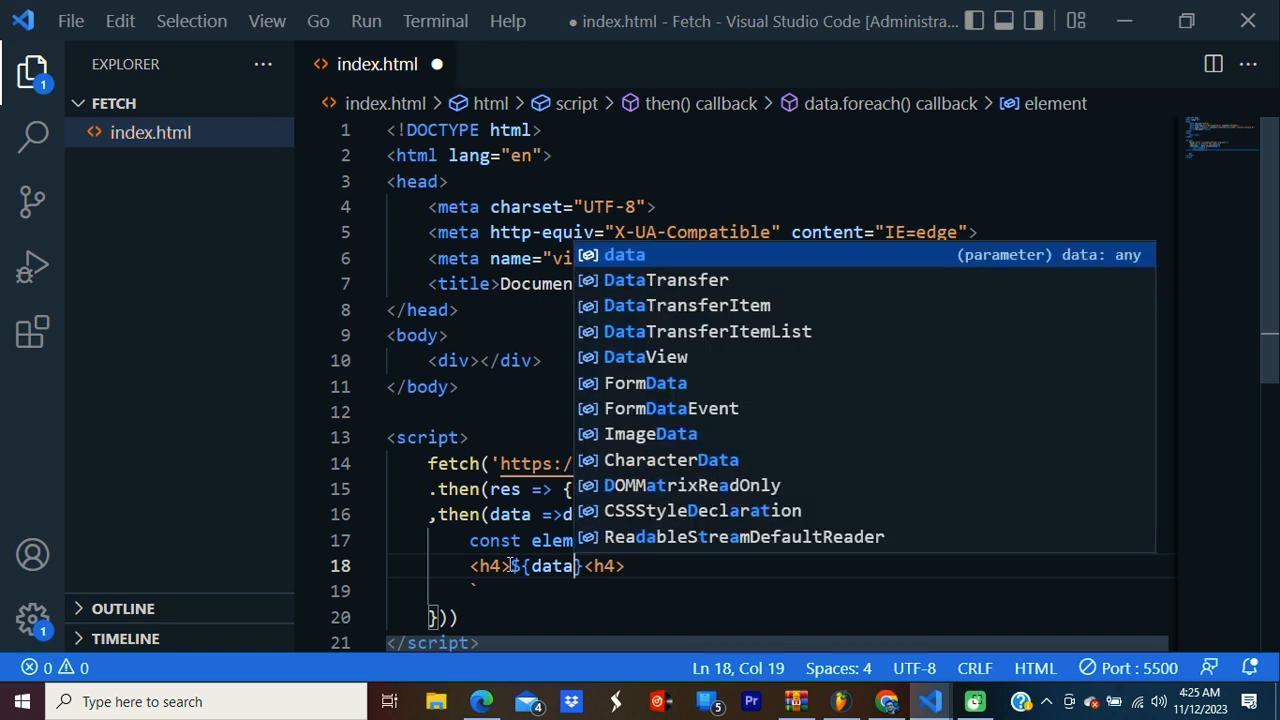
pyautogui.write('.')
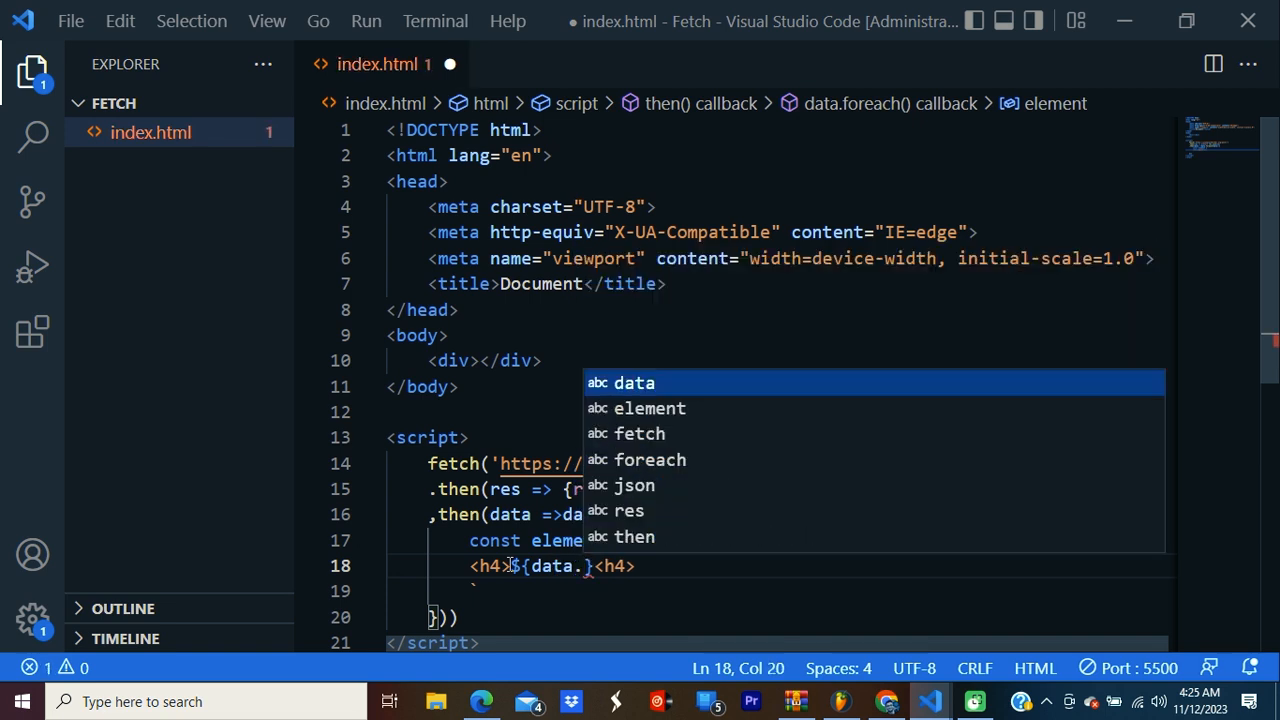
pyautogui.write('title')
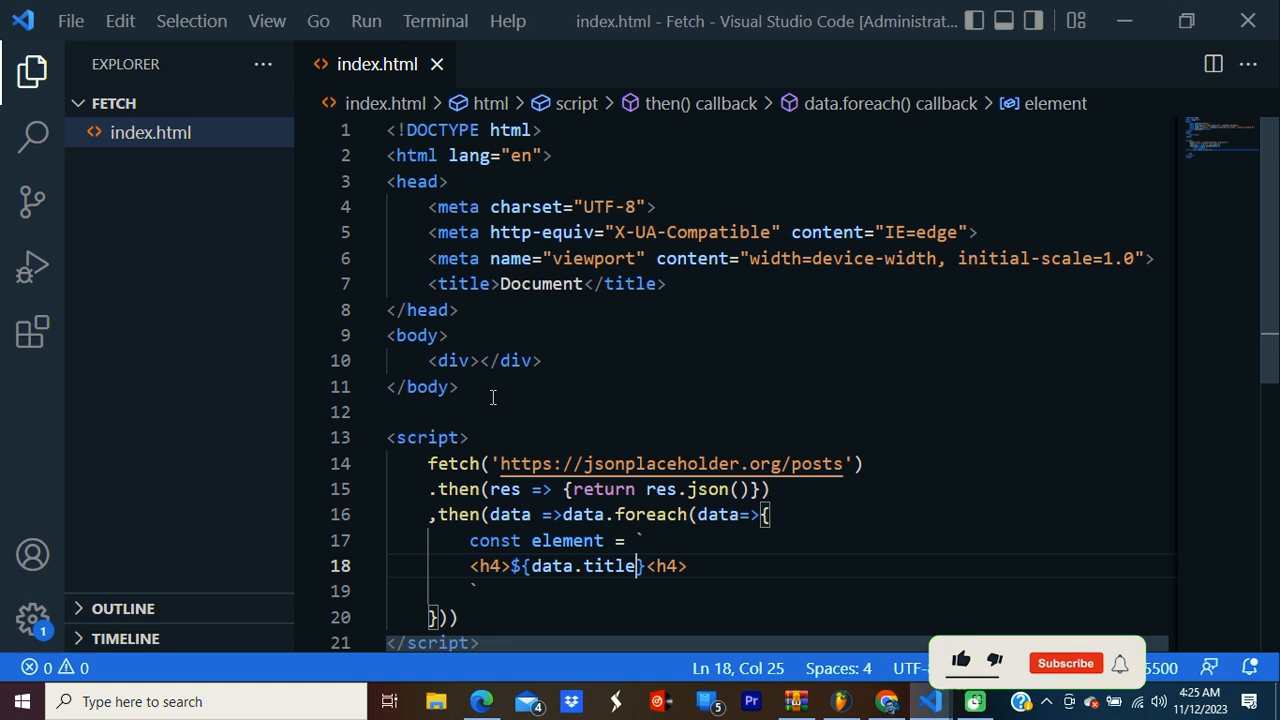
pyautogui.click(483, 360)
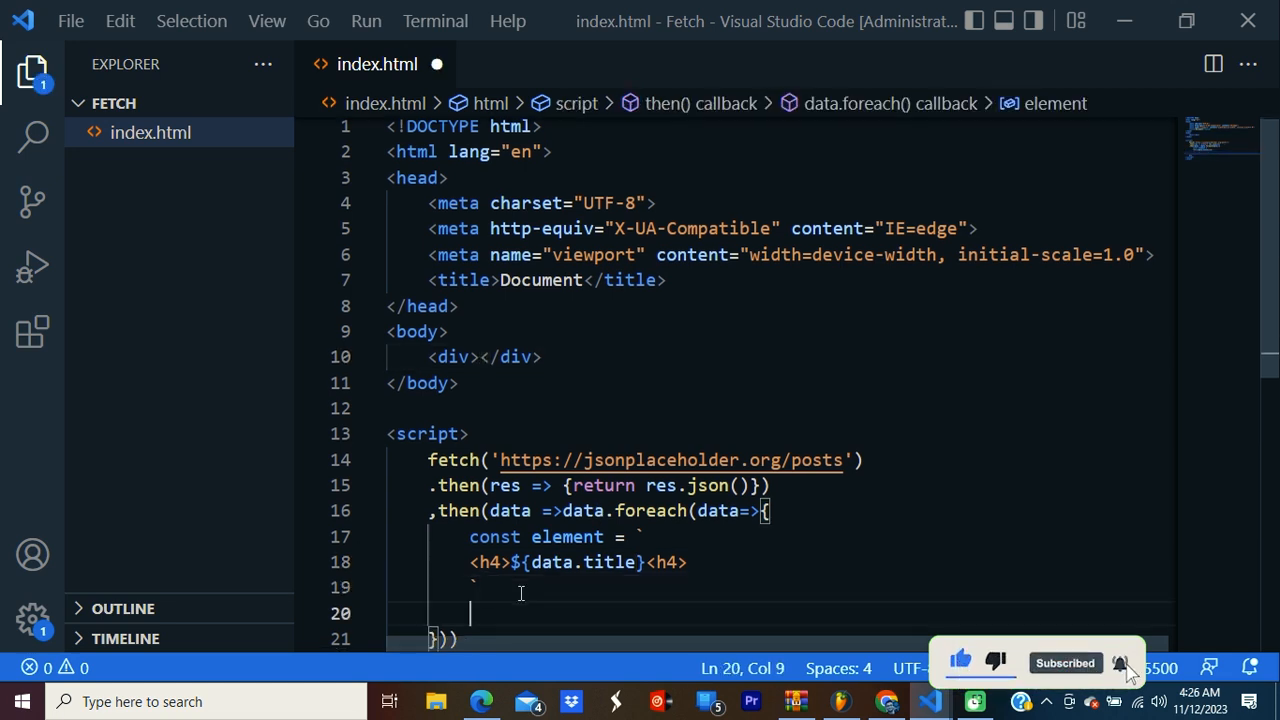
# Add document.querySelector('div').insertAdjacentHTML('beforeend', element) inside the forEach callback
pyautogui.write('document.')
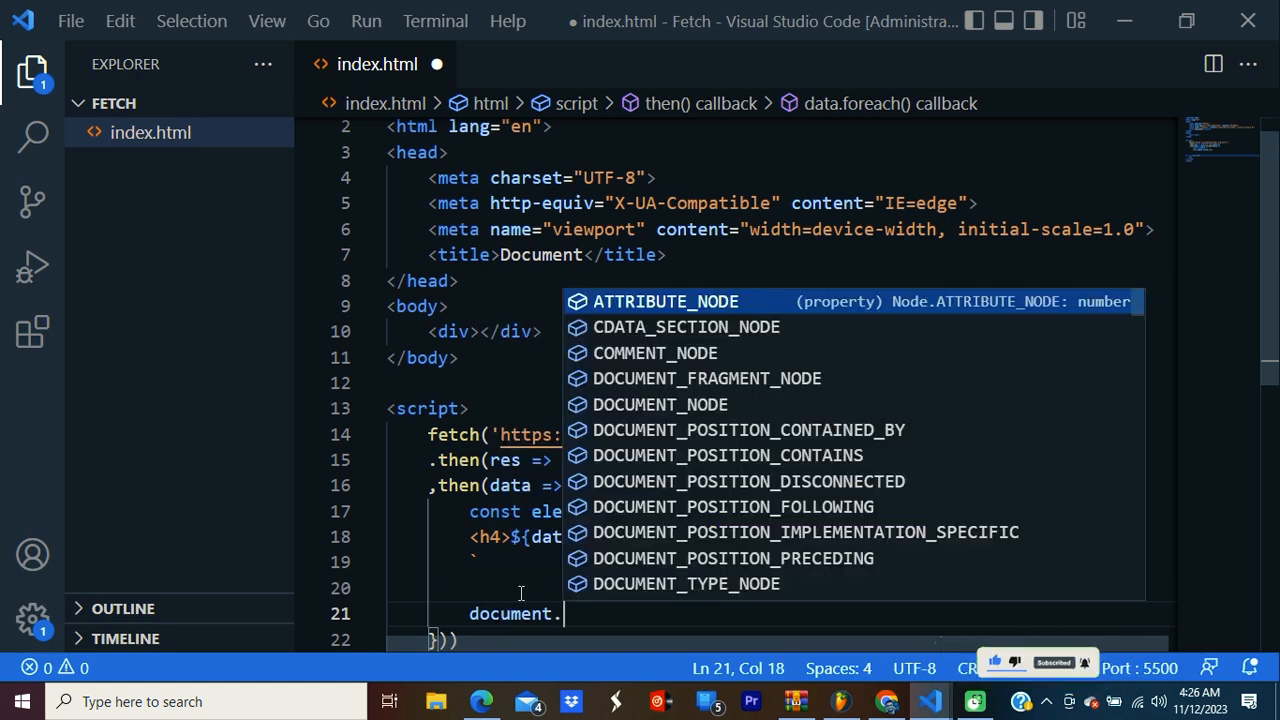
pyautogui.write('q')
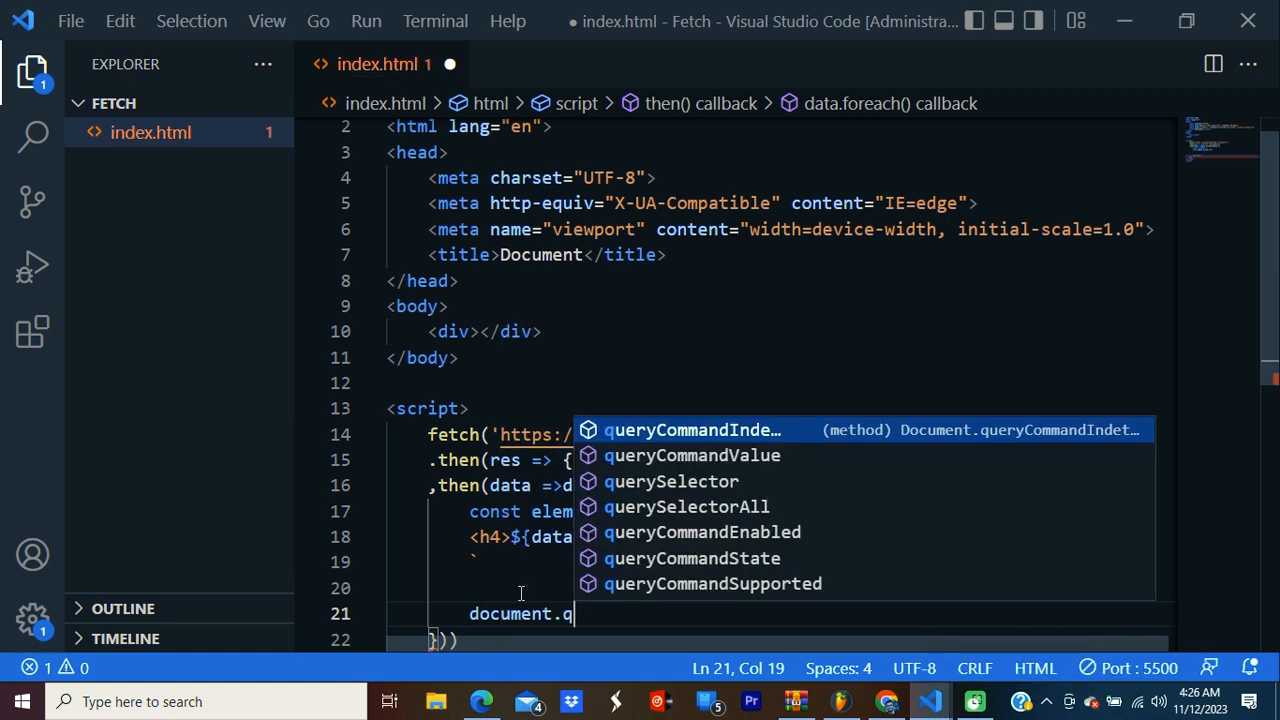
pyautogui.write("uerySelector('")
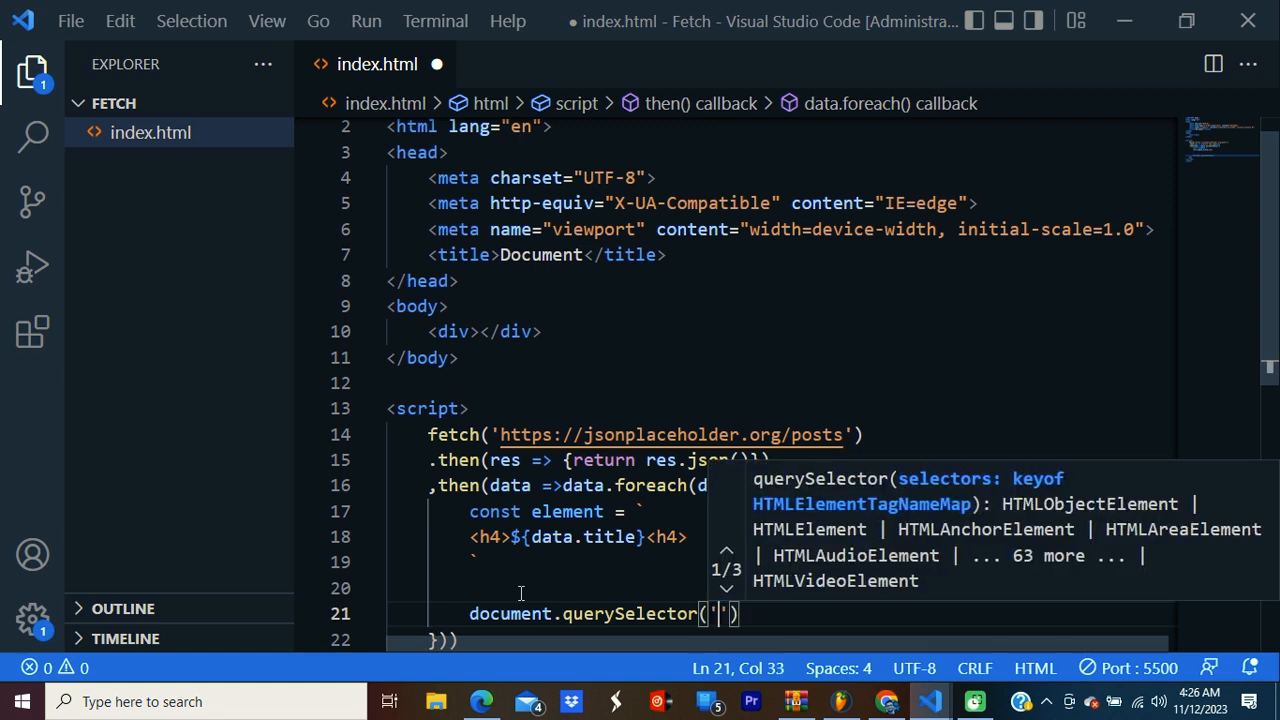
pyautogui.write('div')
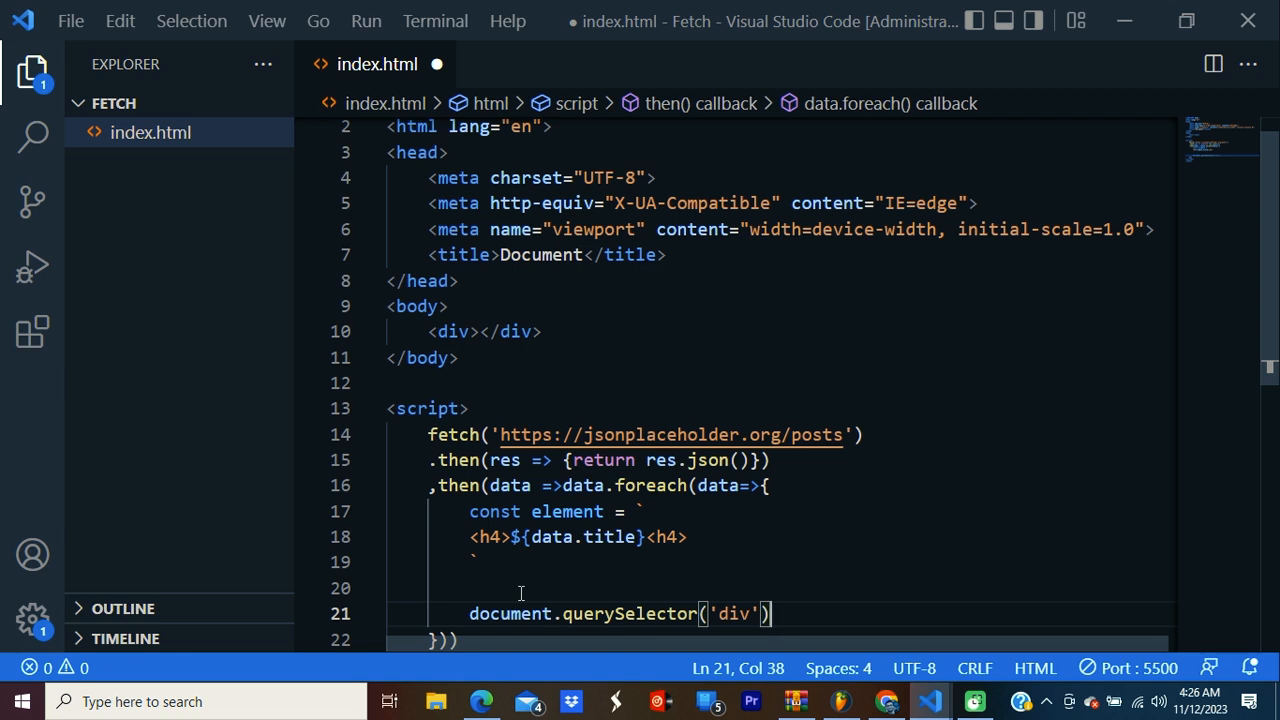
pyautogui.write('.')
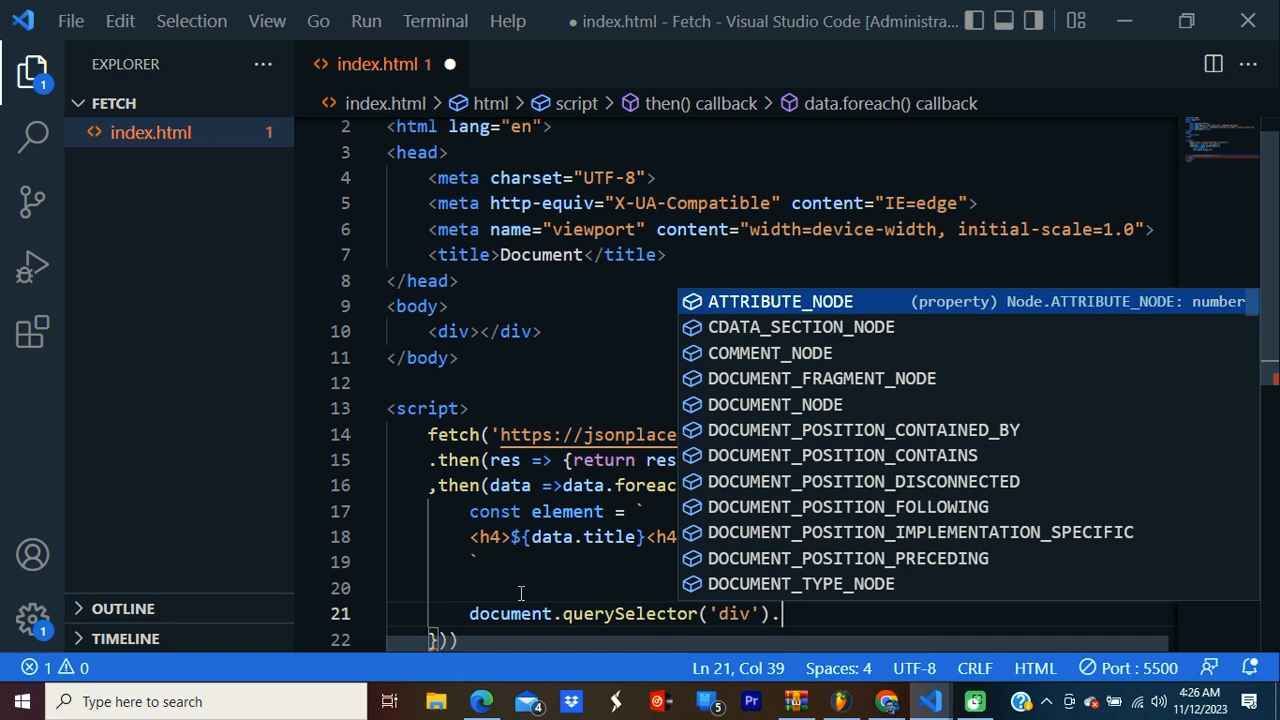
pyautogui.write('inser')
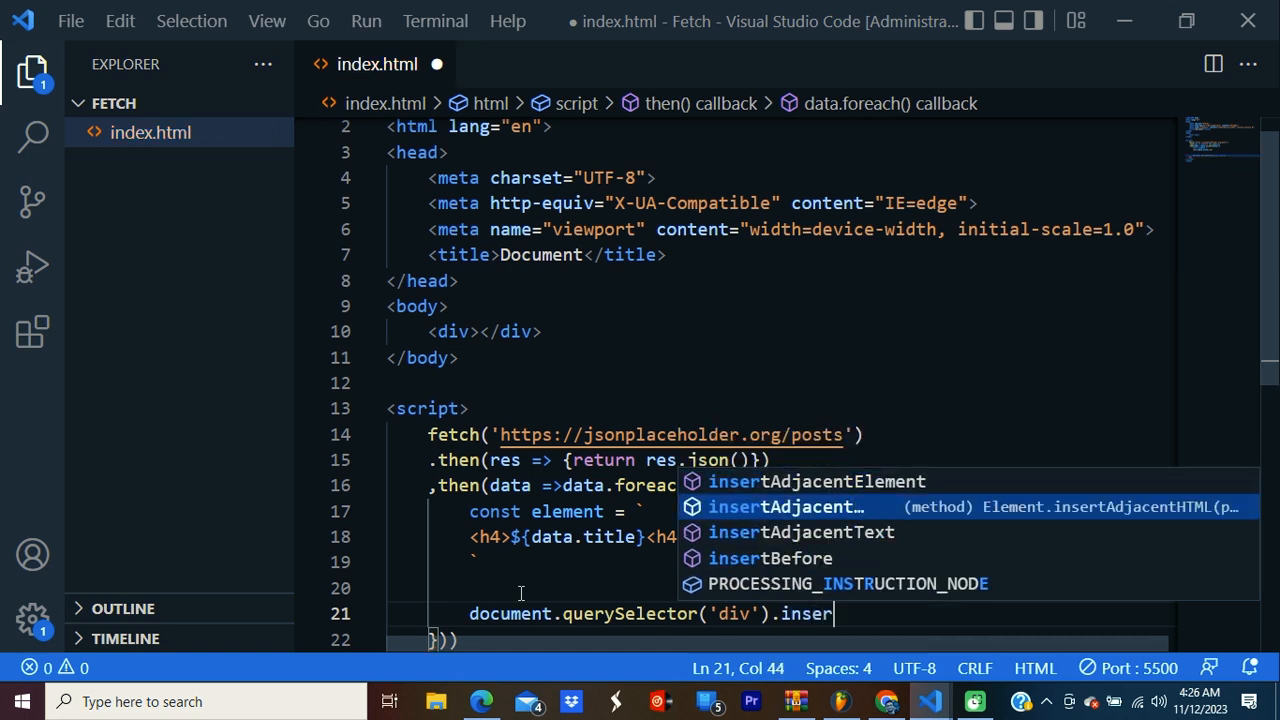
pyautogui.press('Tab')
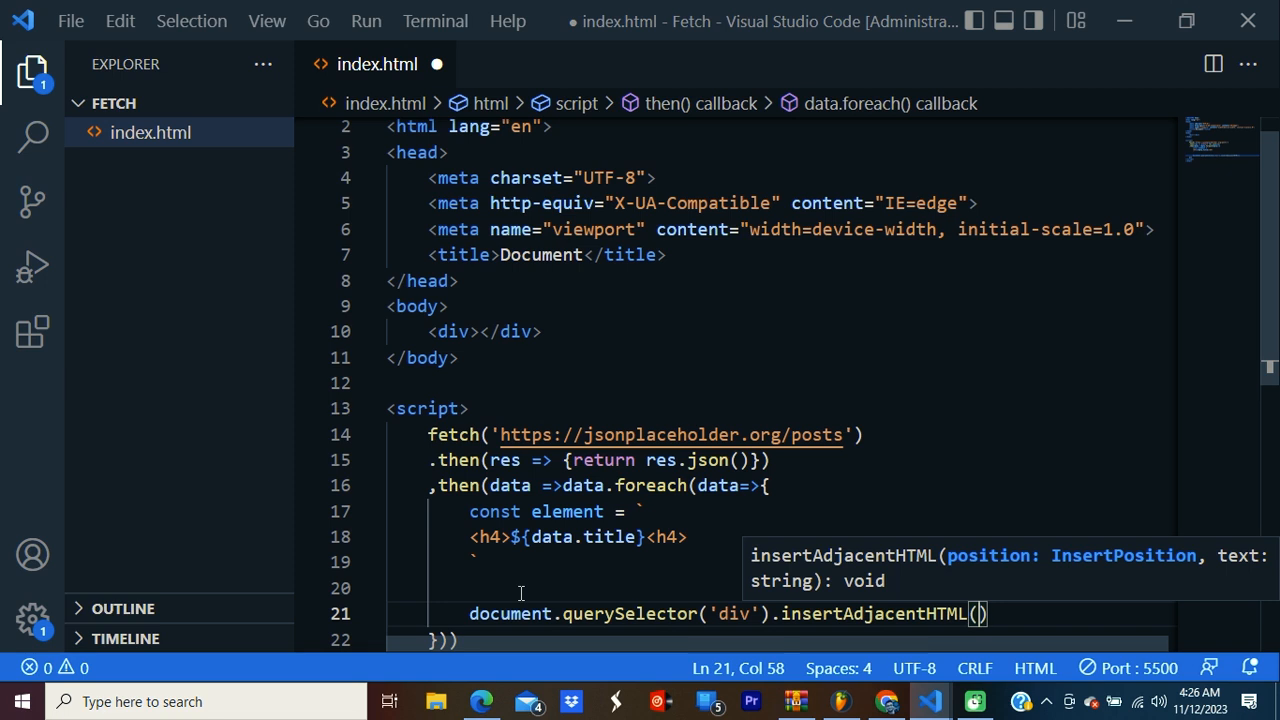
pyautogui.write("'")
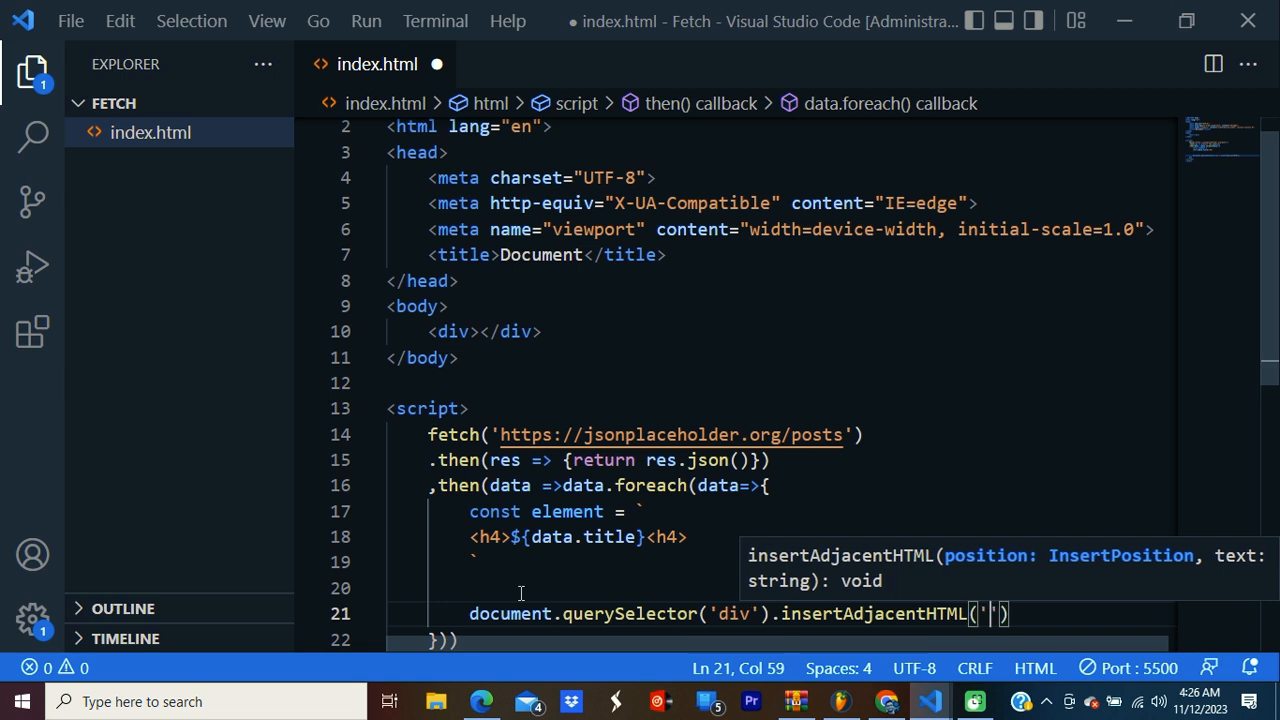
pyautogui.write('be')
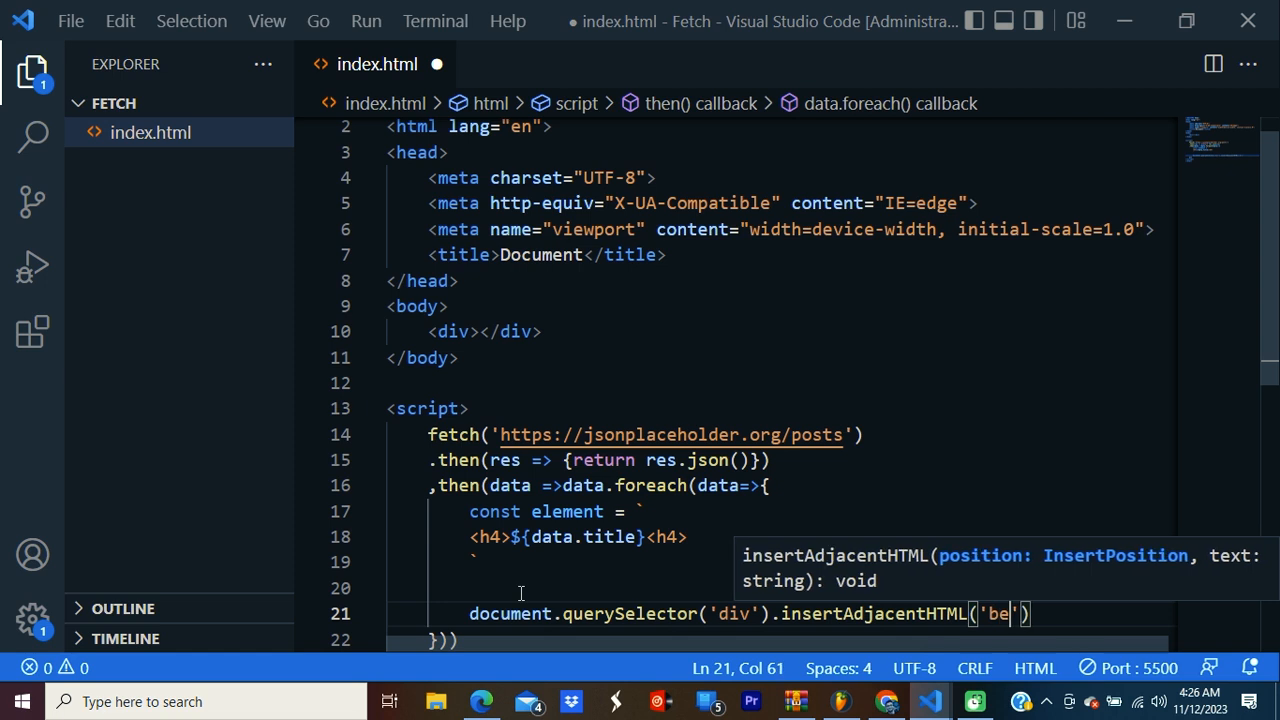
pyautogui.write('foreend')
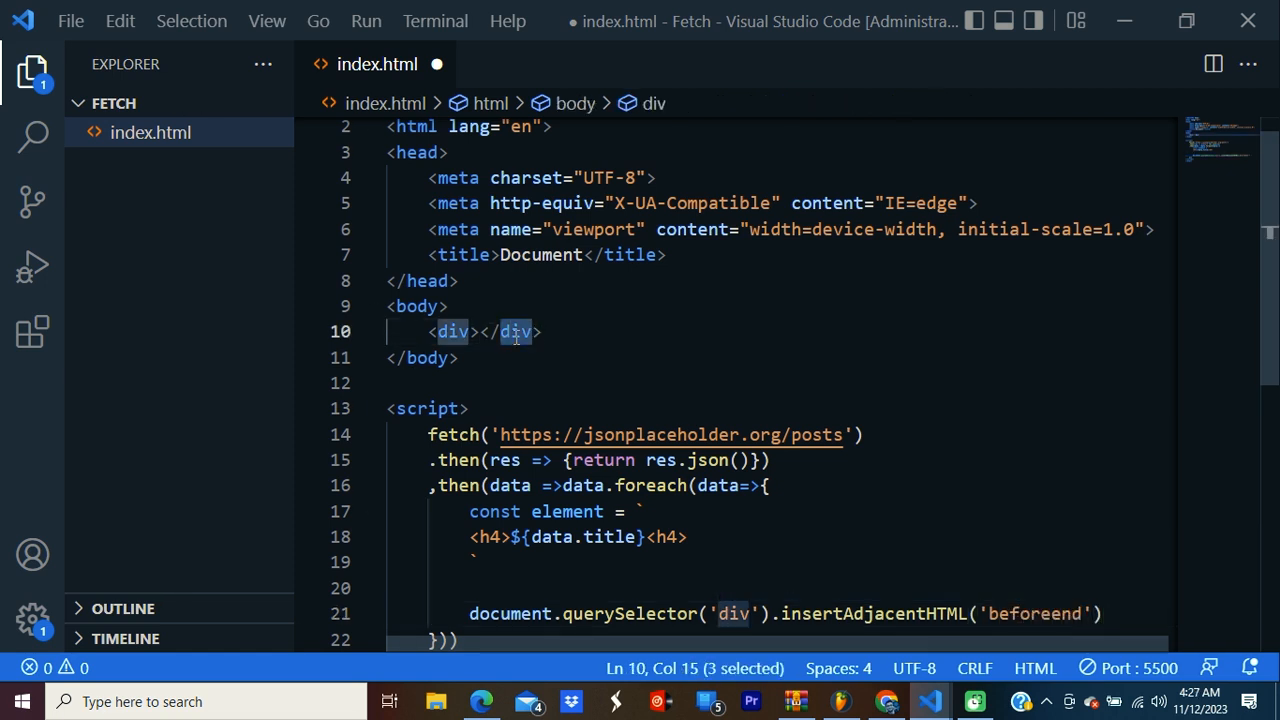
pyautogui.click(483, 331)
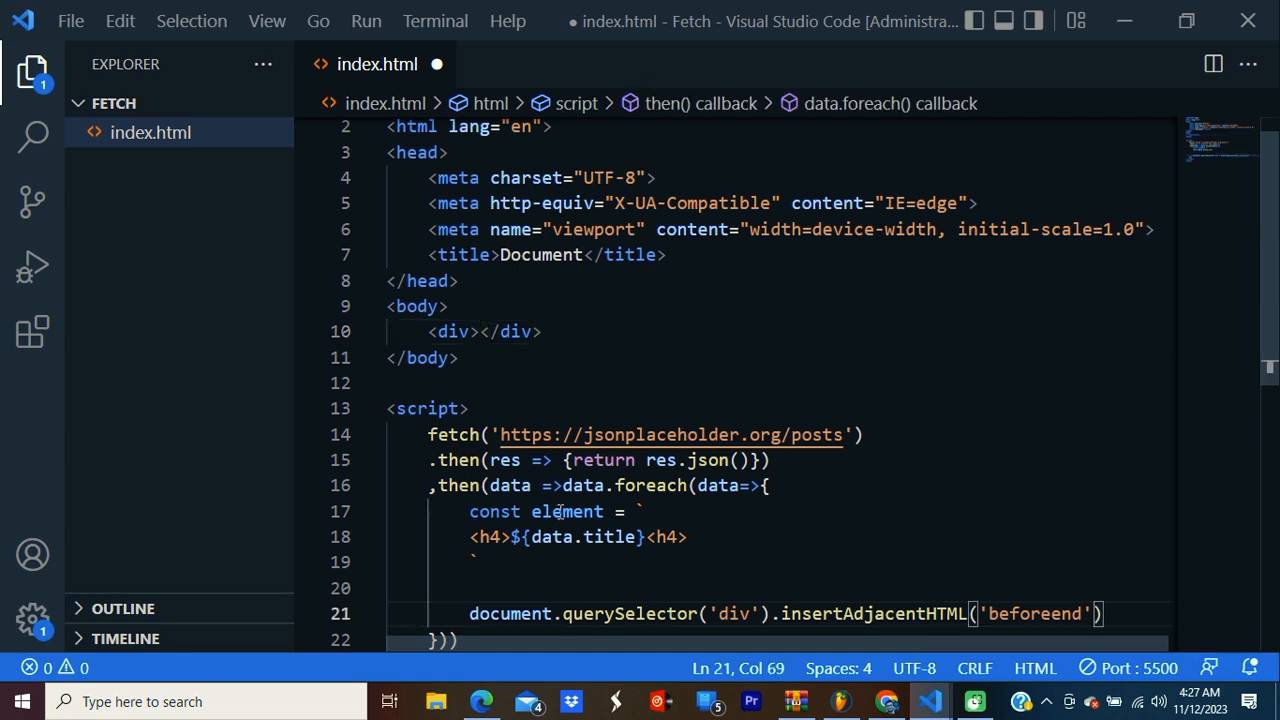
pyautogui.write(',')
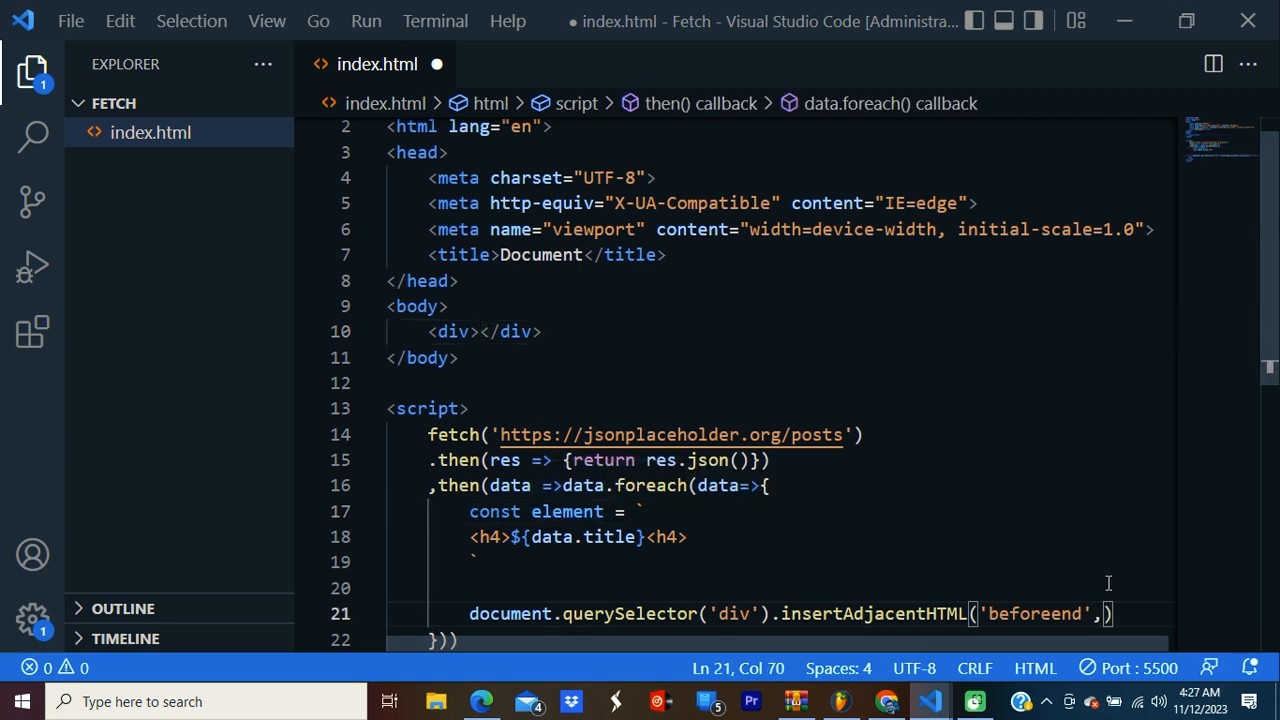
pyautogui.write('ele')
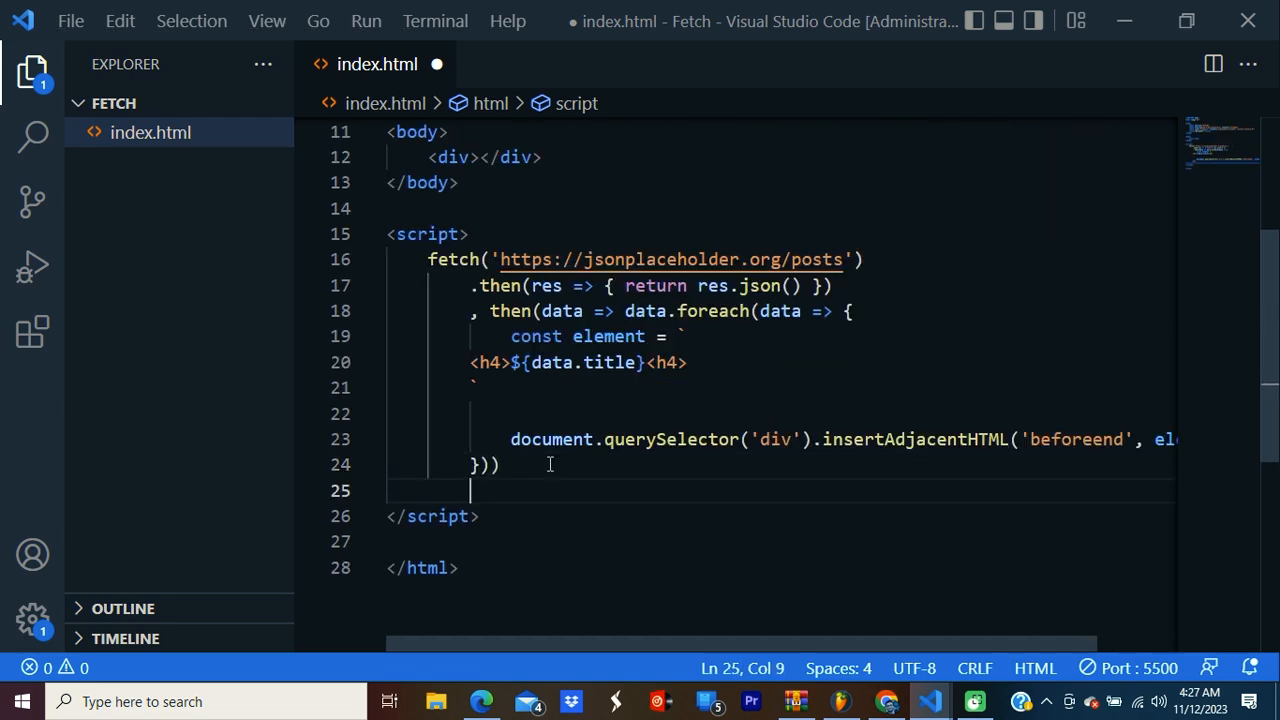
# Append .catch(error => console.log(error)) to the fetch chain
pyautogui.write('.ca')
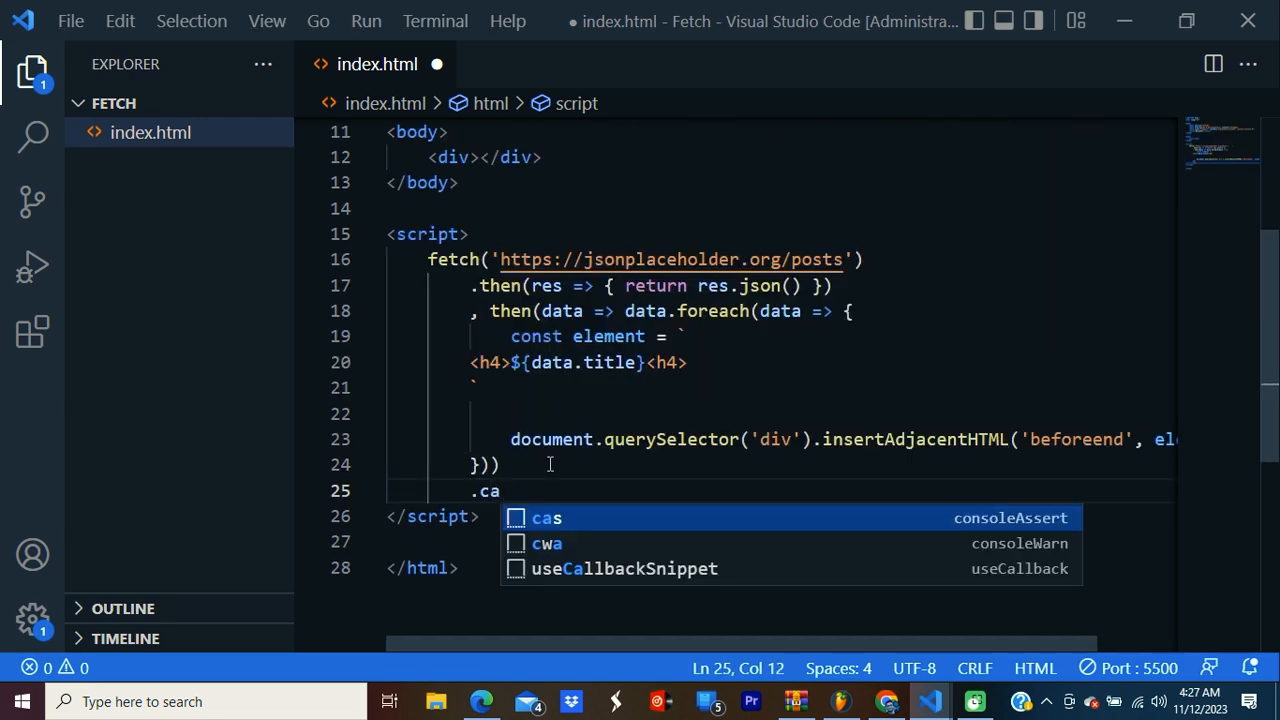
pyautogui.write('tch()')
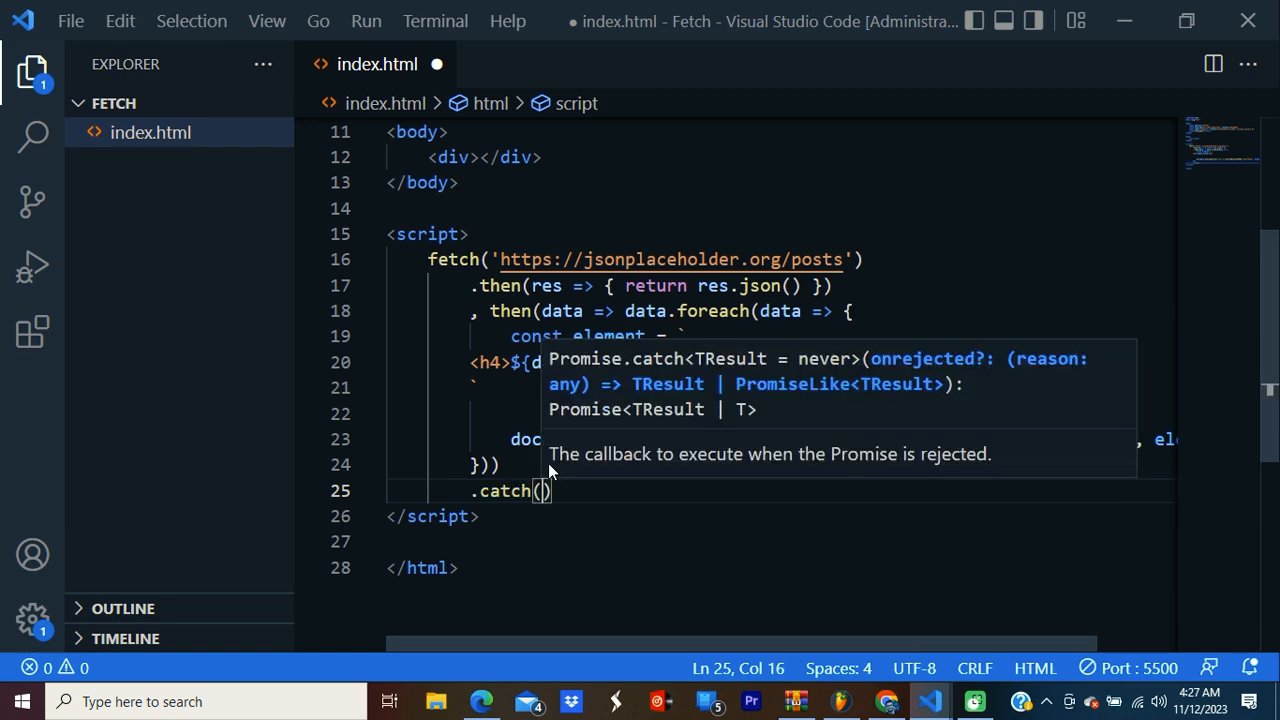
pyautogui.write('error =>')
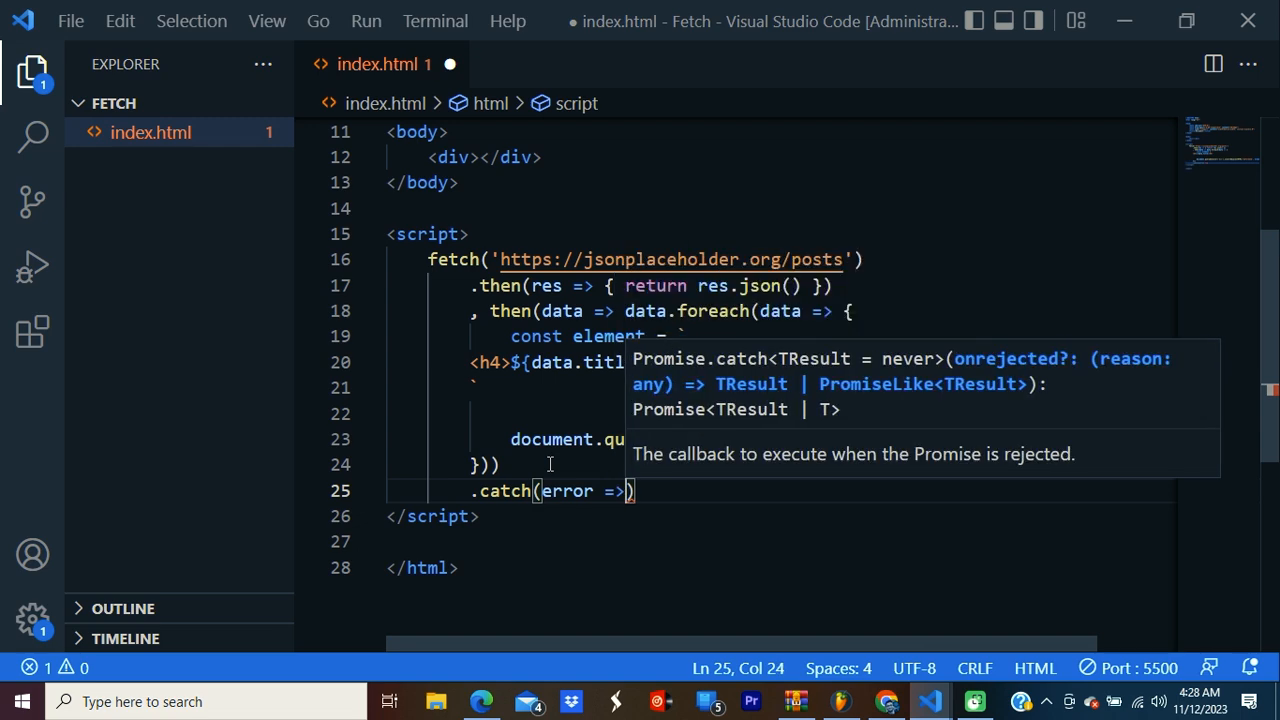
pyautogui.write('console.')
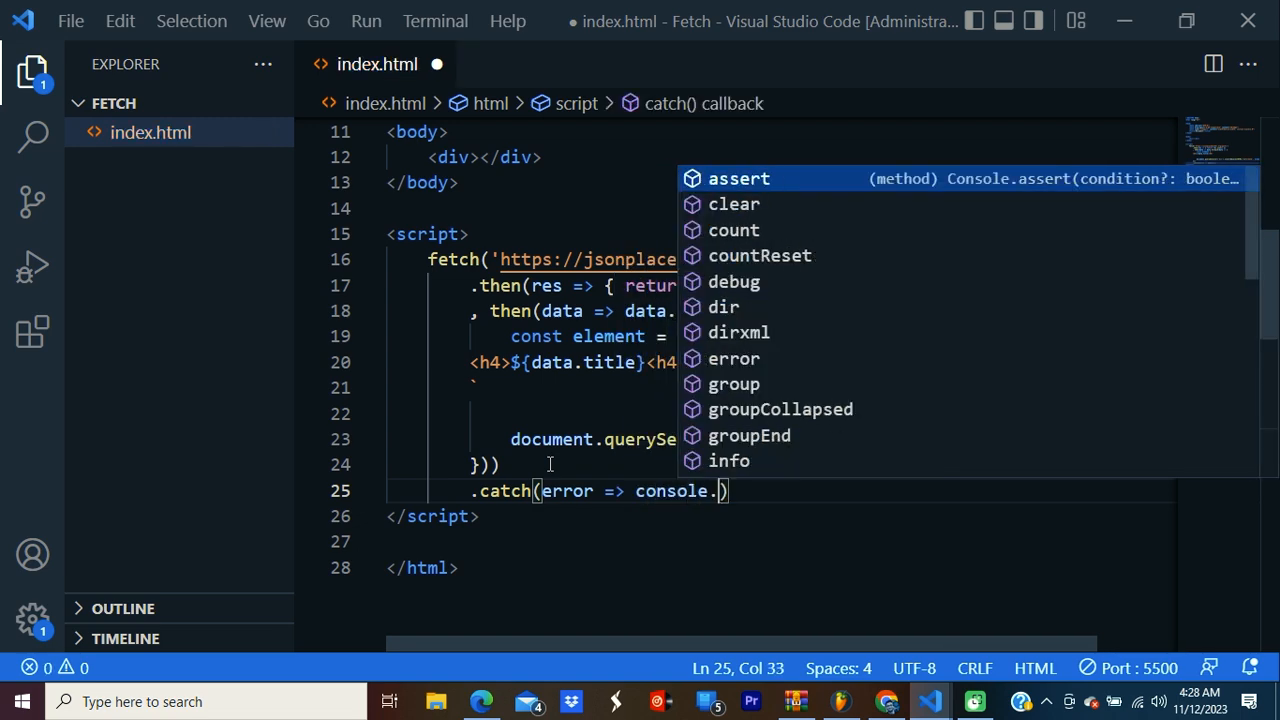
pyautogui.write('log(e')
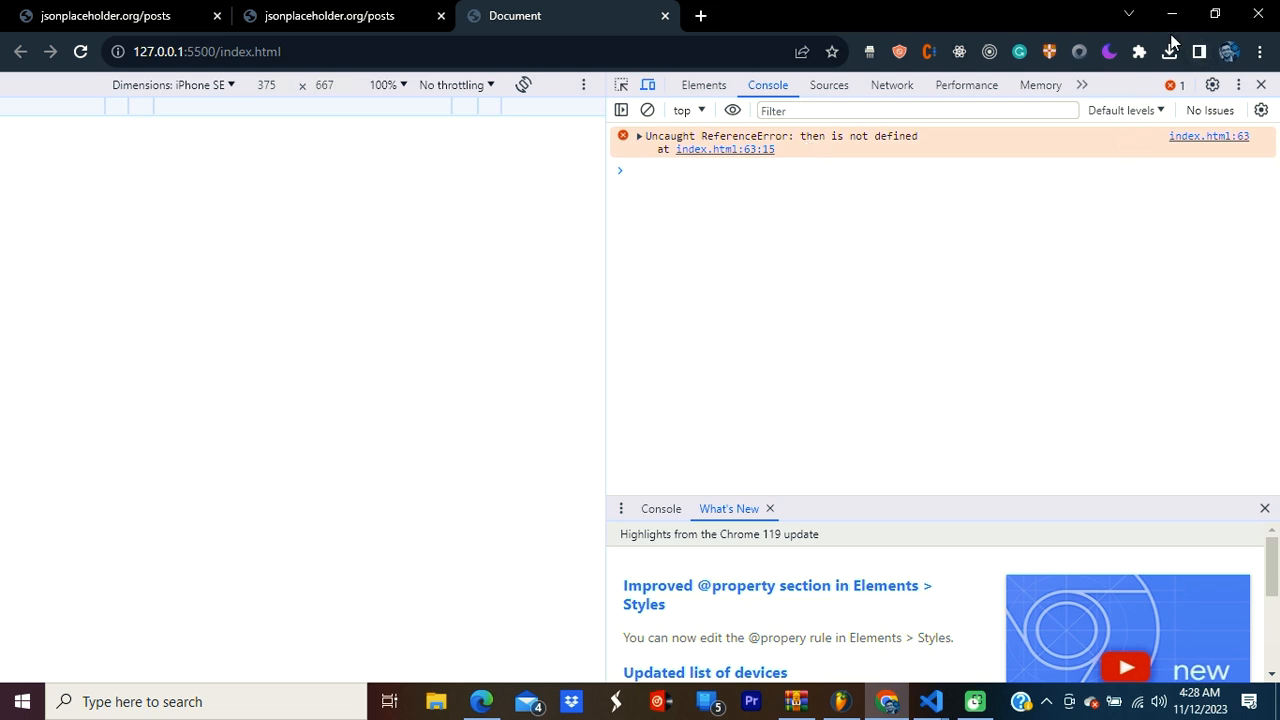
pyautogui.click(929, 701)
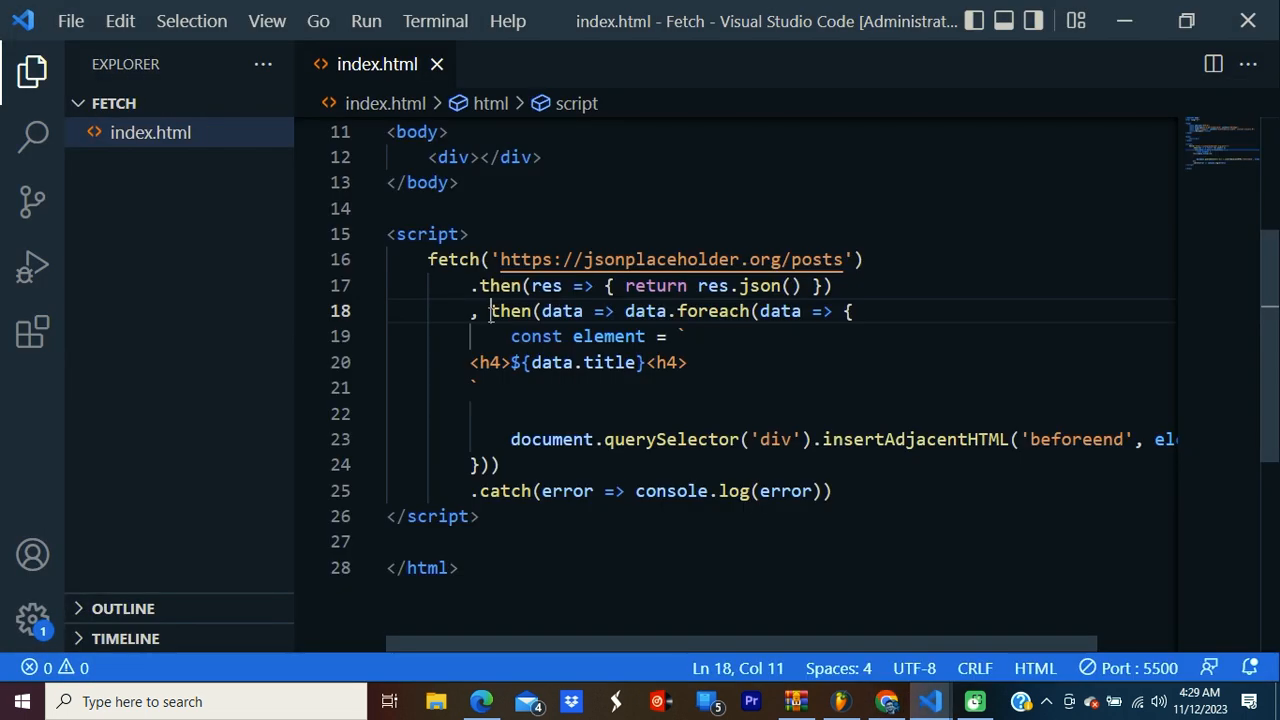
# Change the comma before then on line 18 to a dot and close DevTools
pyautogui.press('Backspace')
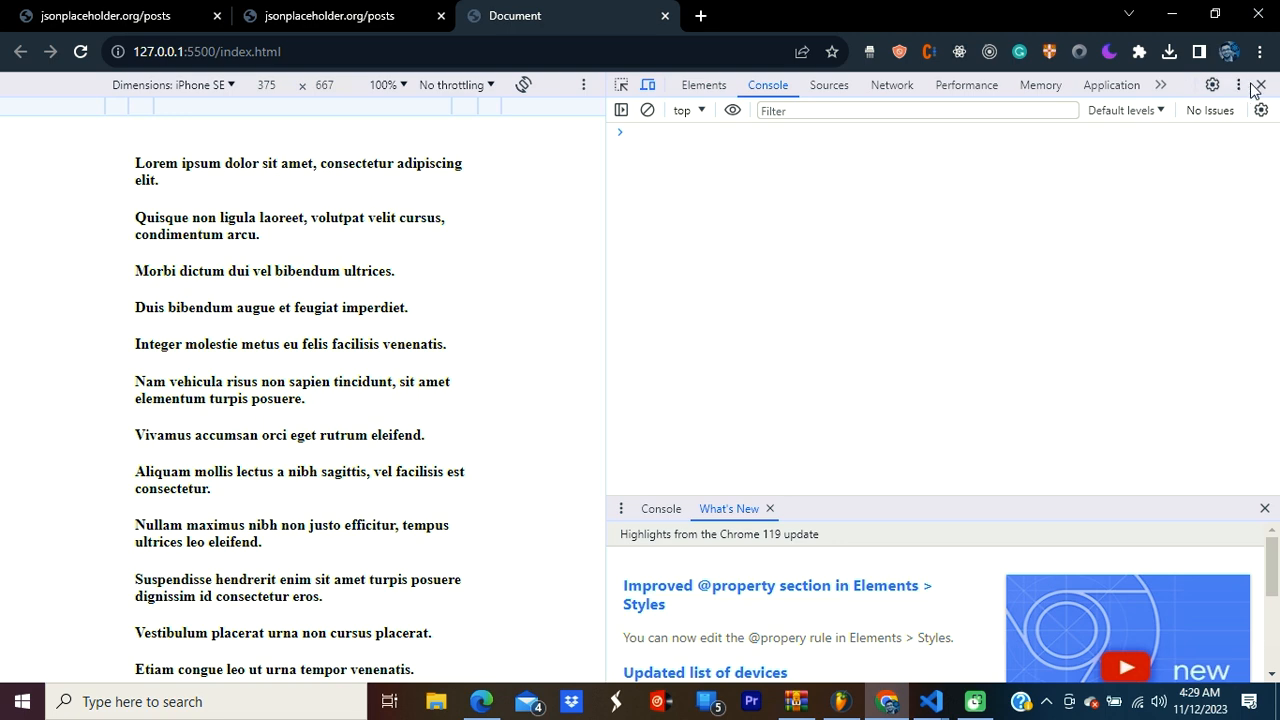
pyautogui.click(1261, 85)
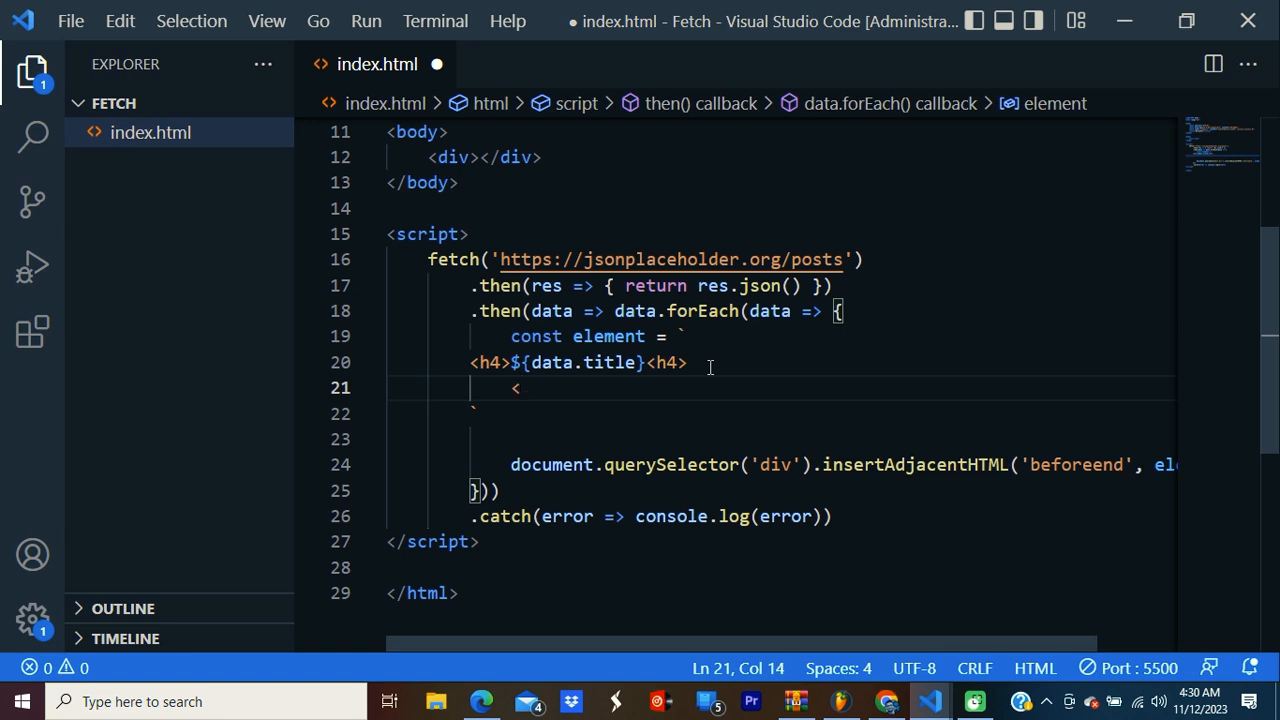
# Add <img src=${data.thumbnail} alt=${data.title}> with width and height 100 to the template
pyautogui.write('img src=')
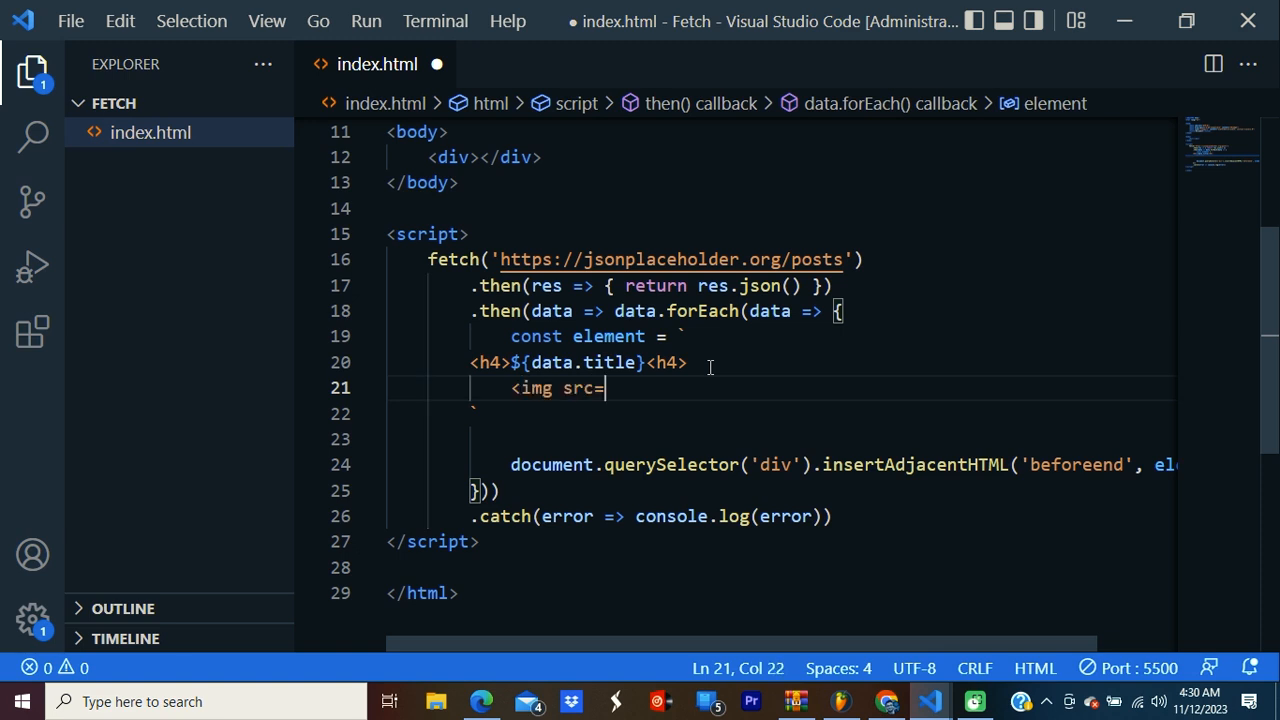
pyautogui.write('${')
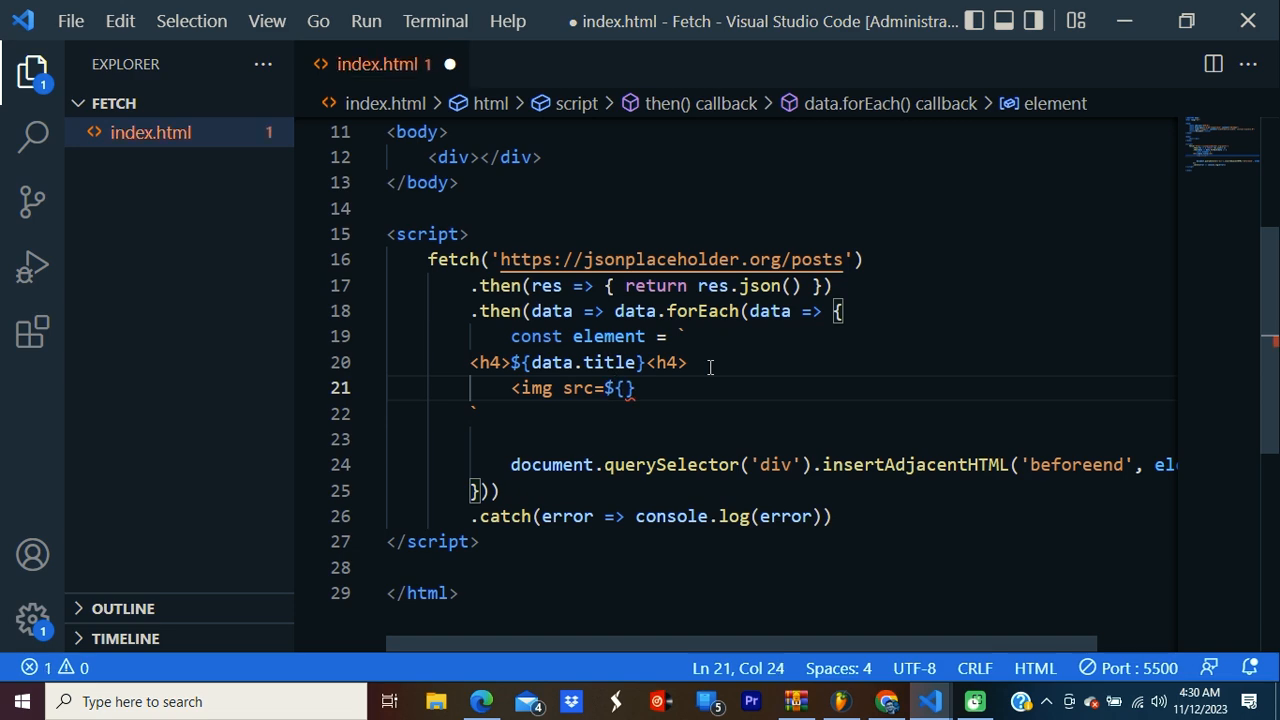
pyautogui.write('data.t')
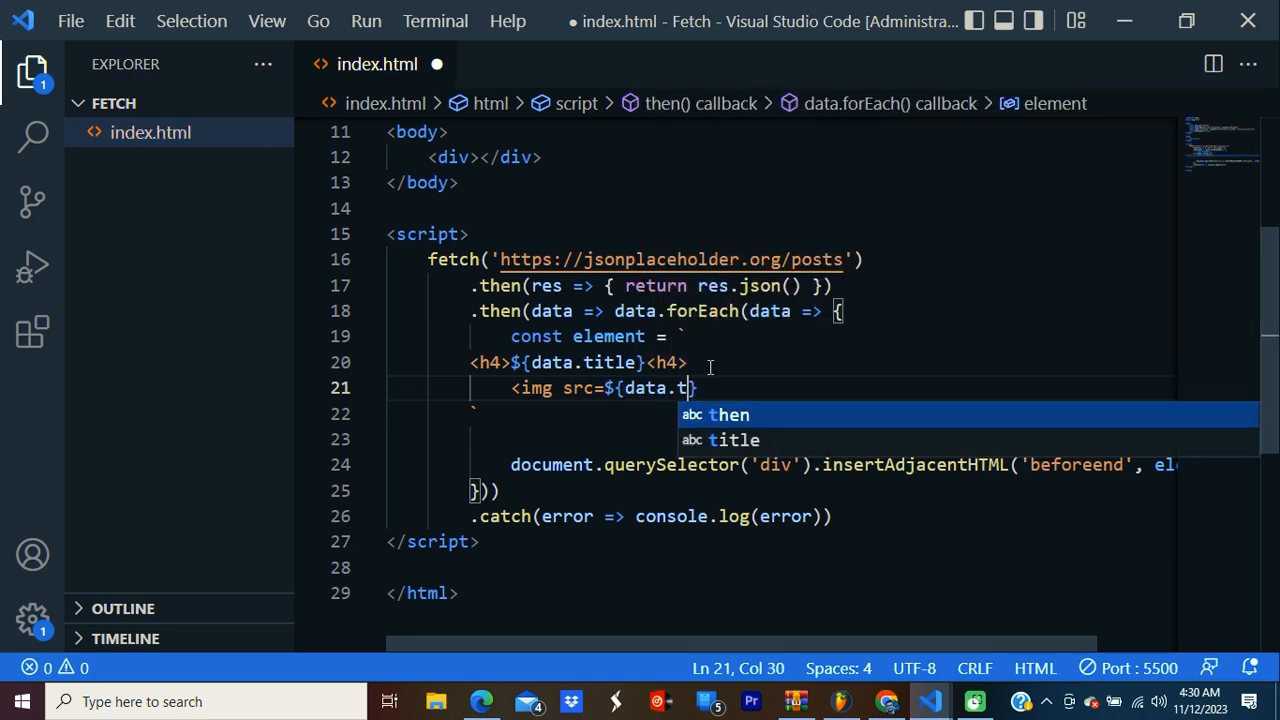
pyautogui.write('humbna')
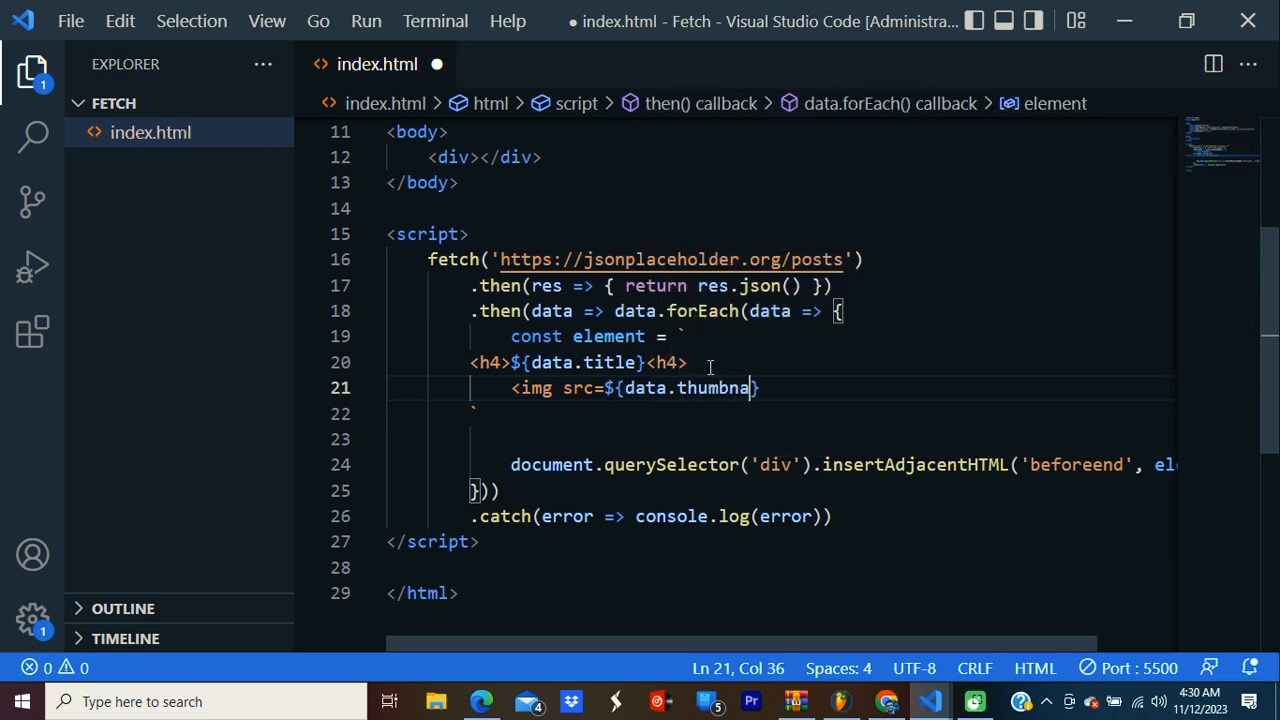
pyautogui.write('il} alt=')
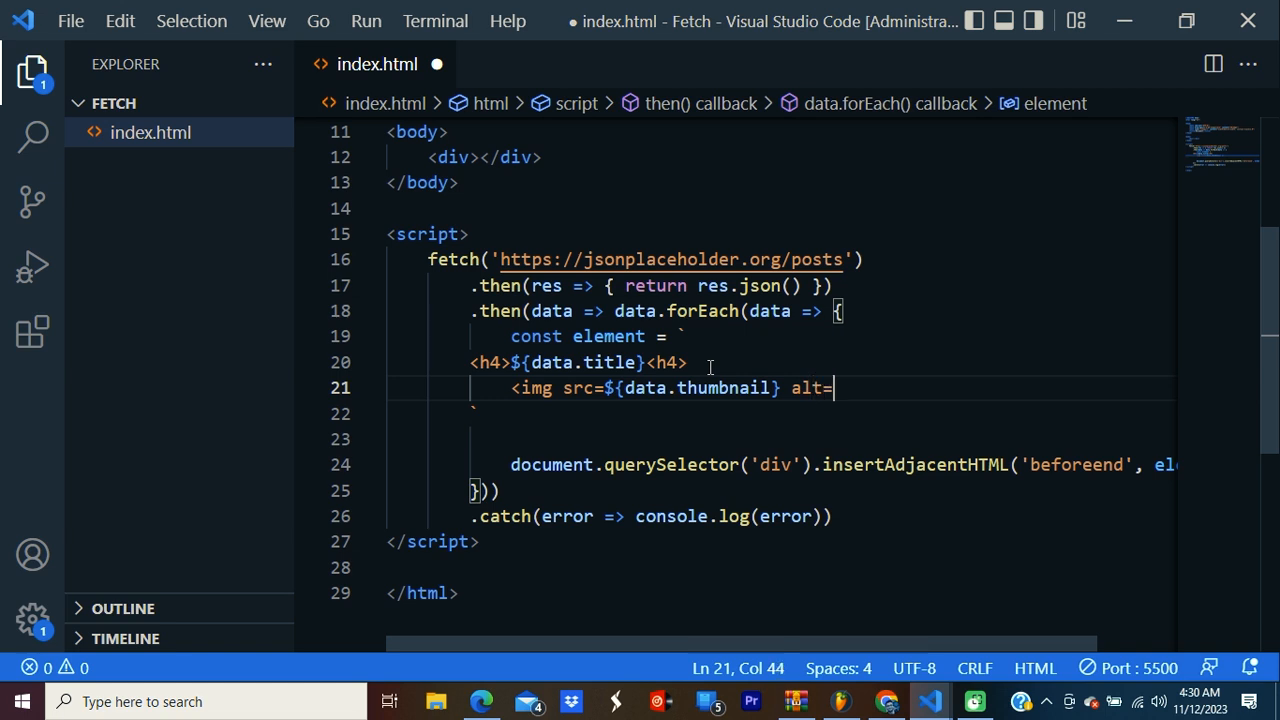
pyautogui.write('$')
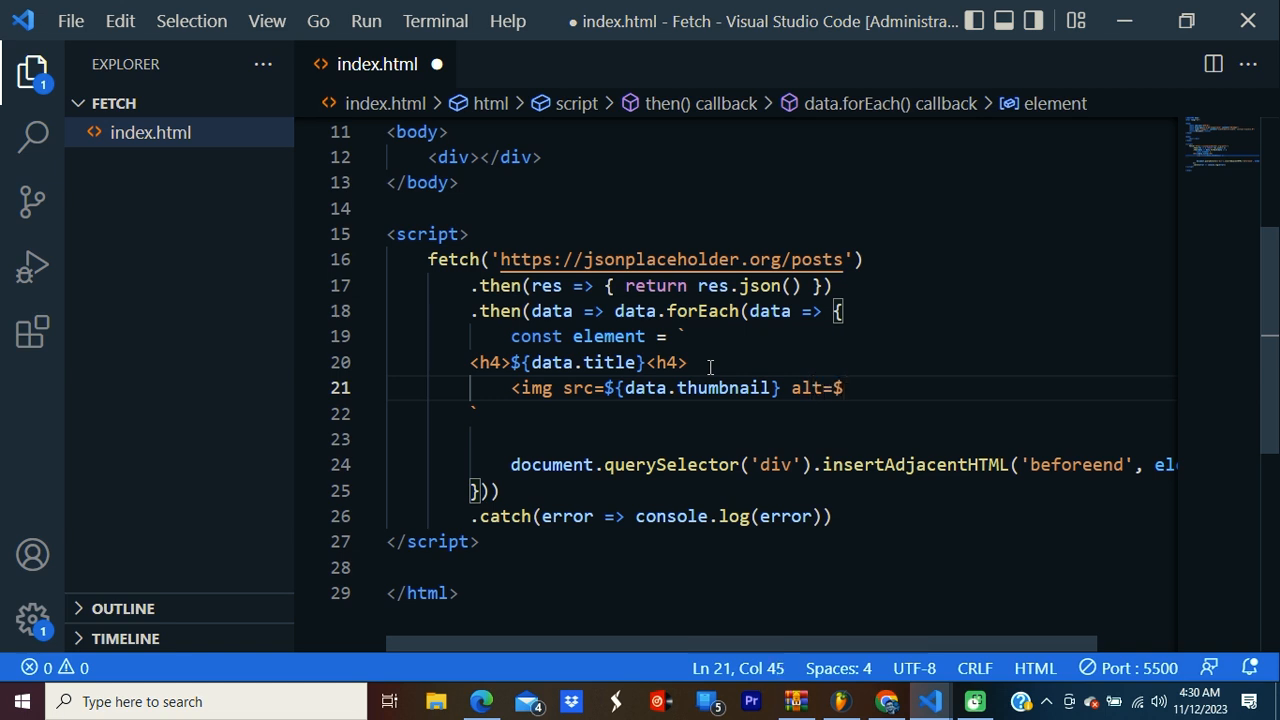
pyautogui.write('{data.title')
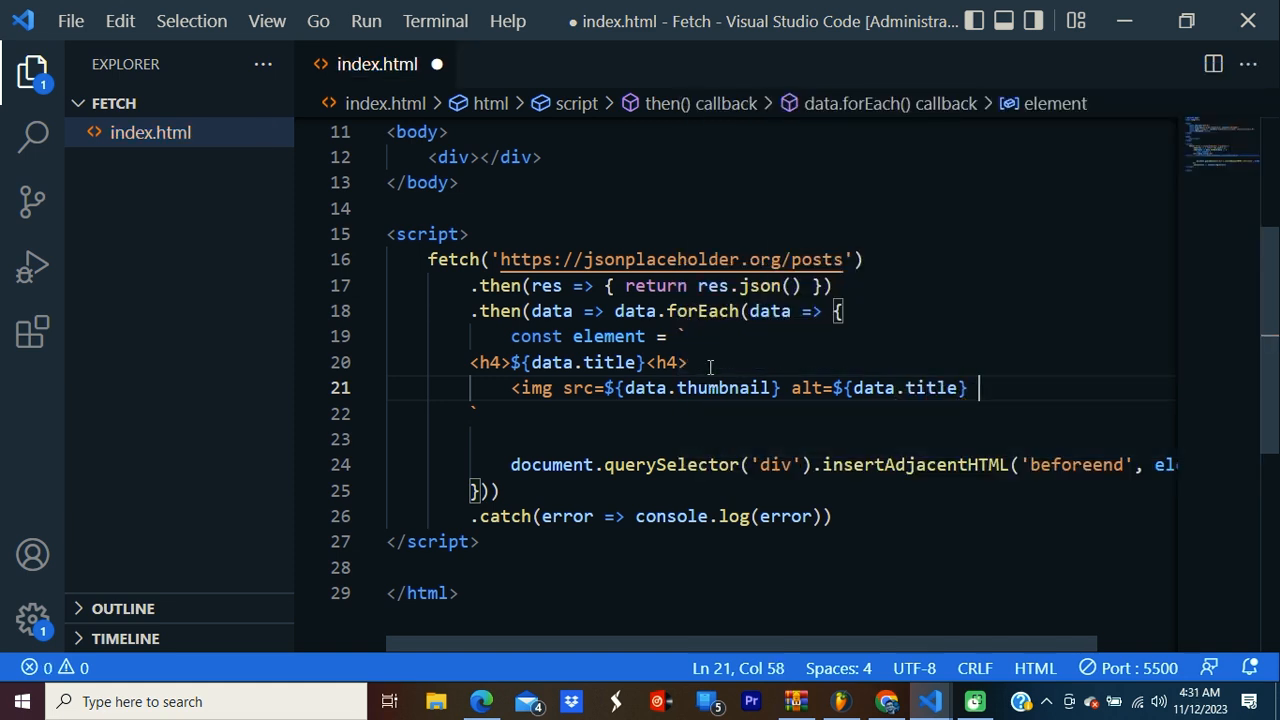
pyautogui.write('width=')
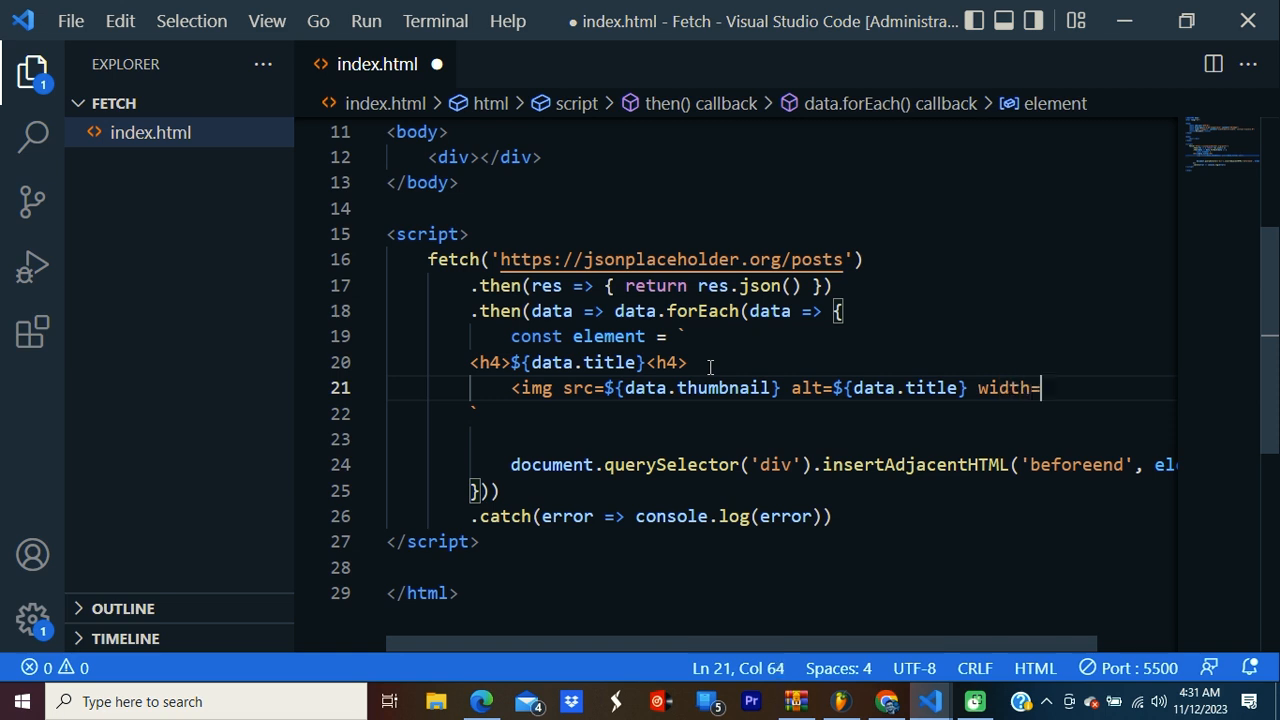
pyautogui.write('"100" height="100">')
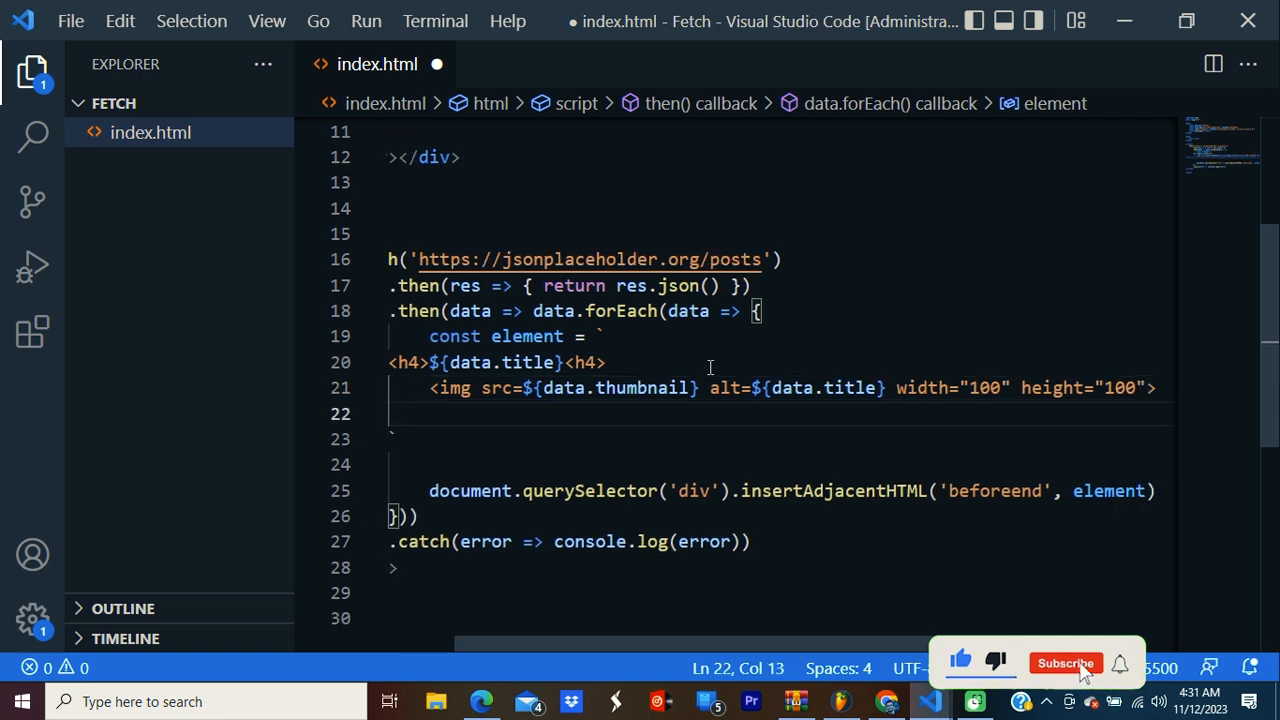
# Add a <p>${data.content}</p> paragraph on a new line for the post content
pyautogui.click(1065, 663)
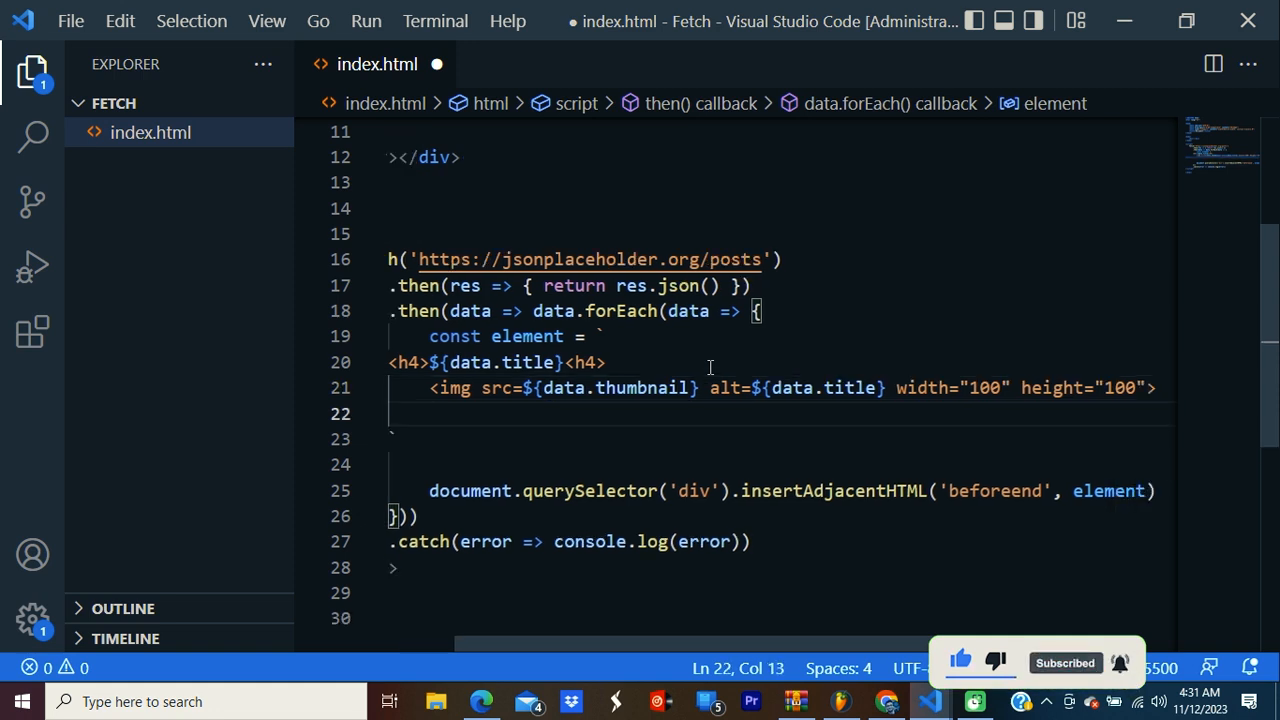
pyautogui.write('<')
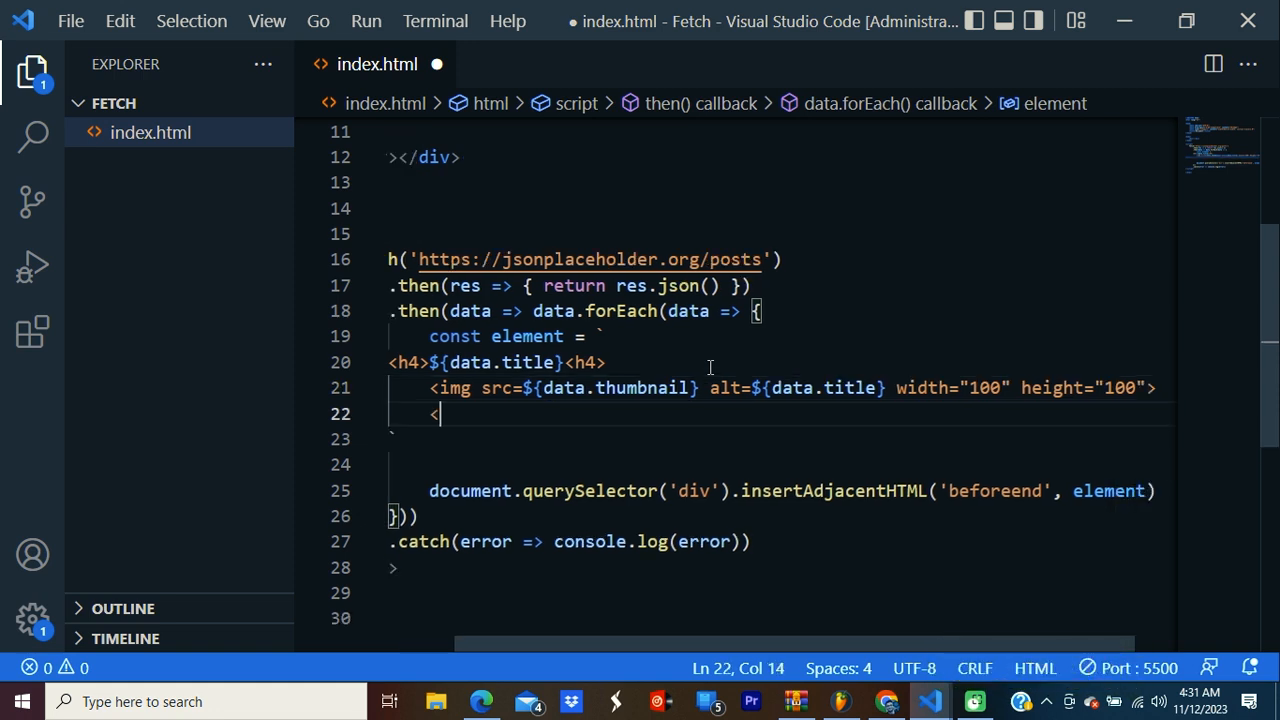
pyautogui.write('p>${d')
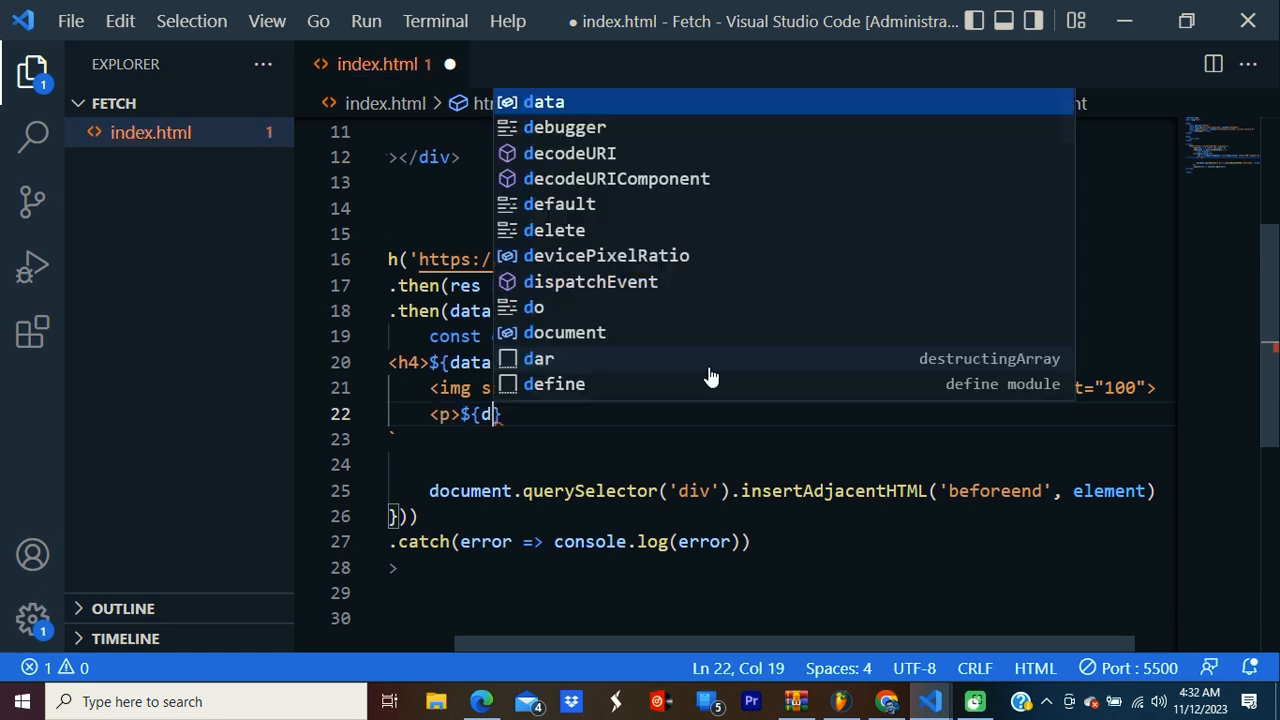
pyautogui.write('ata.con')
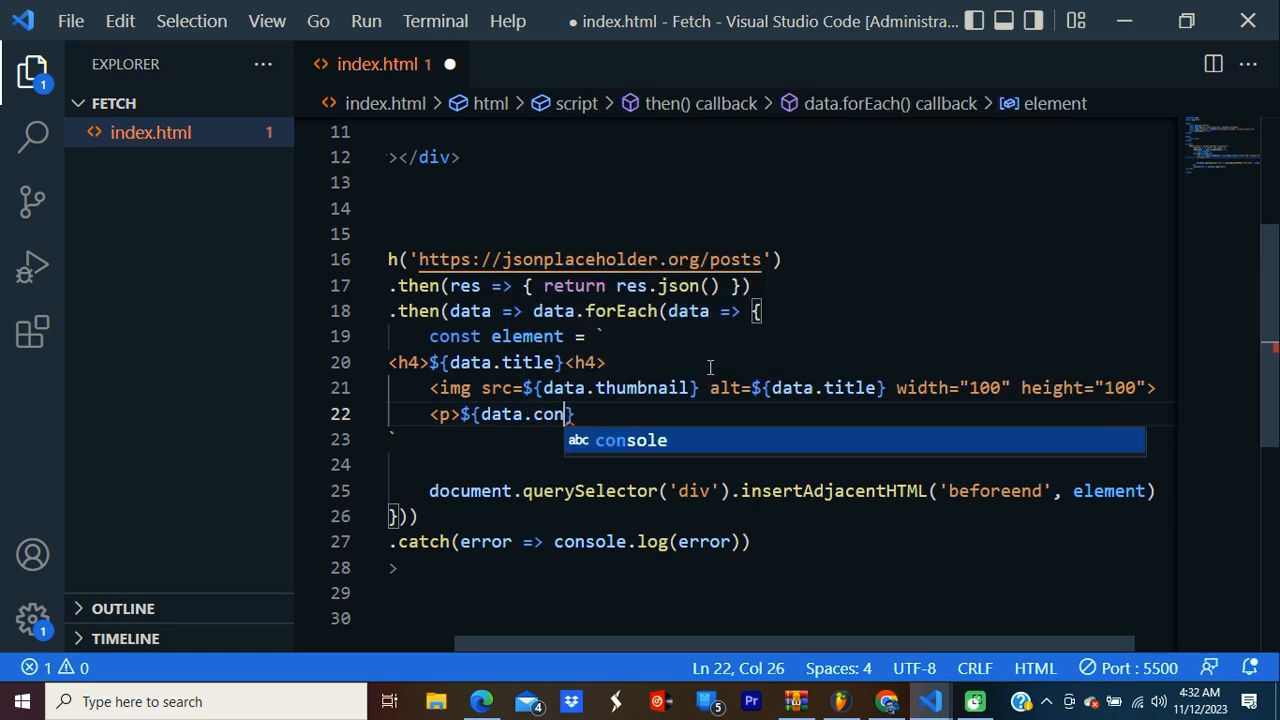
pyautogui.write('tent}<')
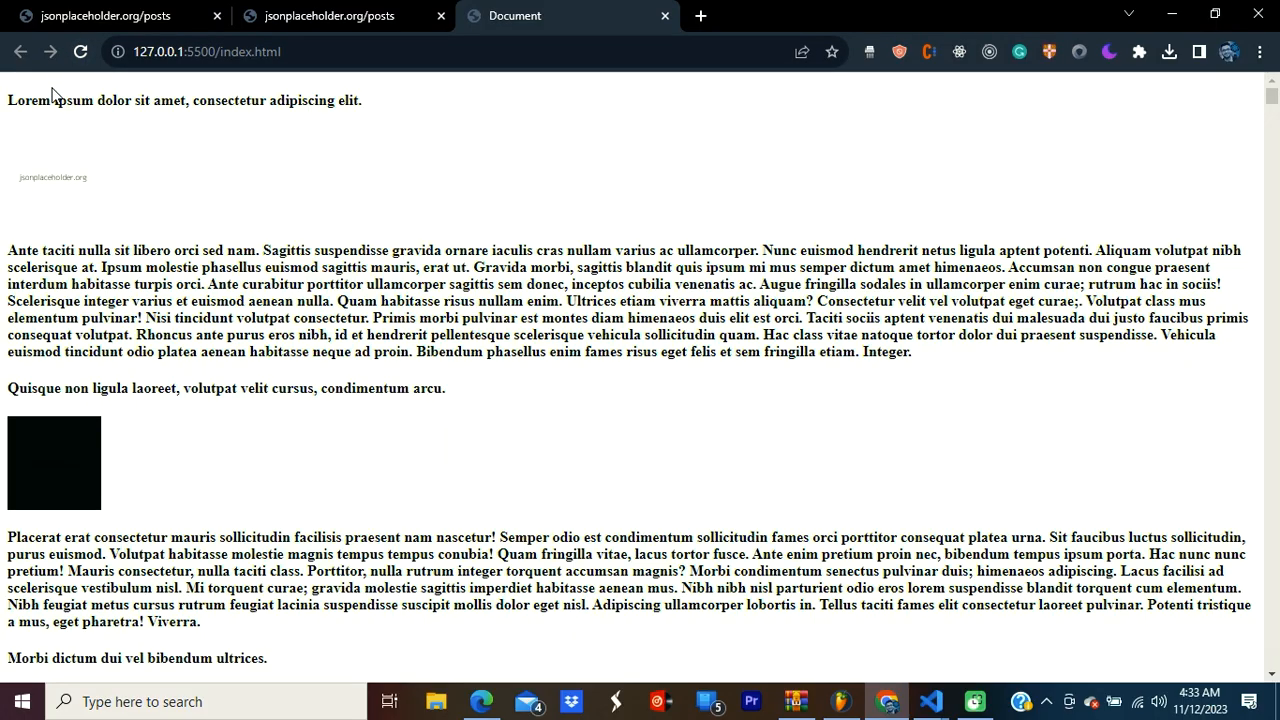
# View index.html at 127.0.0.1:5500 with titles, thumbnails and content text
pyautogui.doubleClick(114, 100)
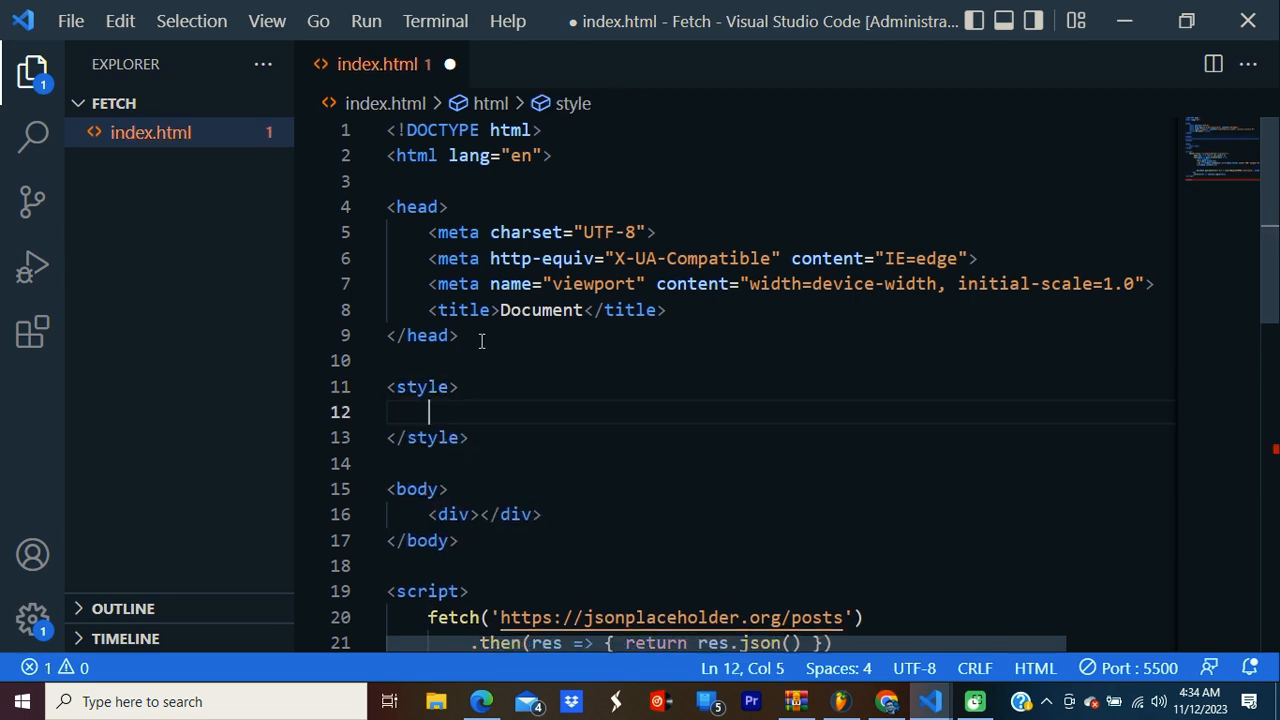
# Write a div rule with beige background-color and 15px padding, then check it in Chrome
pyautogui.write('div{}')
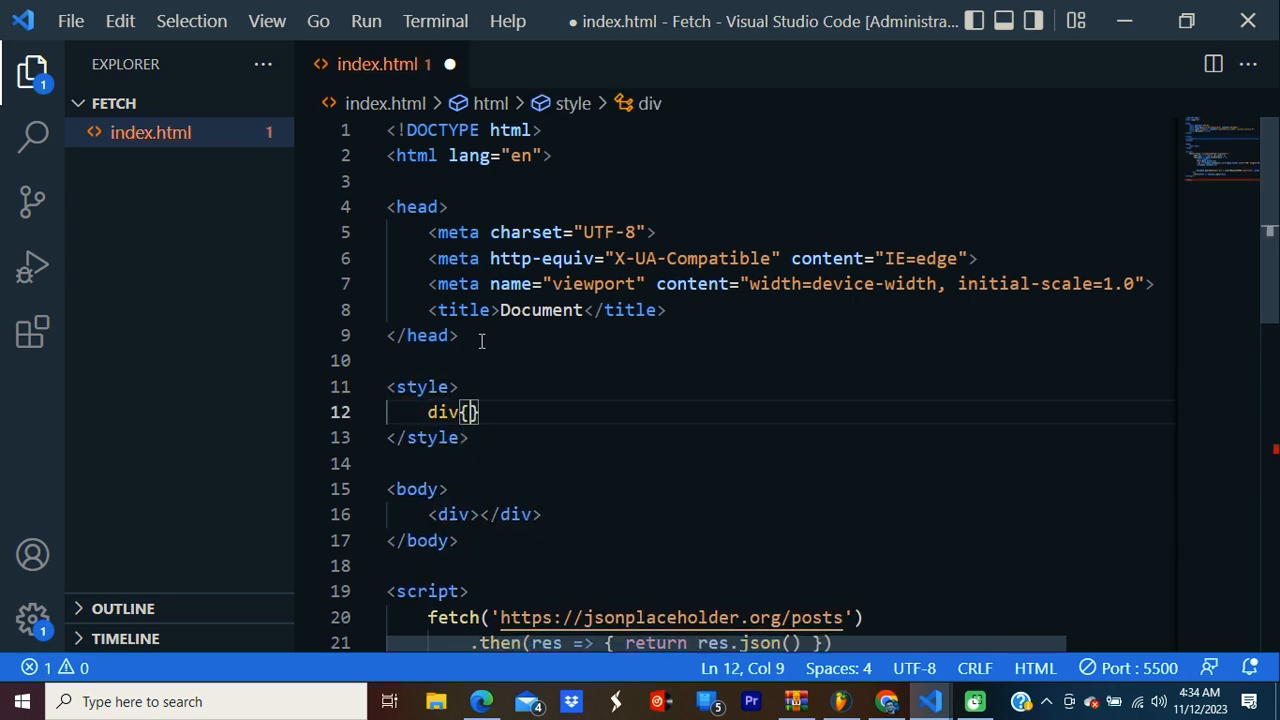
pyautogui.write('background-color: beige;')
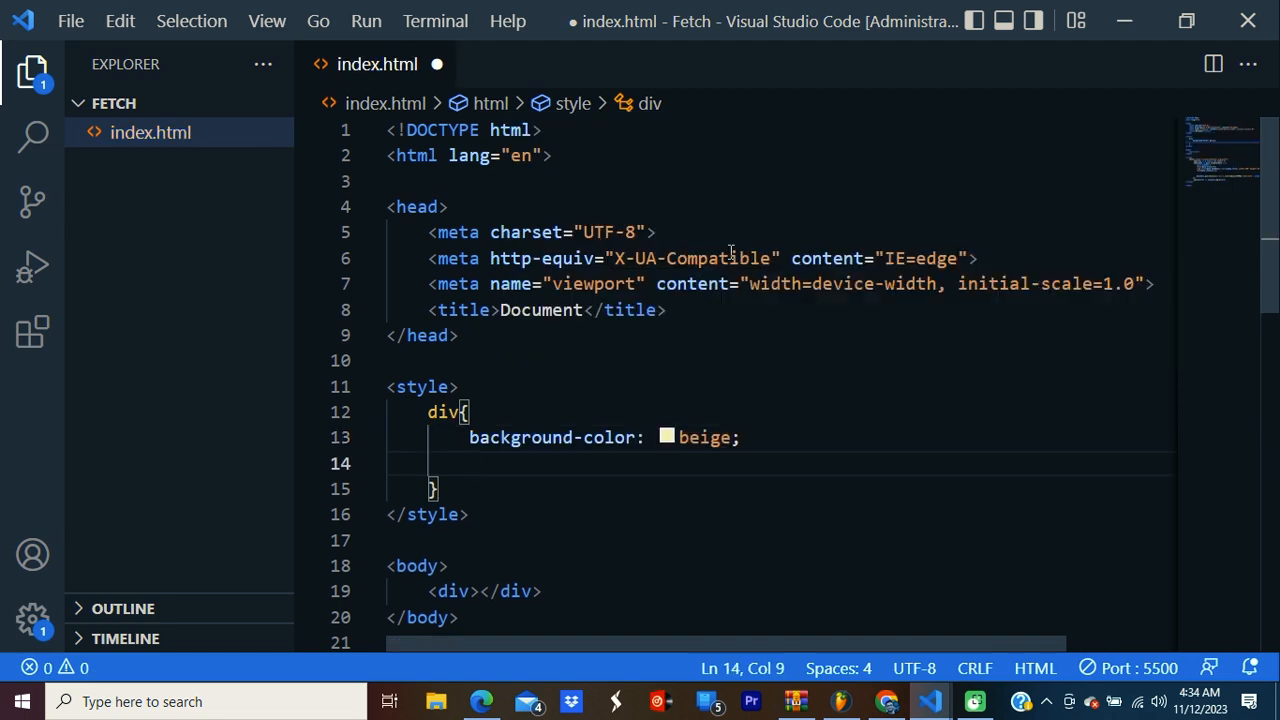
pyautogui.write('padding: 15px;')
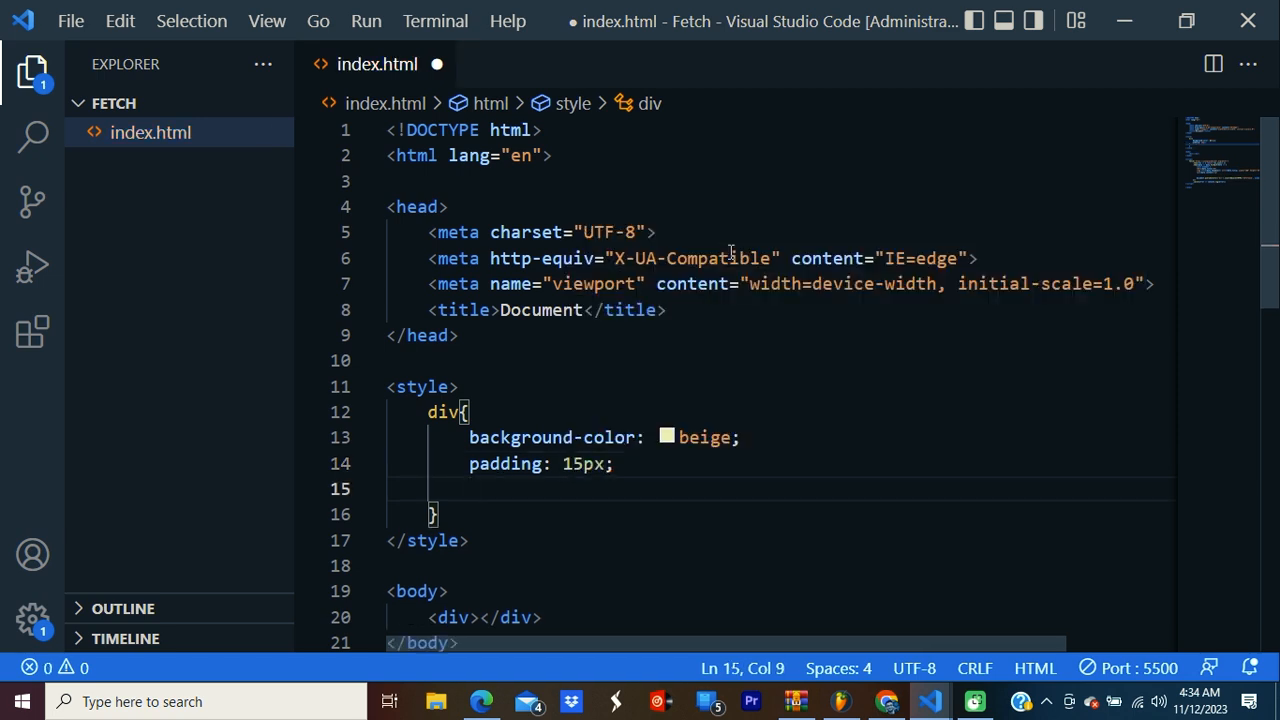
pyautogui.click(885, 701)
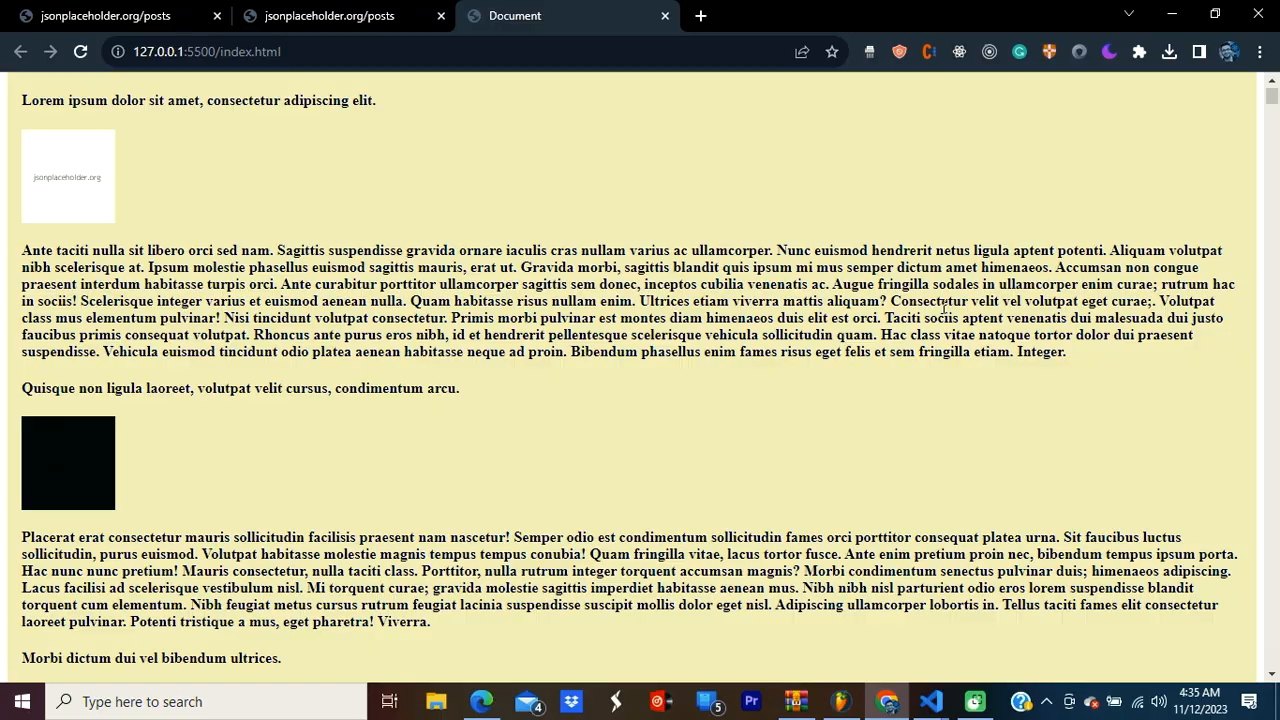